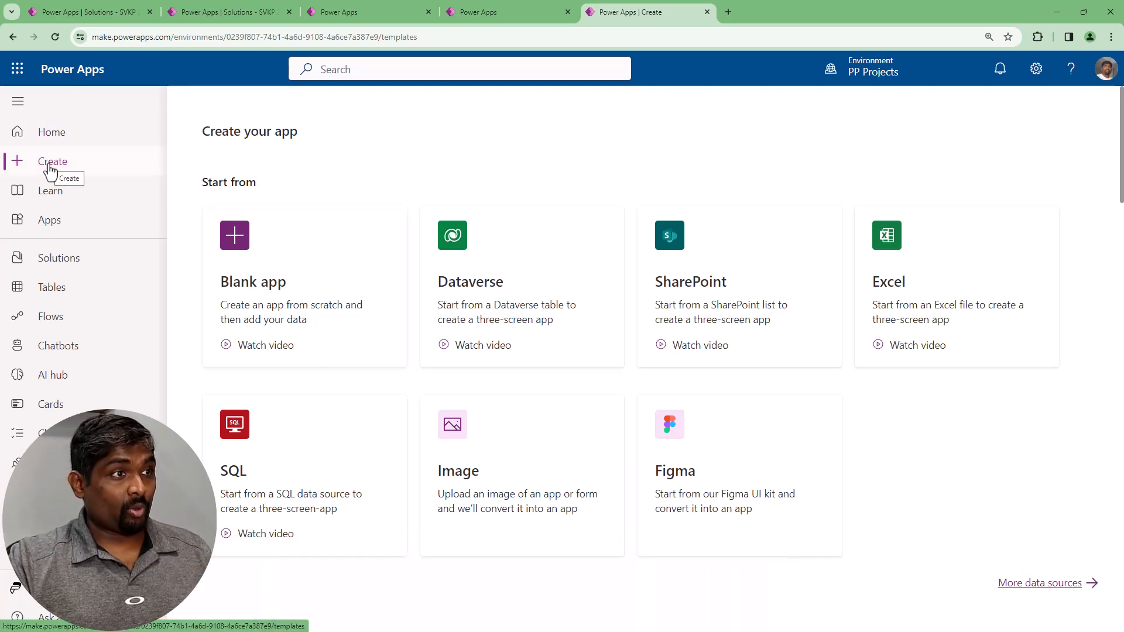
{"action": "mouse_move", "coordinate": [280, 281]}
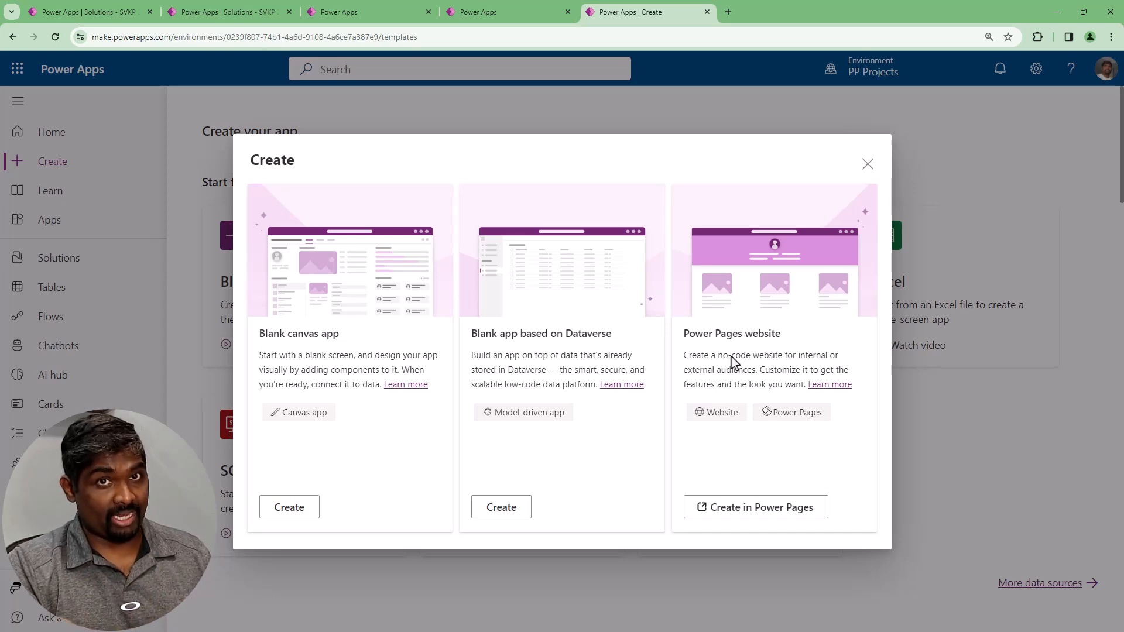
{"action": "mouse_move", "coordinate": [518, 344]}
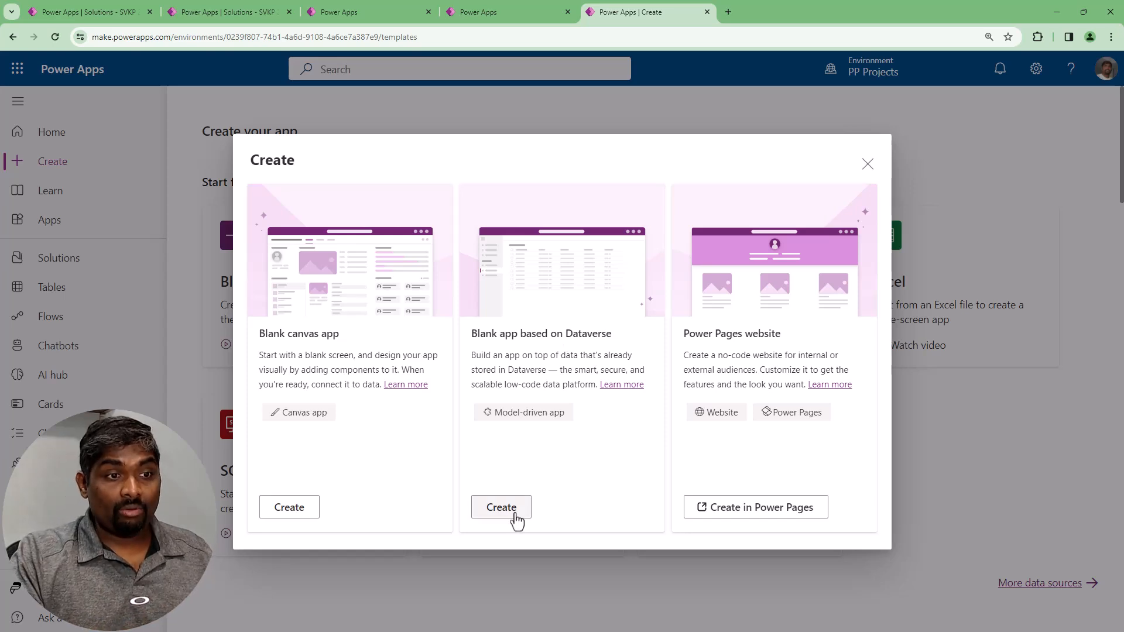
Start a blank Dataverse-based model-driven app and focus its Name field
{"action": "left_click", "coordinate": [500, 507]}
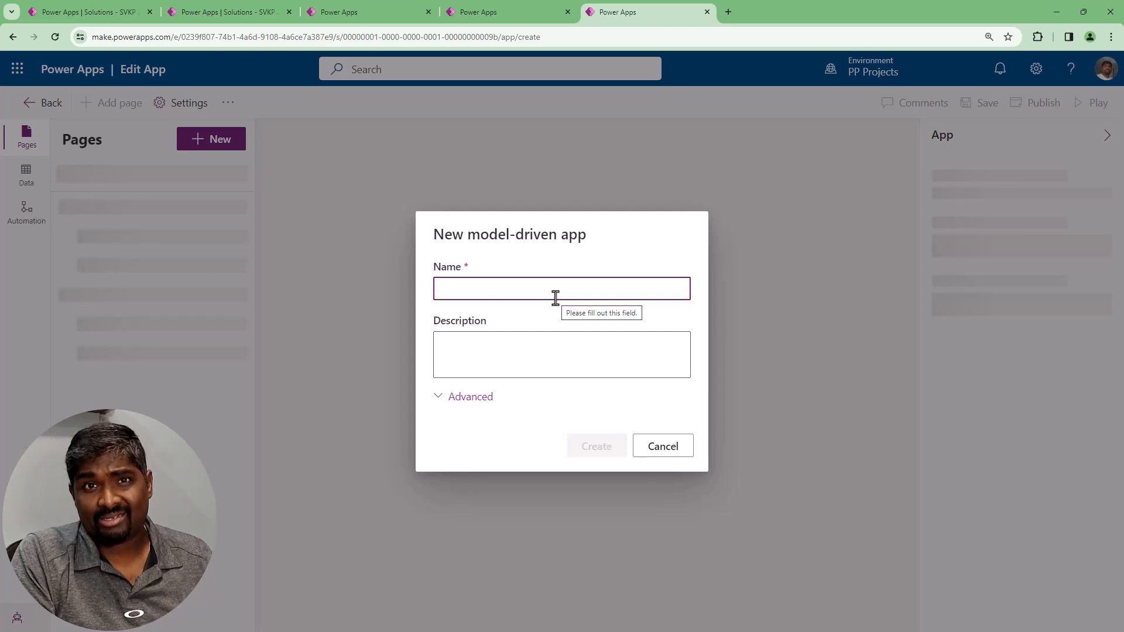
{"action": "left_click", "coordinate": [561, 287]}
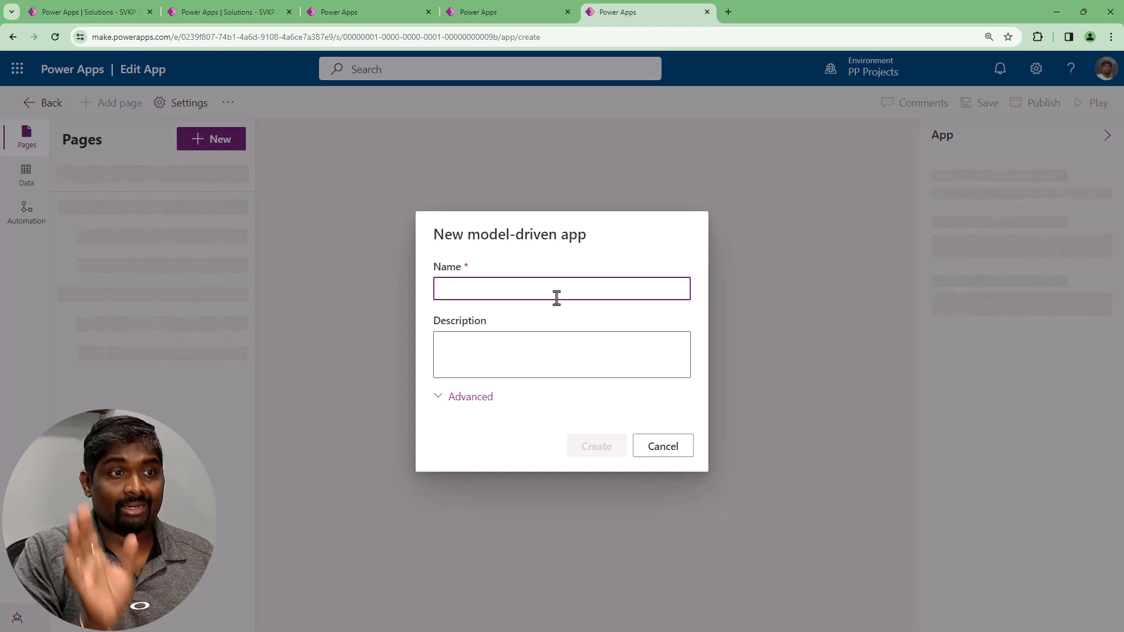
Name the app 'Coffee Machines' and describe it as a model-driven app performing all admin operations
{"action": "type", "text": "Coffee Machines"}
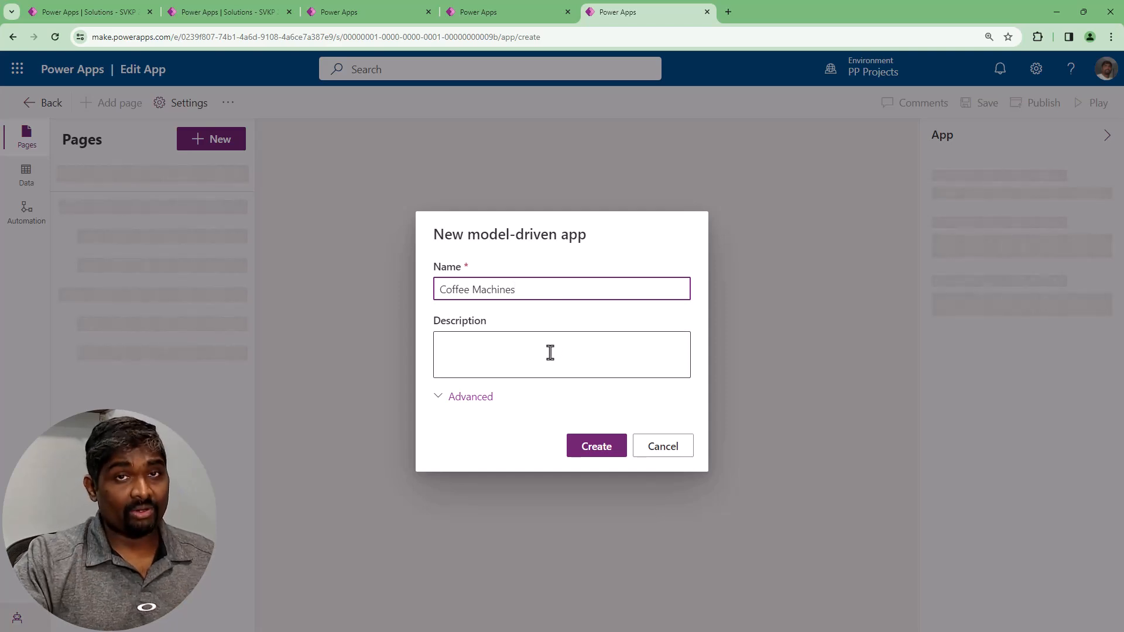
{"action": "left_click", "coordinate": [561, 354]}
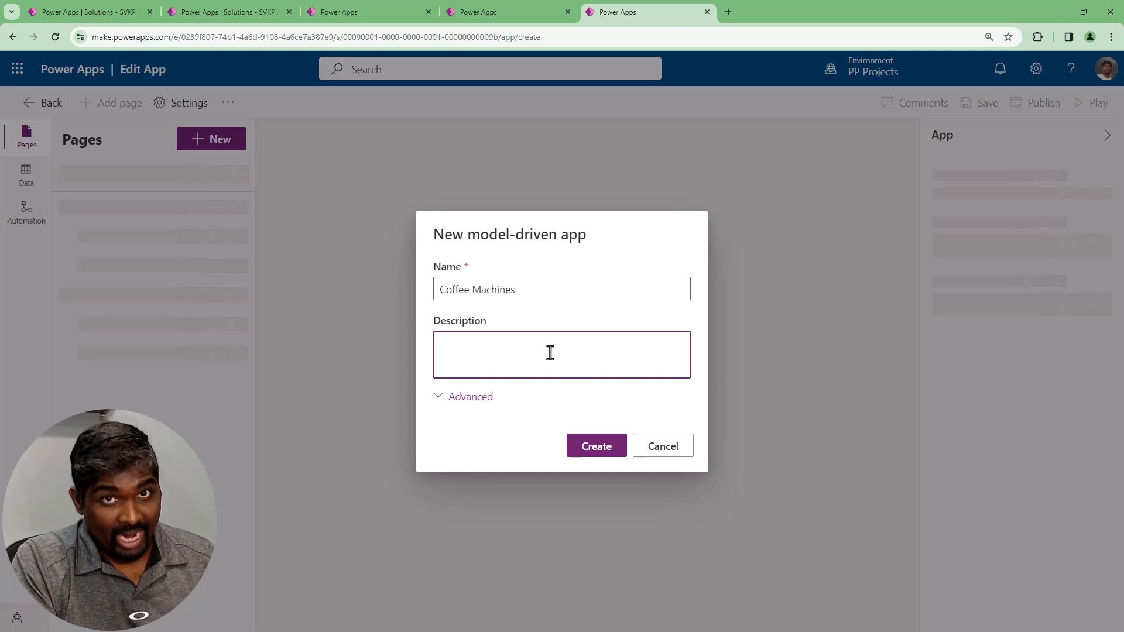
{"action": "left_click", "coordinate": [560, 354]}
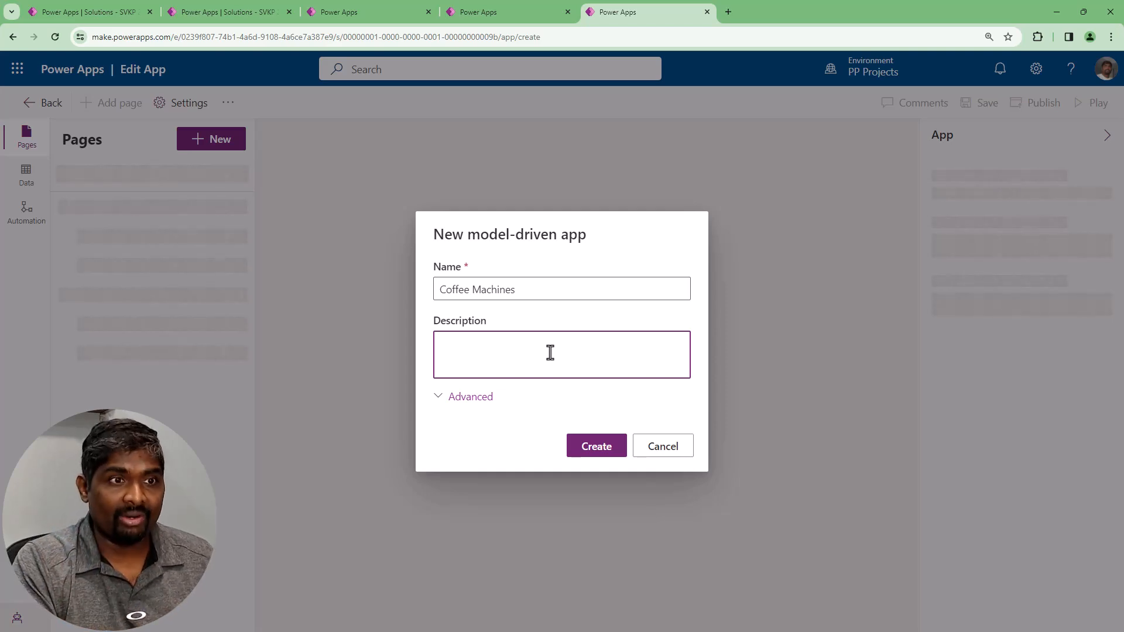
{"action": "left_click", "coordinate": [560, 354]}
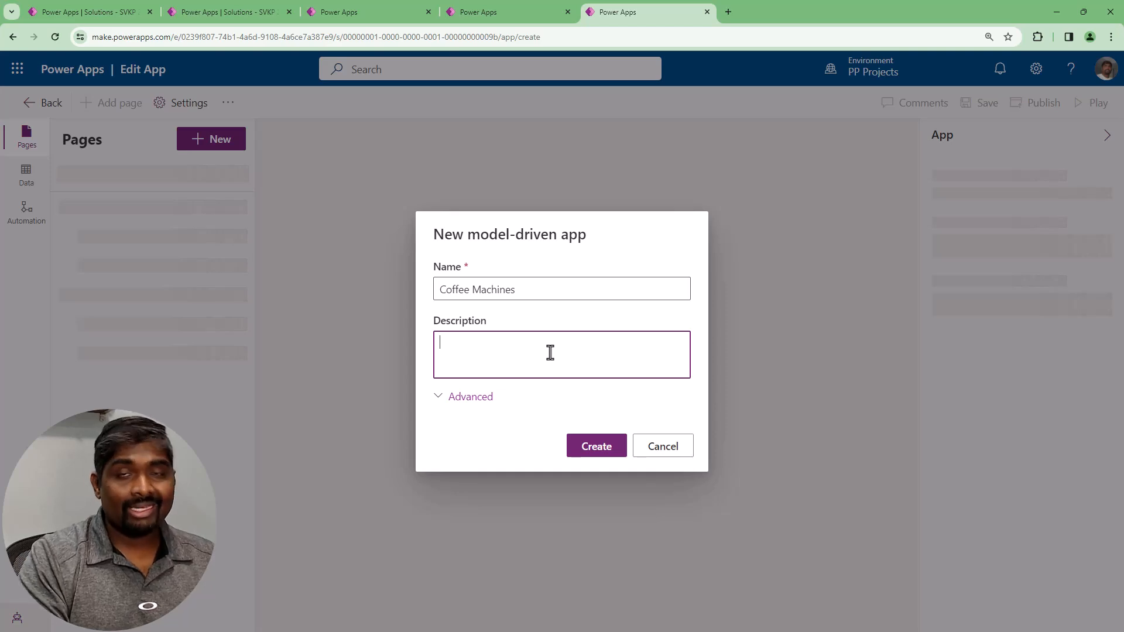
{"action": "type", "text": "This is a"}
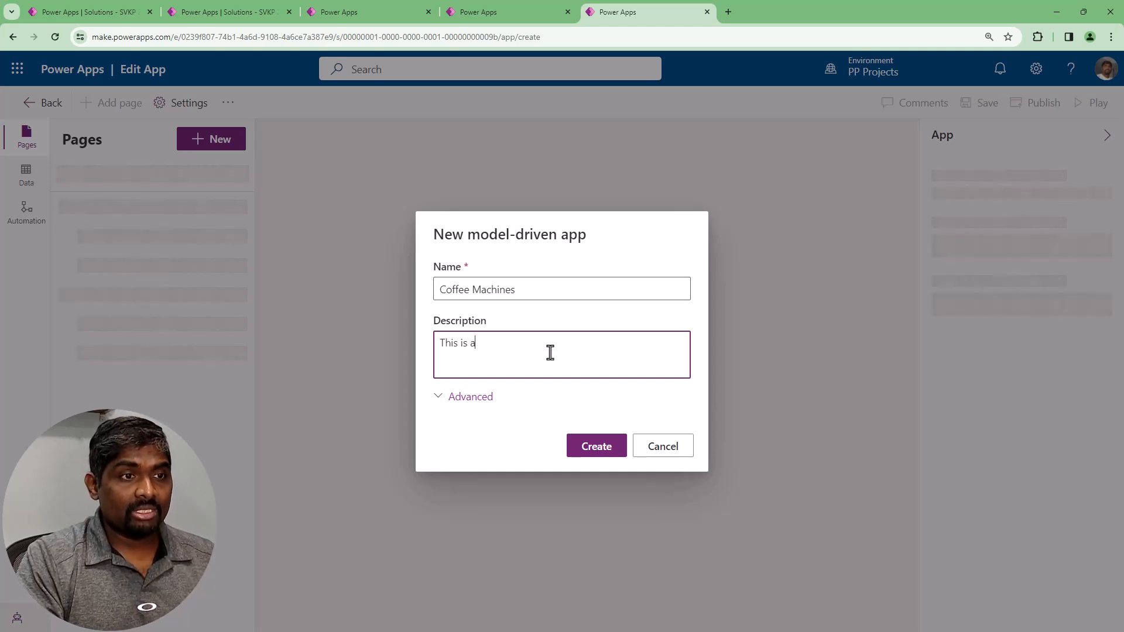
{"action": "type", "text": "model driven to"}
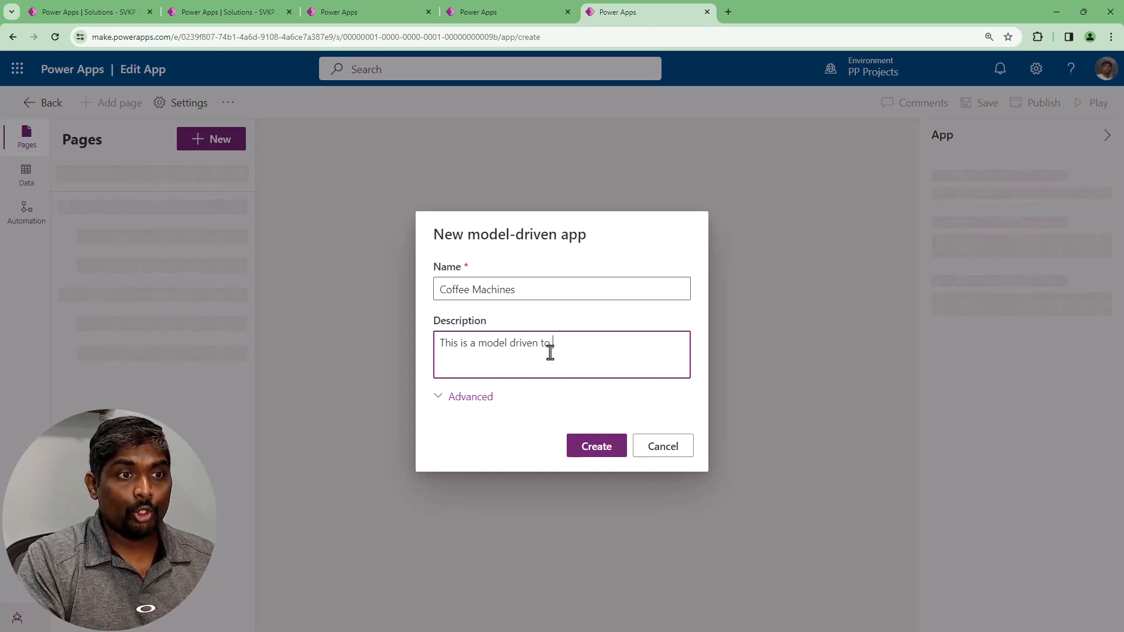
{"action": "type", "text": "performa"}
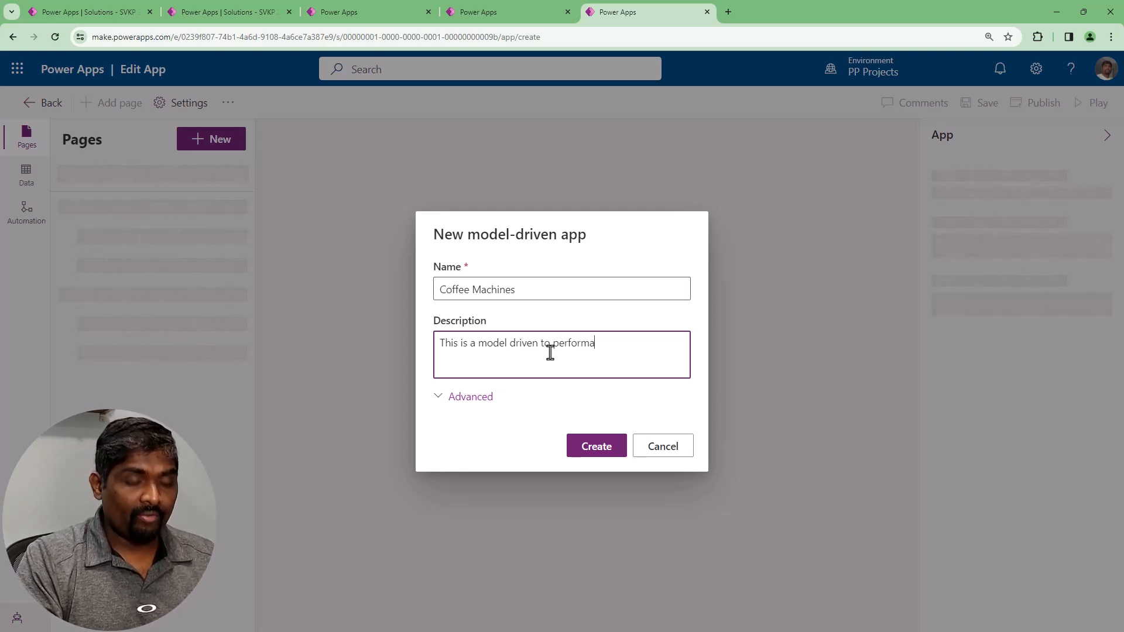
{"action": "type", "text": "all a"}
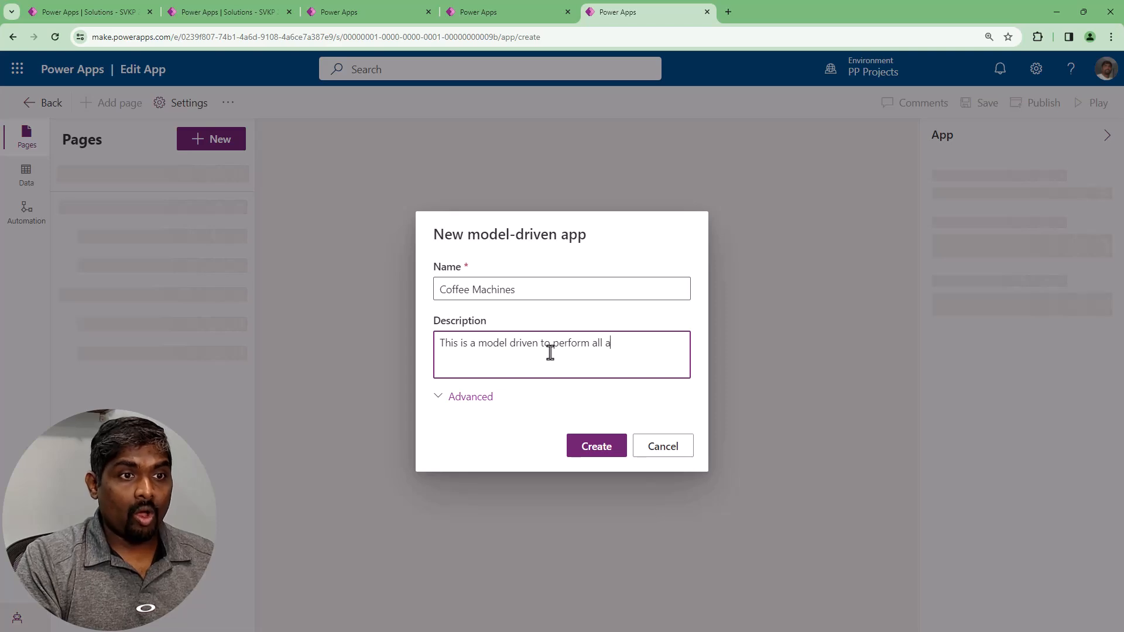
{"action": "type", "text": "dmin operati"}
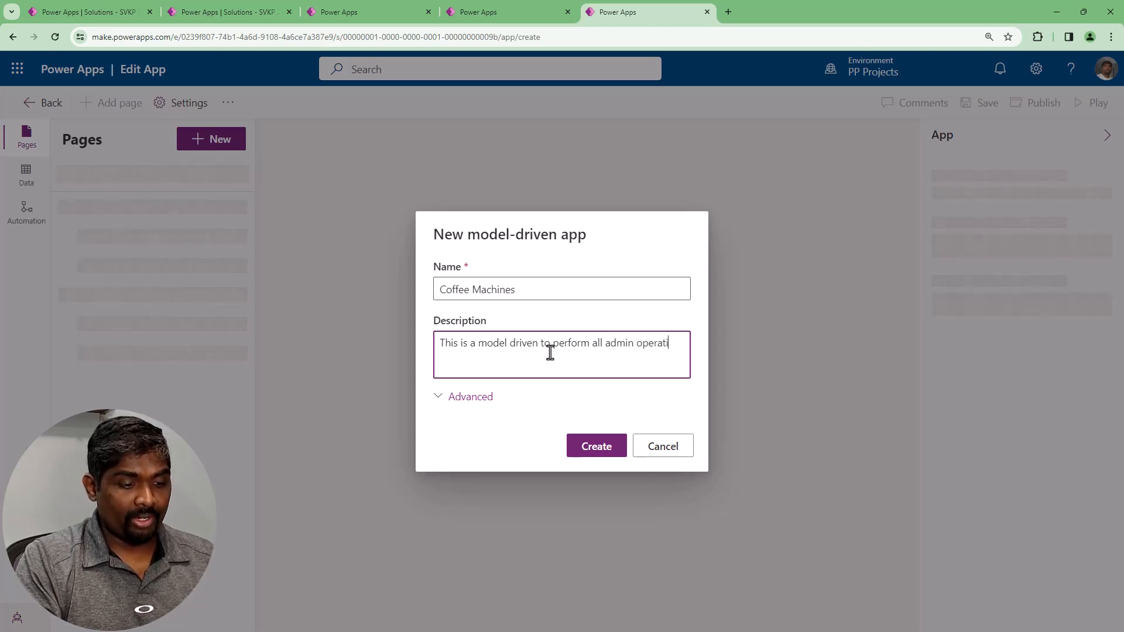
In Advanced options, enable 'Use components from a custom solution'
{"action": "left_click", "coordinate": [471, 396]}
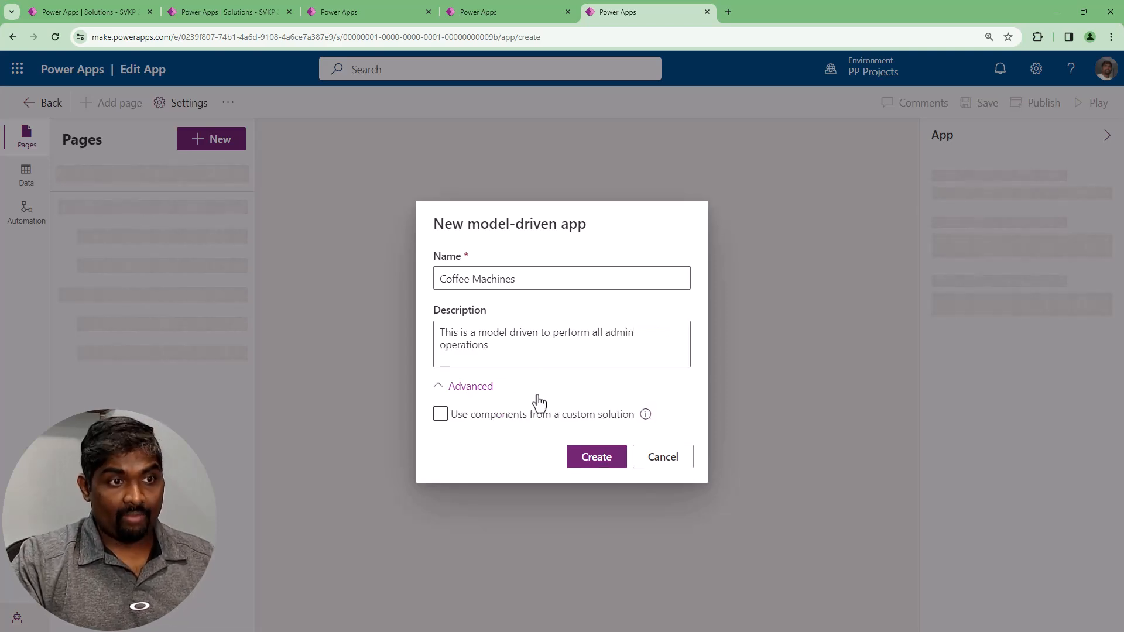
{"action": "left_click", "coordinate": [440, 414]}
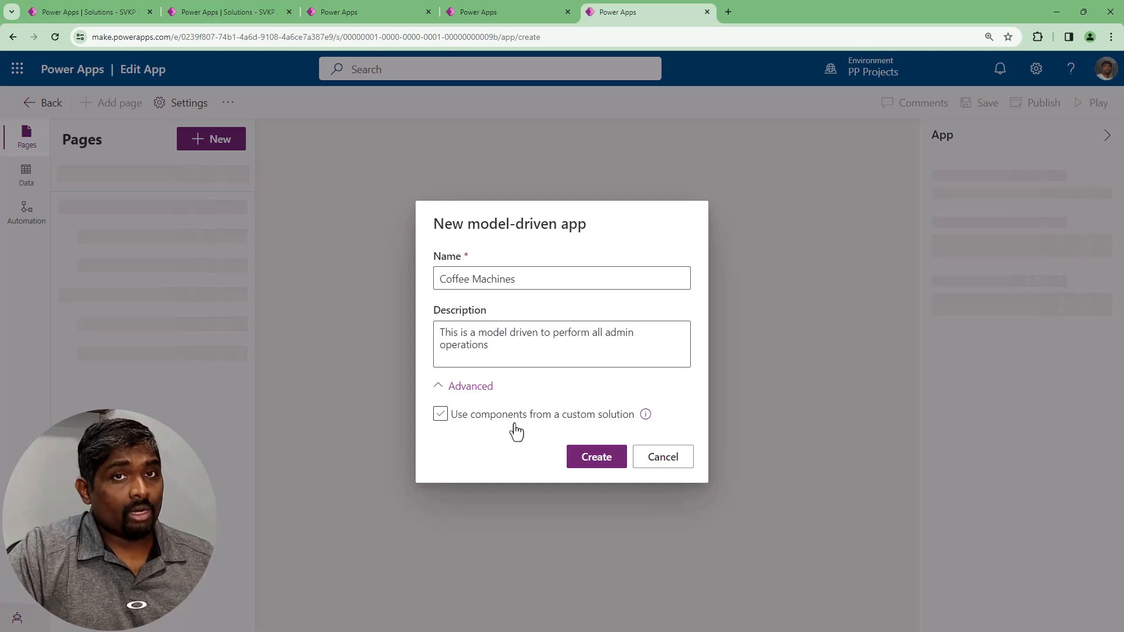
{"action": "left_click", "coordinate": [471, 385]}
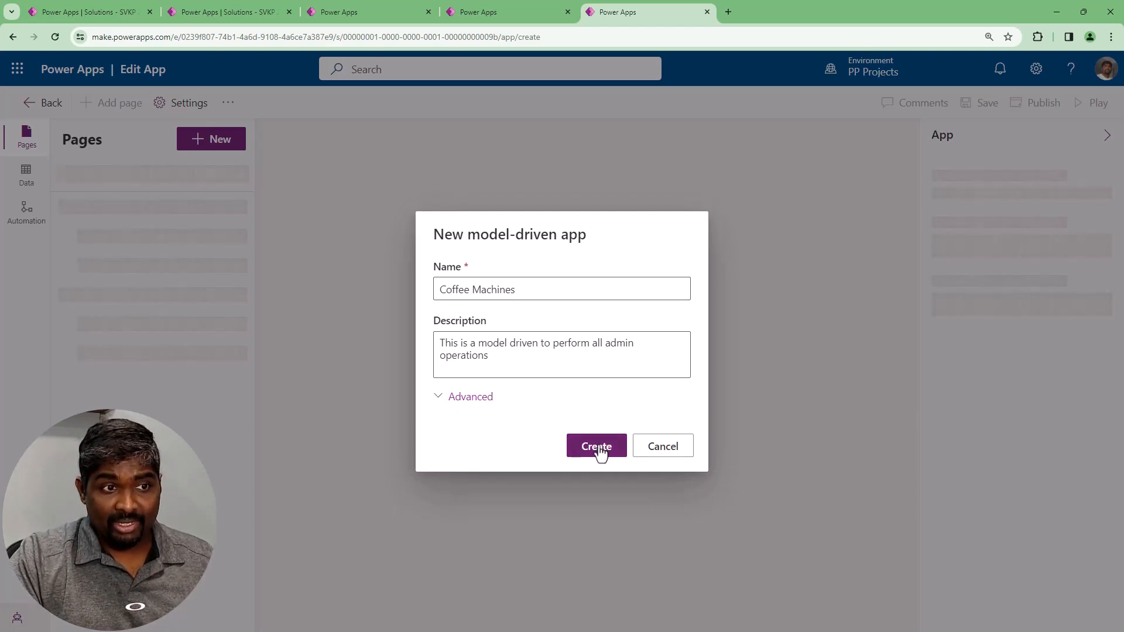
Create the Coffee Machines app so it opens in the designer with no pages
{"action": "left_click", "coordinate": [596, 446]}
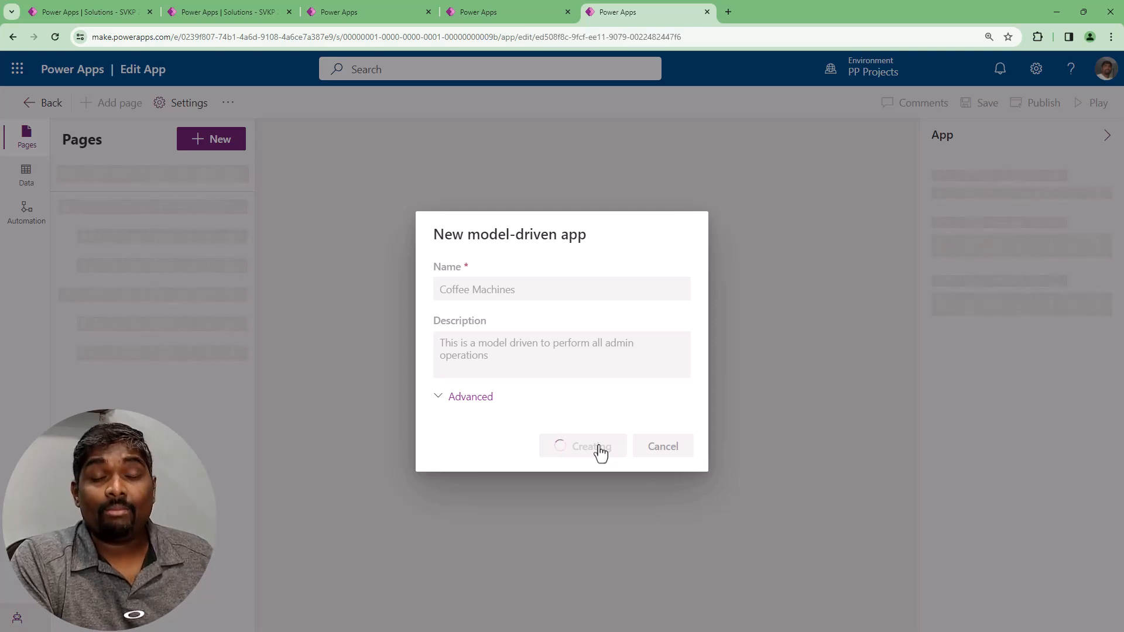
{"action": "left_click", "coordinate": [582, 446]}
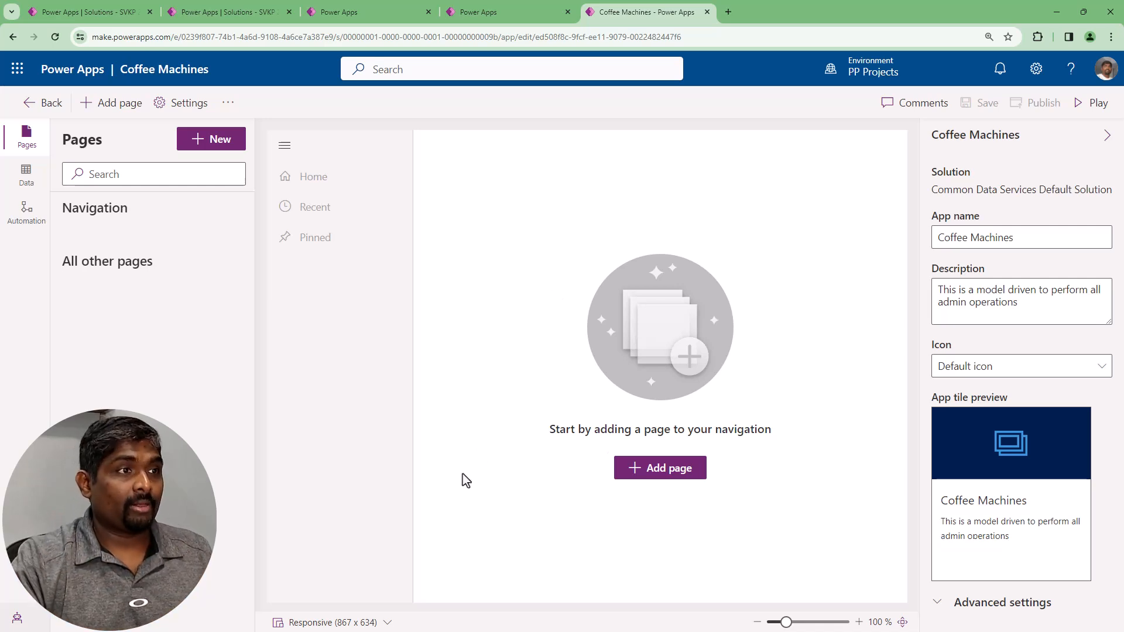
{"action": "mouse_move", "coordinate": [874, 551]}
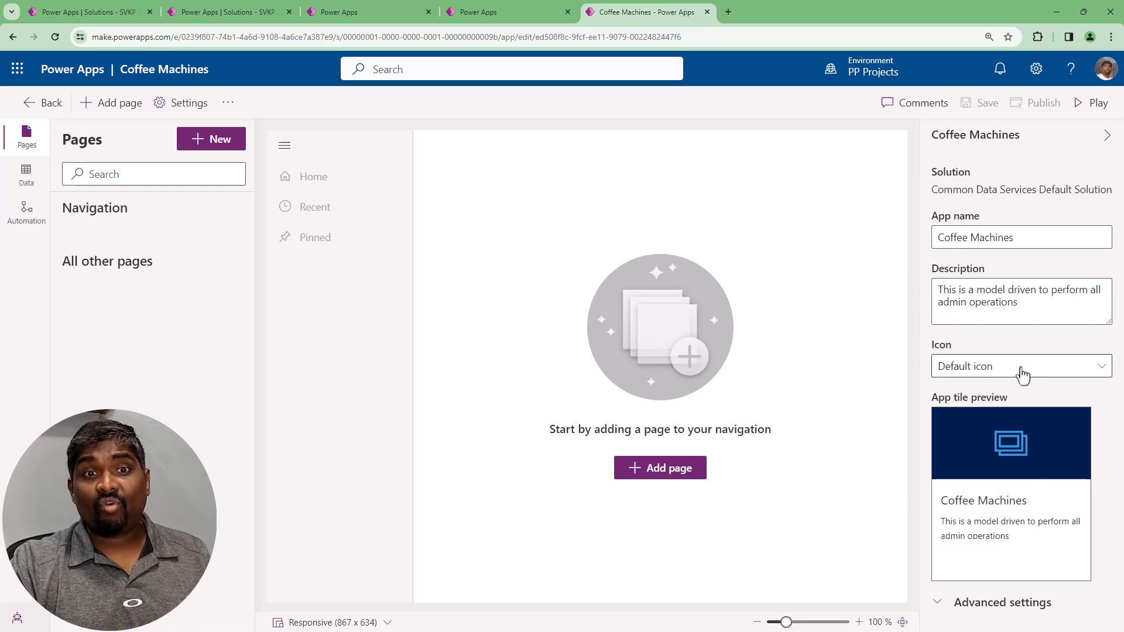
{"action": "left_click", "coordinate": [1021, 365]}
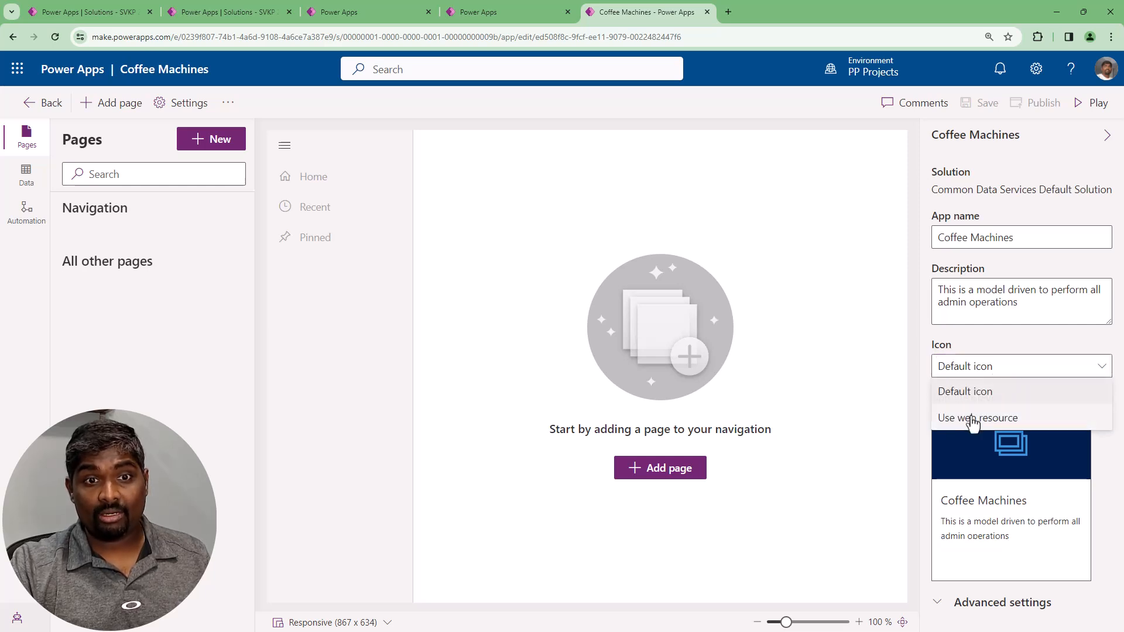
{"action": "left_click", "coordinate": [976, 418]}
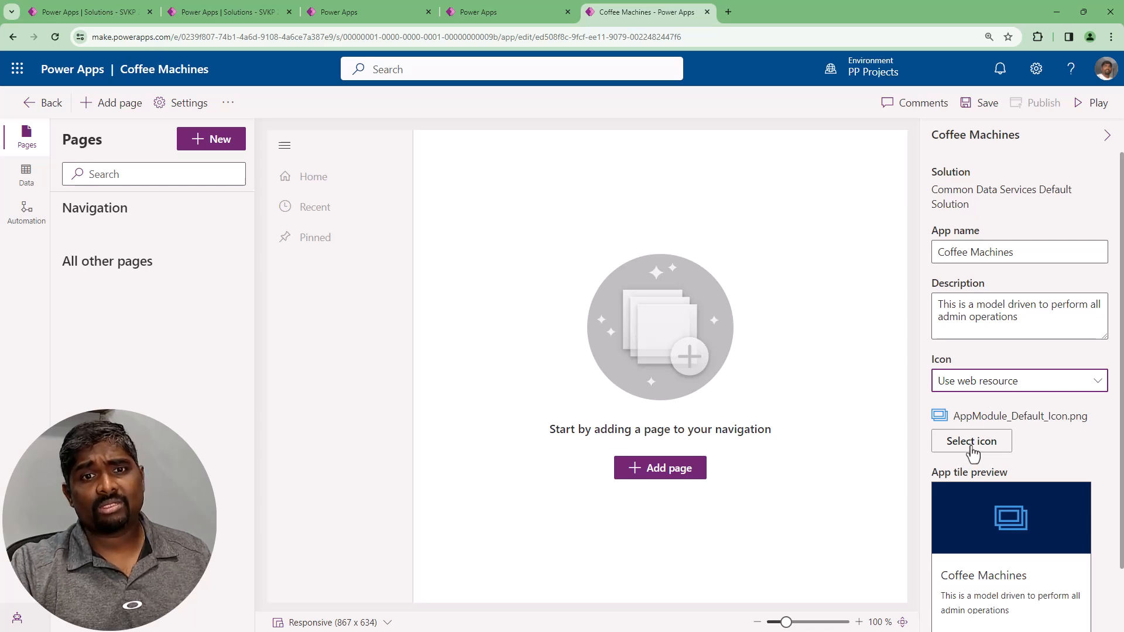
{"action": "left_click", "coordinate": [972, 441]}
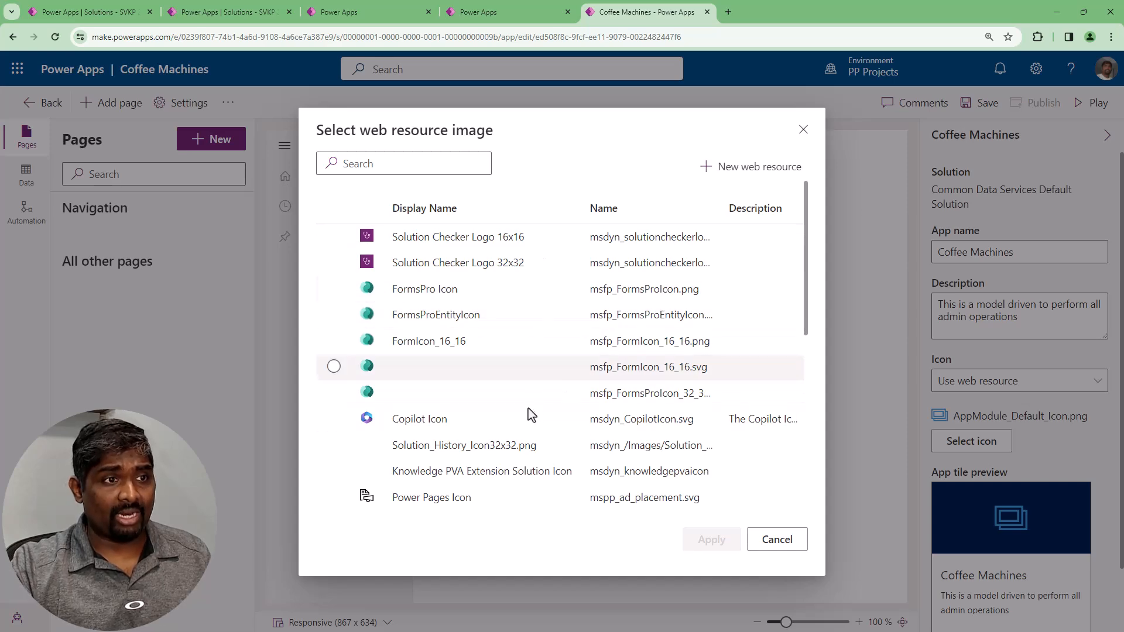
{"action": "scroll", "scroll_direction": "down", "scroll_amount": 3}
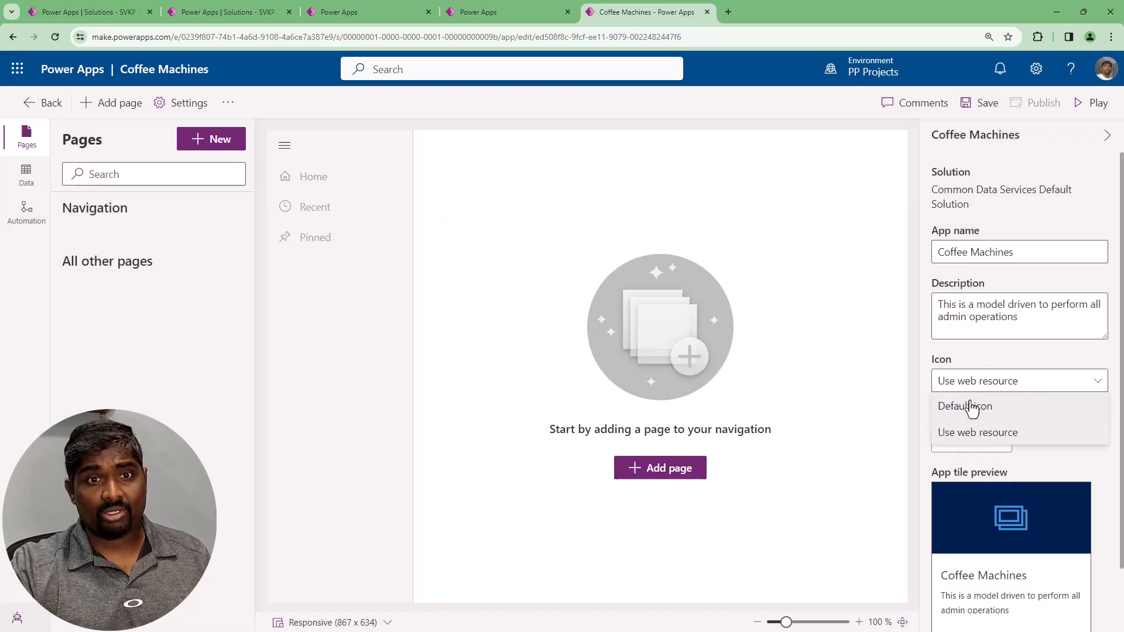
{"action": "left_click", "coordinate": [964, 407]}
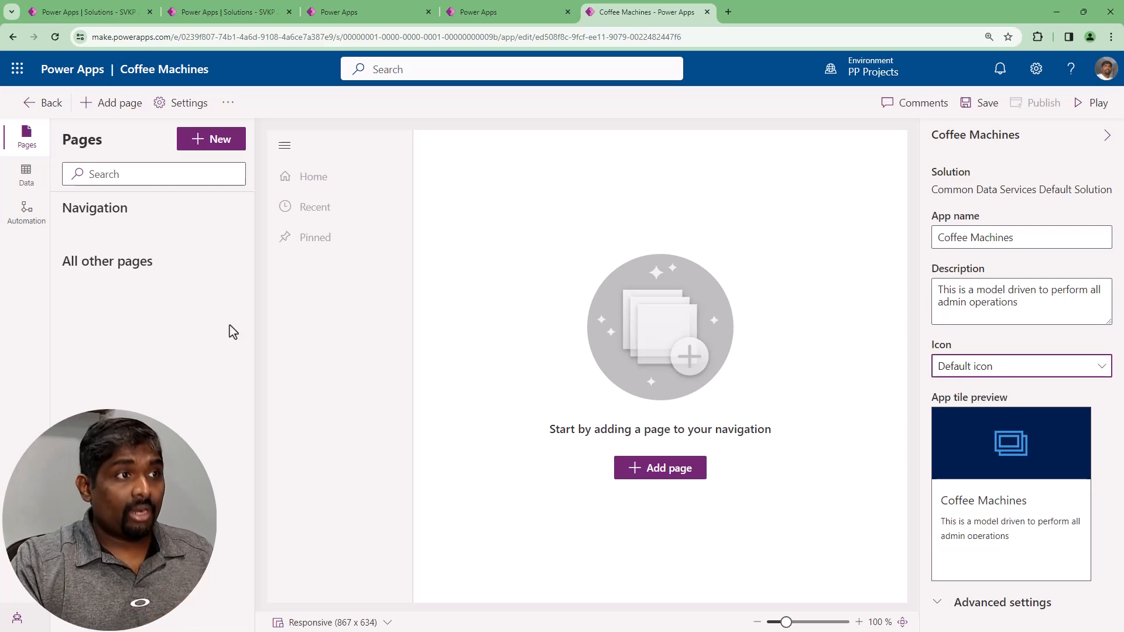
{"action": "mouse_move", "coordinate": [129, 313]}
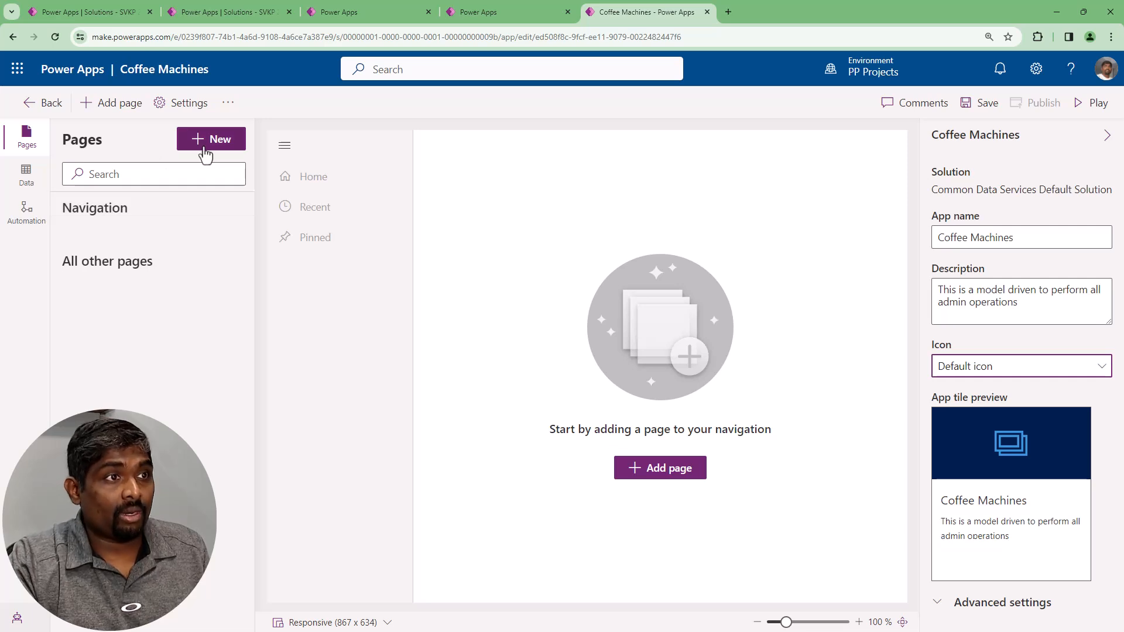
{"action": "left_click", "coordinate": [210, 139]}
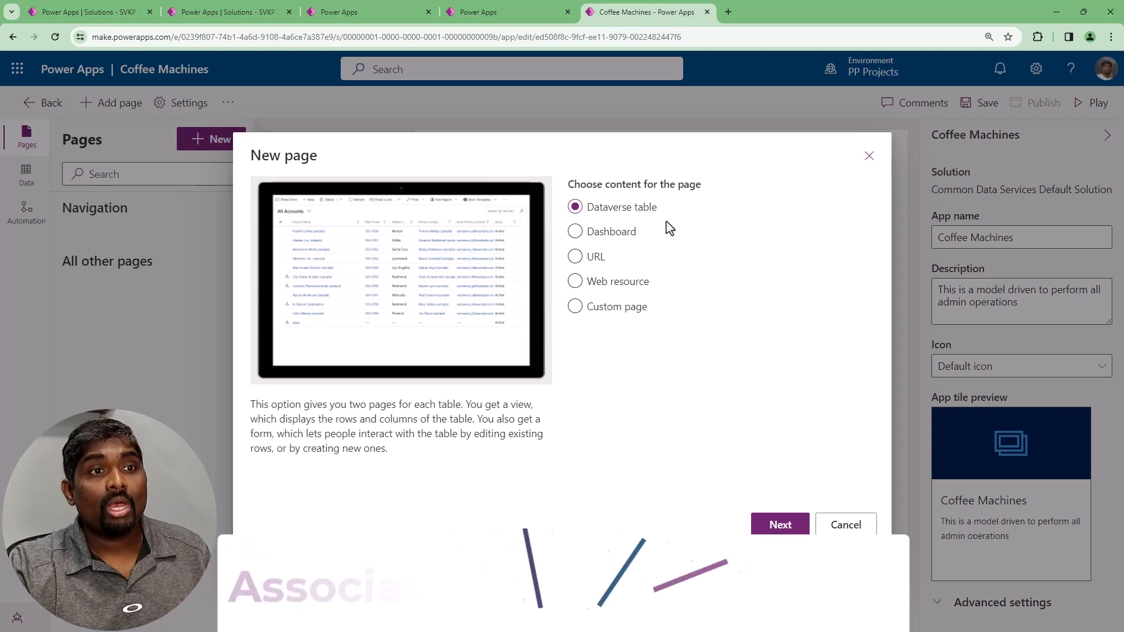
{"action": "left_click", "coordinate": [574, 230]}
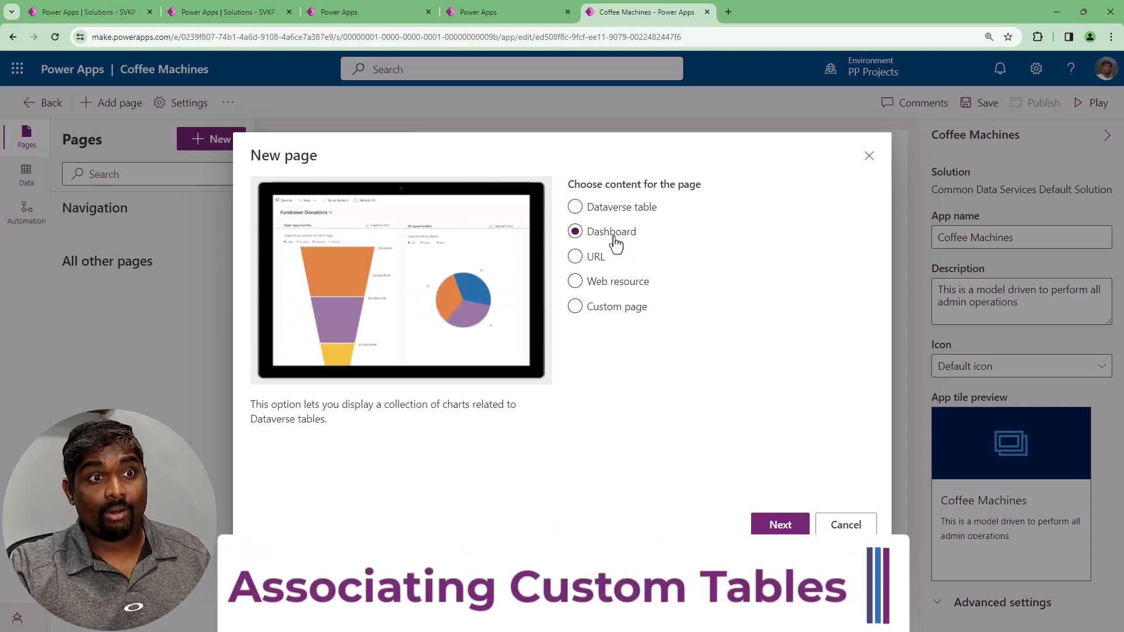
{"action": "left_click", "coordinate": [575, 257]}
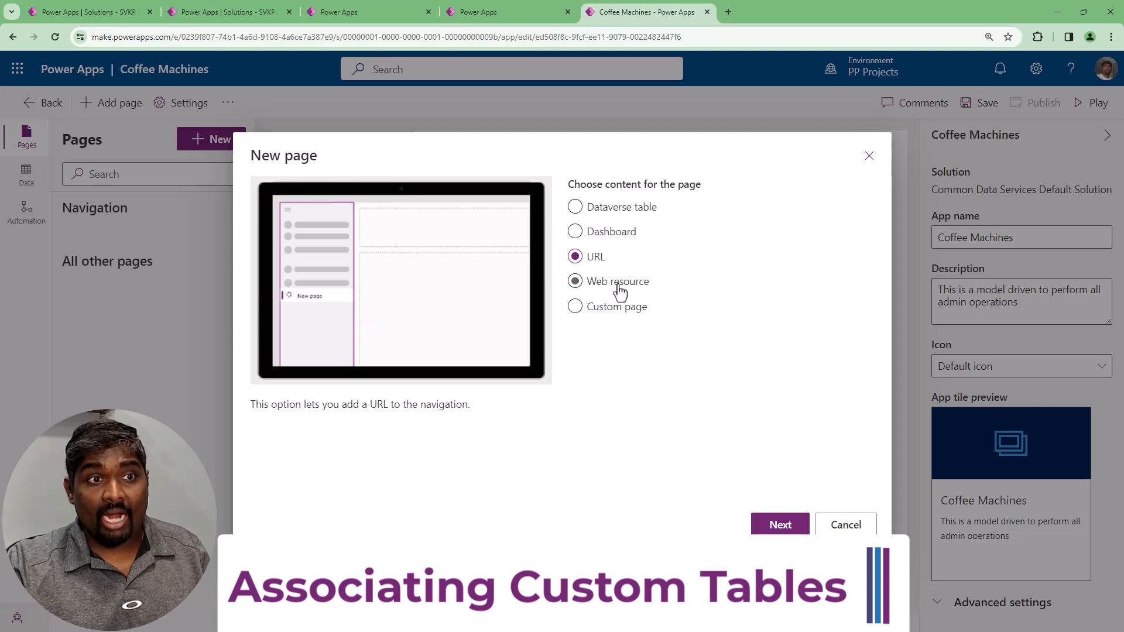
{"action": "left_click", "coordinate": [574, 281]}
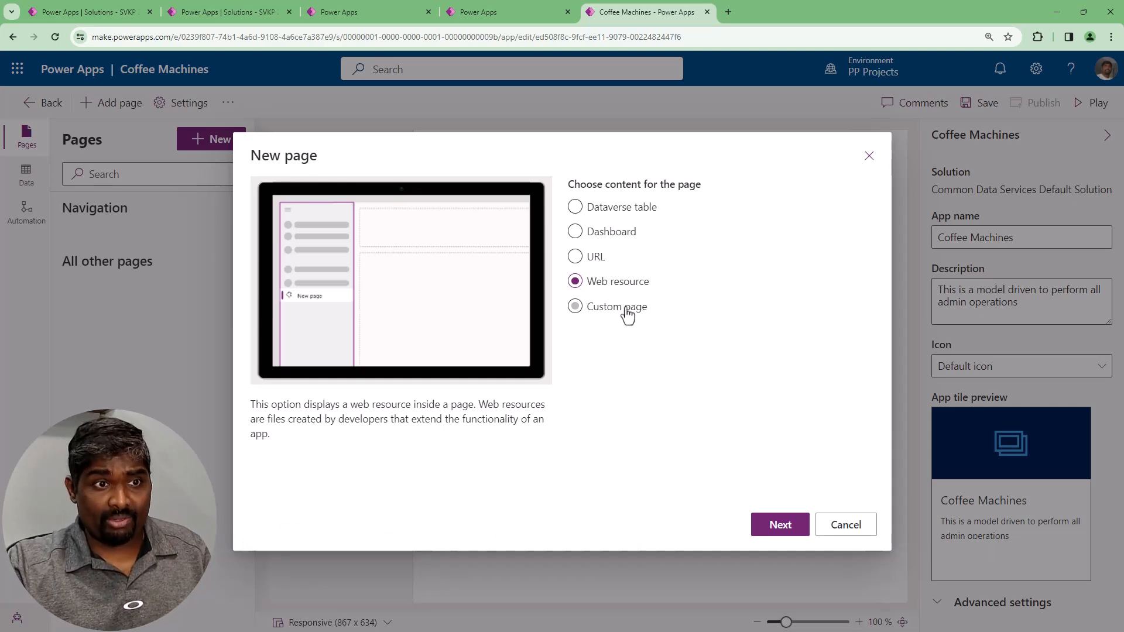
{"action": "left_click", "coordinate": [574, 307]}
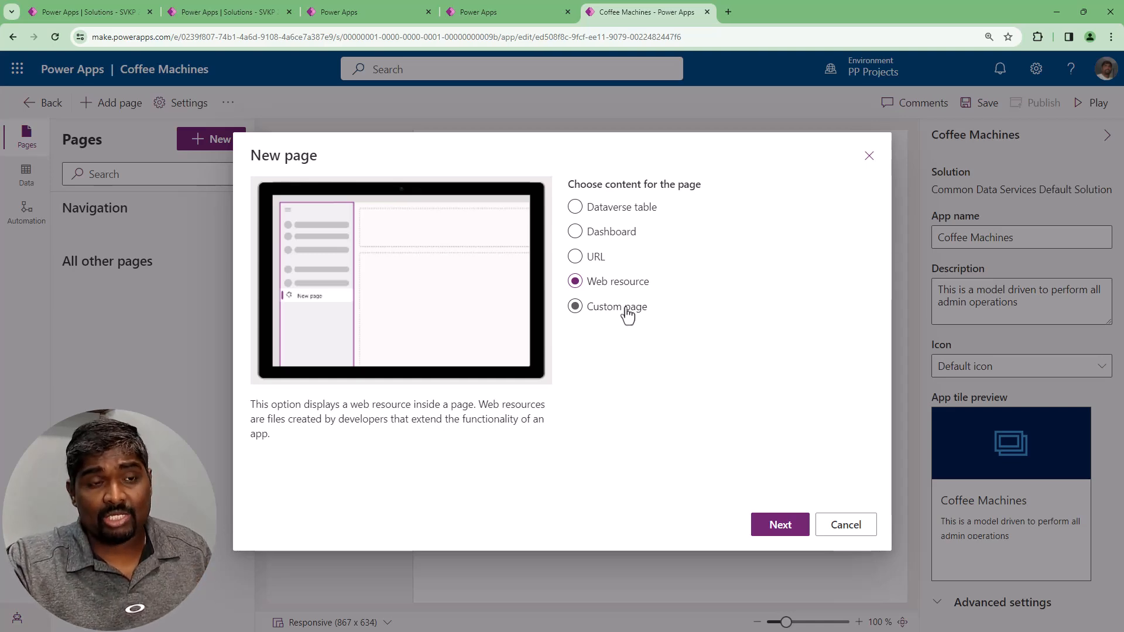
{"action": "left_click", "coordinate": [575, 305]}
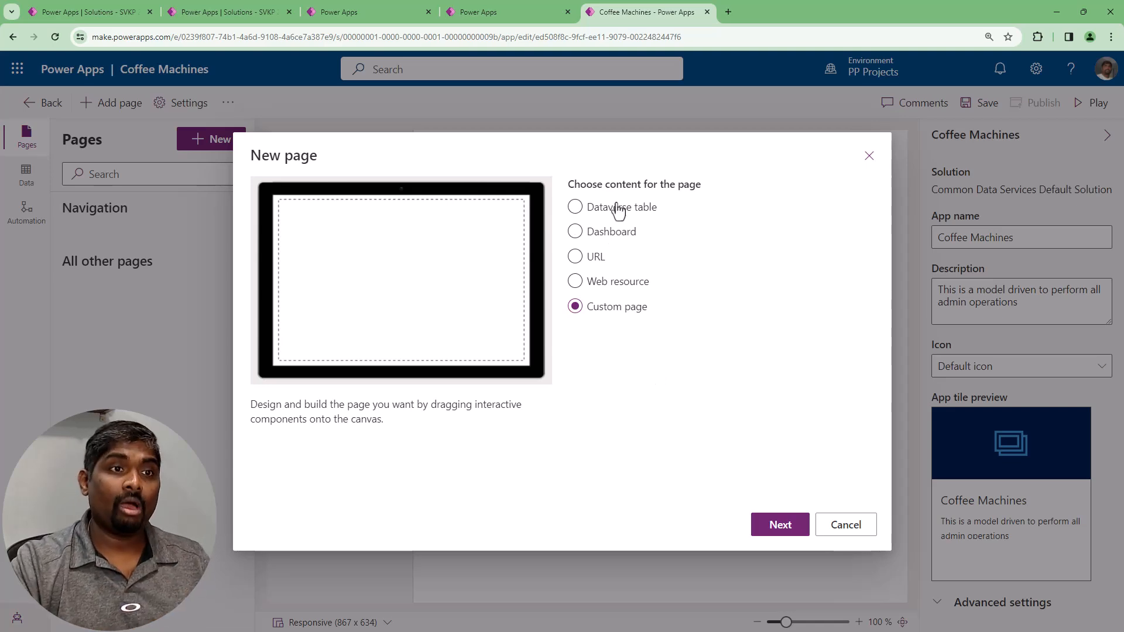
Choose Dataverse table pages and select the Coffee Machine and Coffee Machine Types tables via search 'coffe'
{"action": "left_click", "coordinate": [574, 206]}
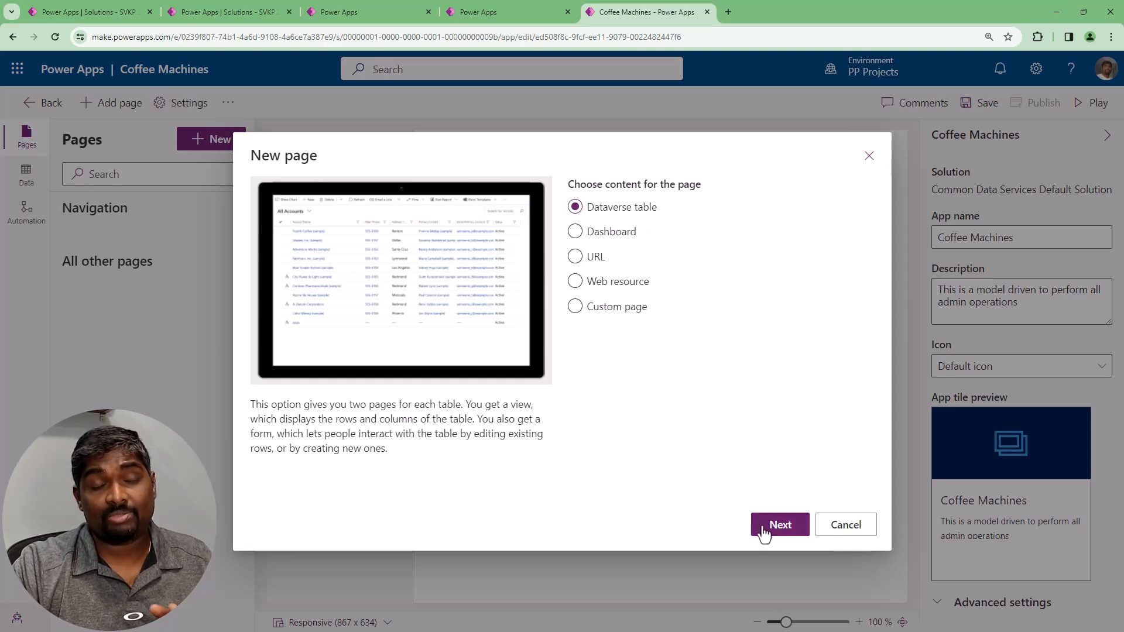
{"action": "left_click", "coordinate": [779, 525]}
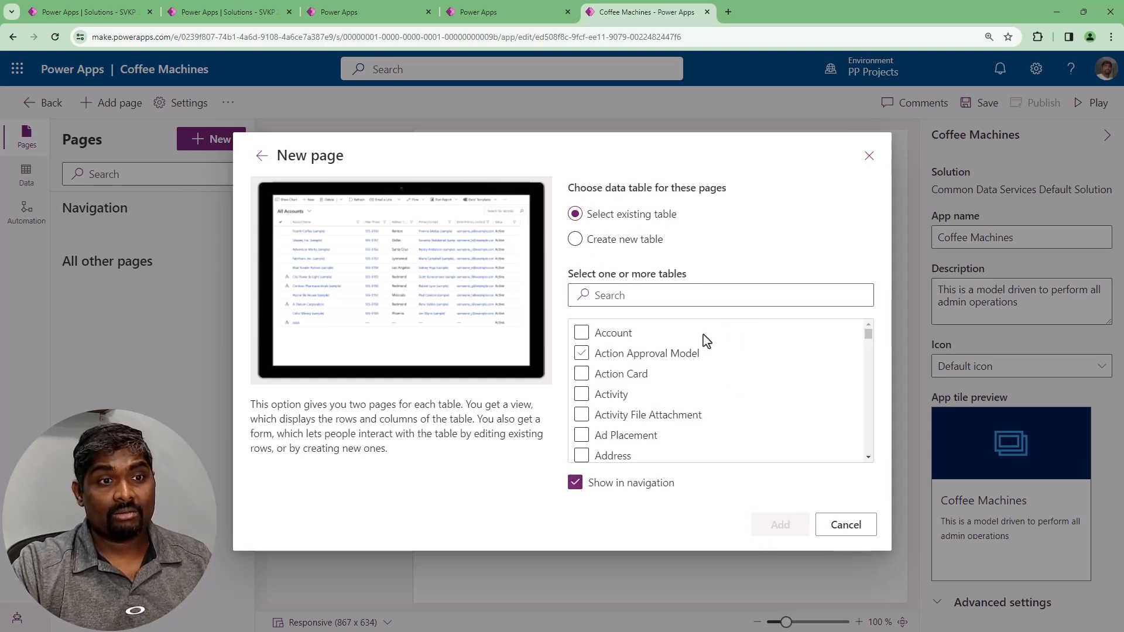
{"action": "left_click", "coordinate": [582, 414]}
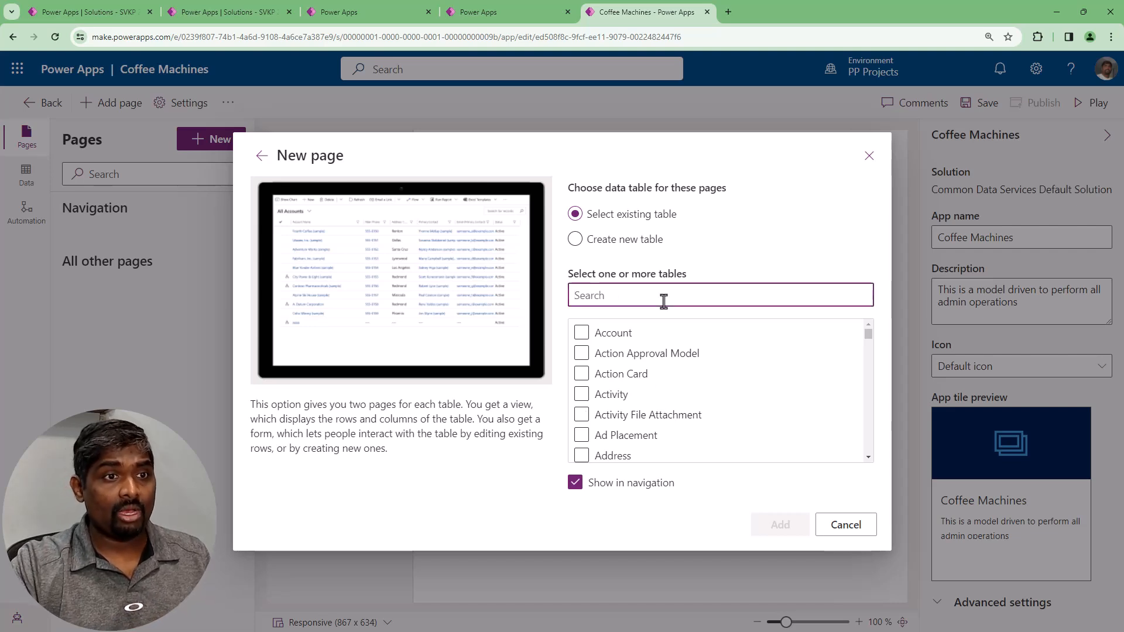
{"action": "type", "text": "coffe"}
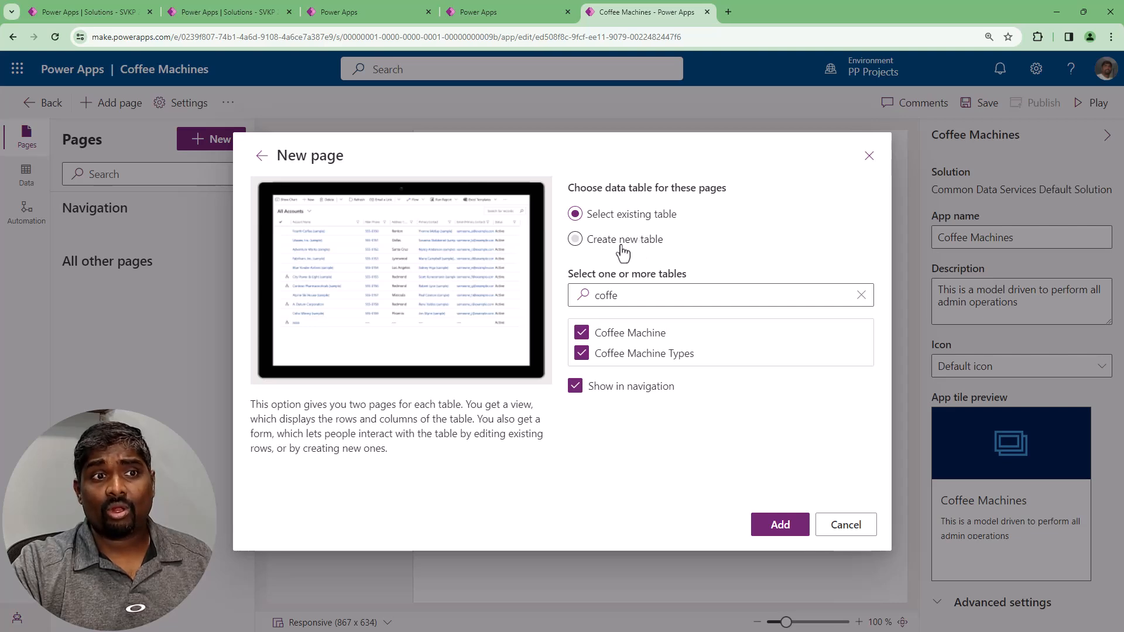
{"action": "left_click", "coordinate": [575, 239]}
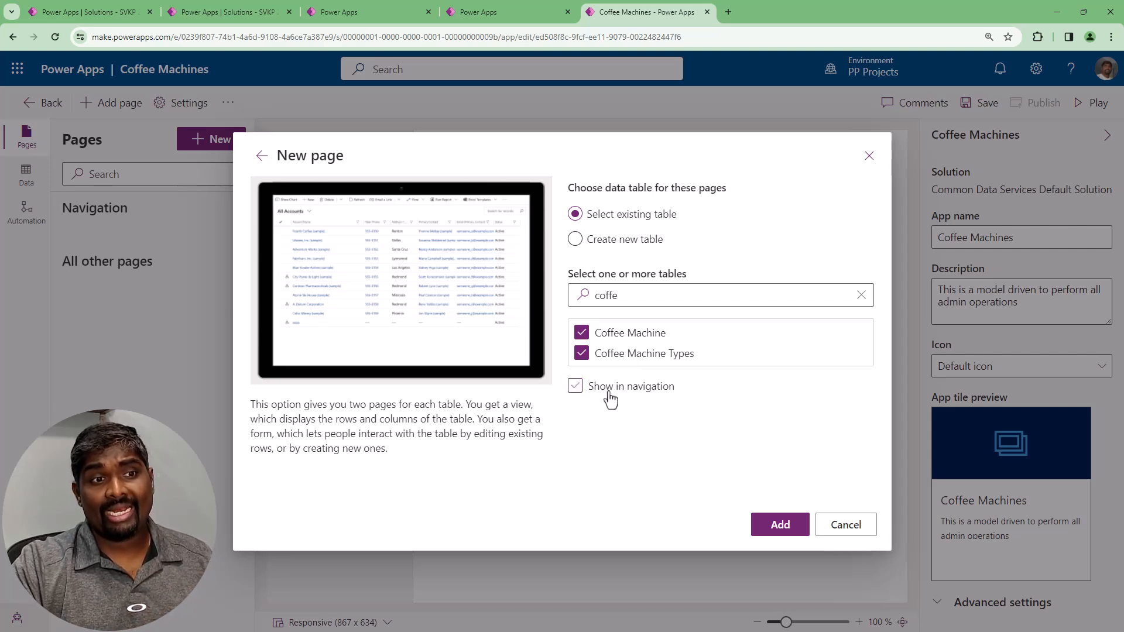
Add both coffee tables as app pages, kept shown in navigation
{"action": "left_click", "coordinate": [576, 385]}
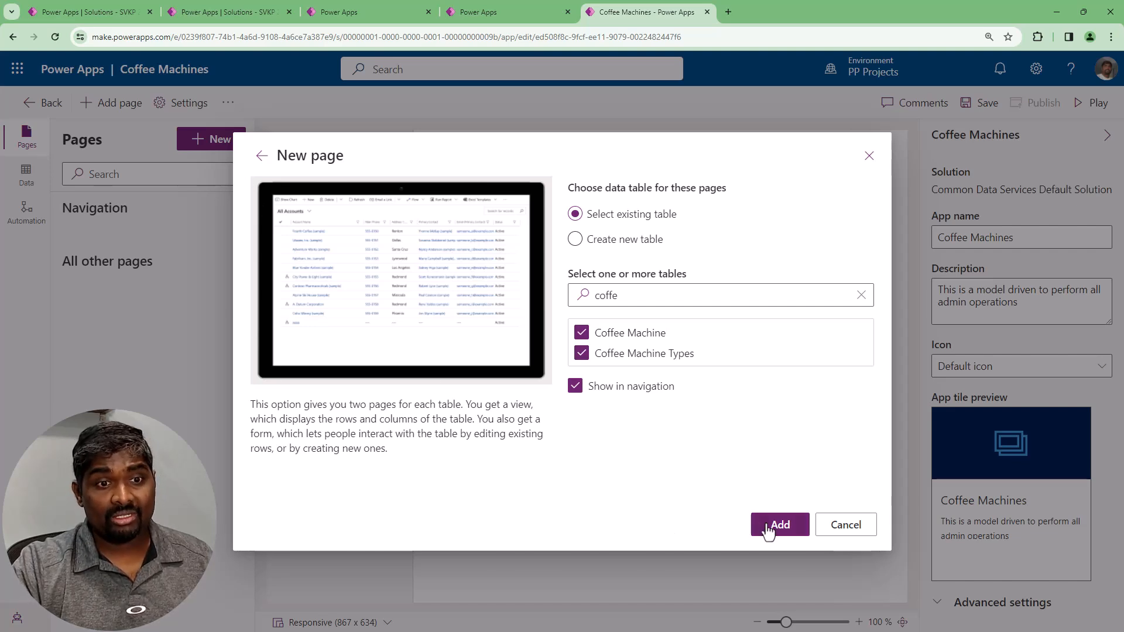
{"action": "left_click", "coordinate": [778, 524]}
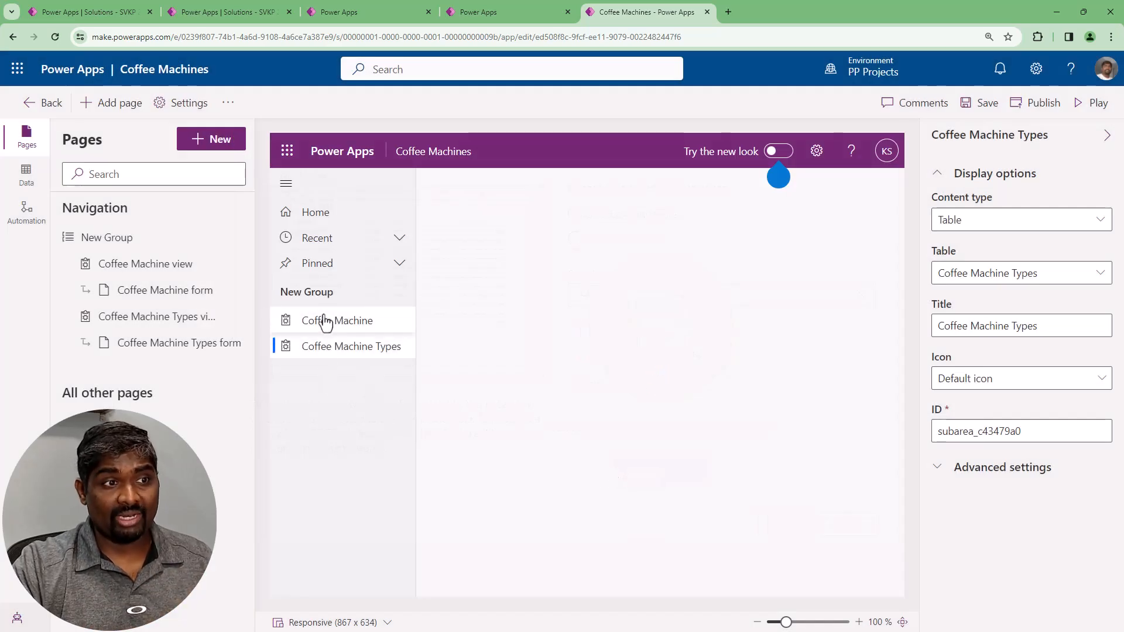
Preview the Coffee Machine page, then move to the canvas app browser tab
{"action": "left_click", "coordinate": [351, 346]}
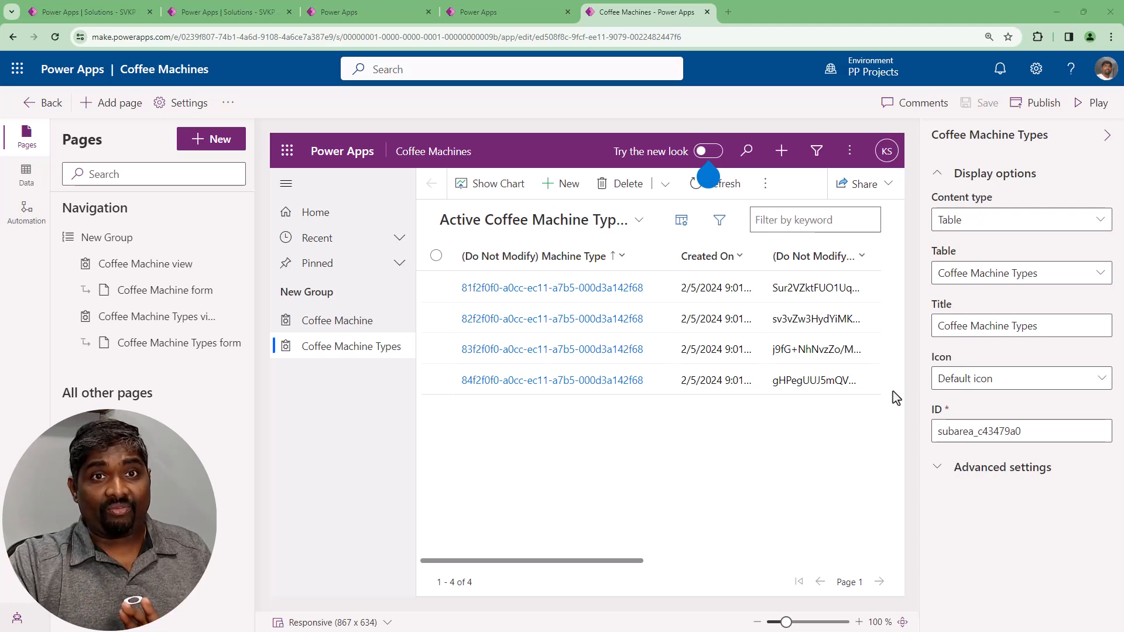
{"action": "left_click", "coordinate": [476, 12]}
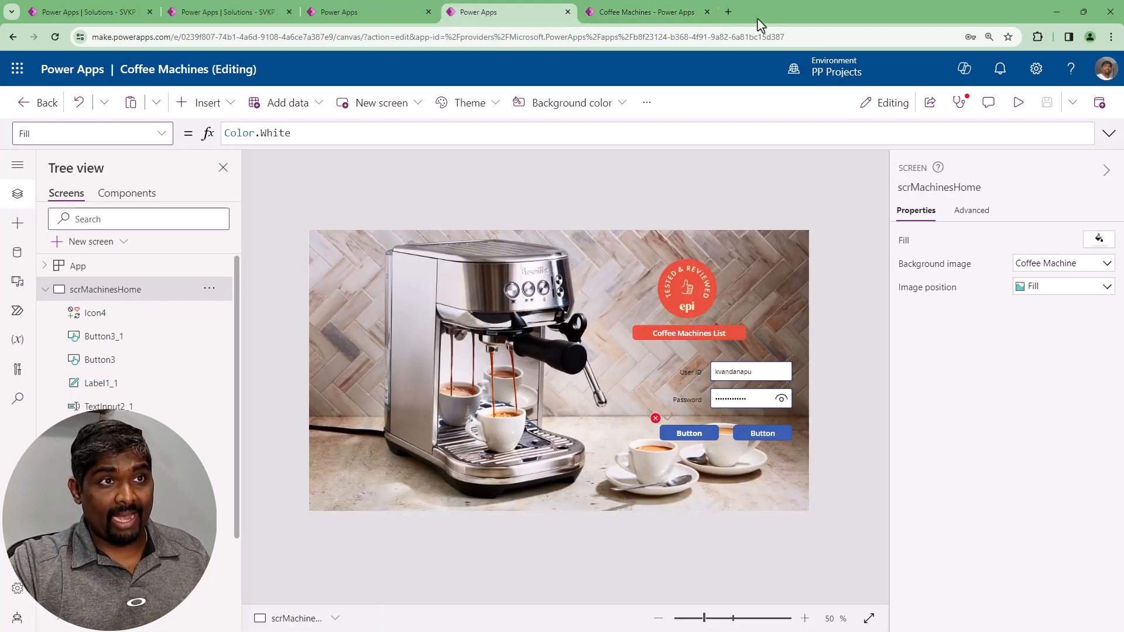
From Power Apps home Apps list, run the Coffee Machines model-driven app
{"action": "left_click", "coordinate": [728, 11]}
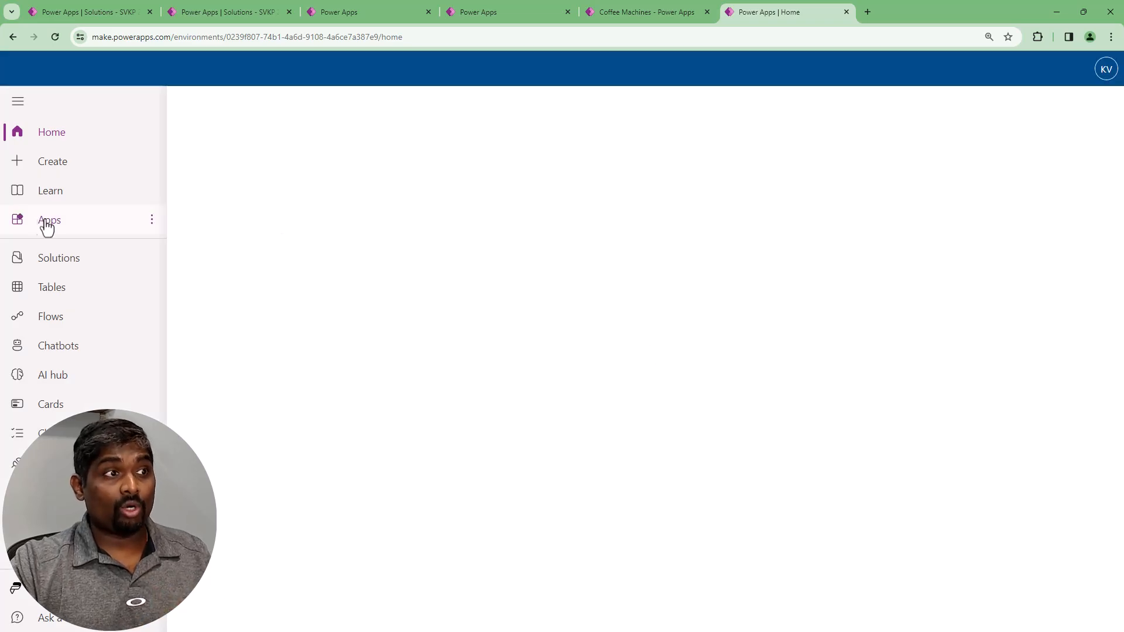
{"action": "left_click", "coordinate": [49, 220]}
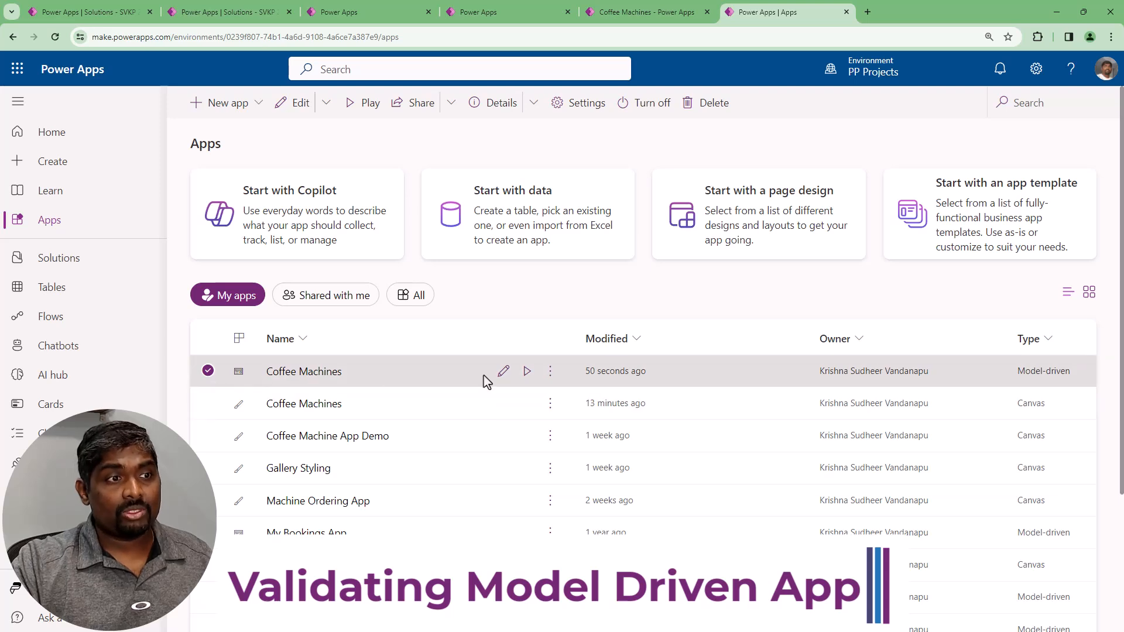
{"action": "left_click", "coordinate": [527, 371]}
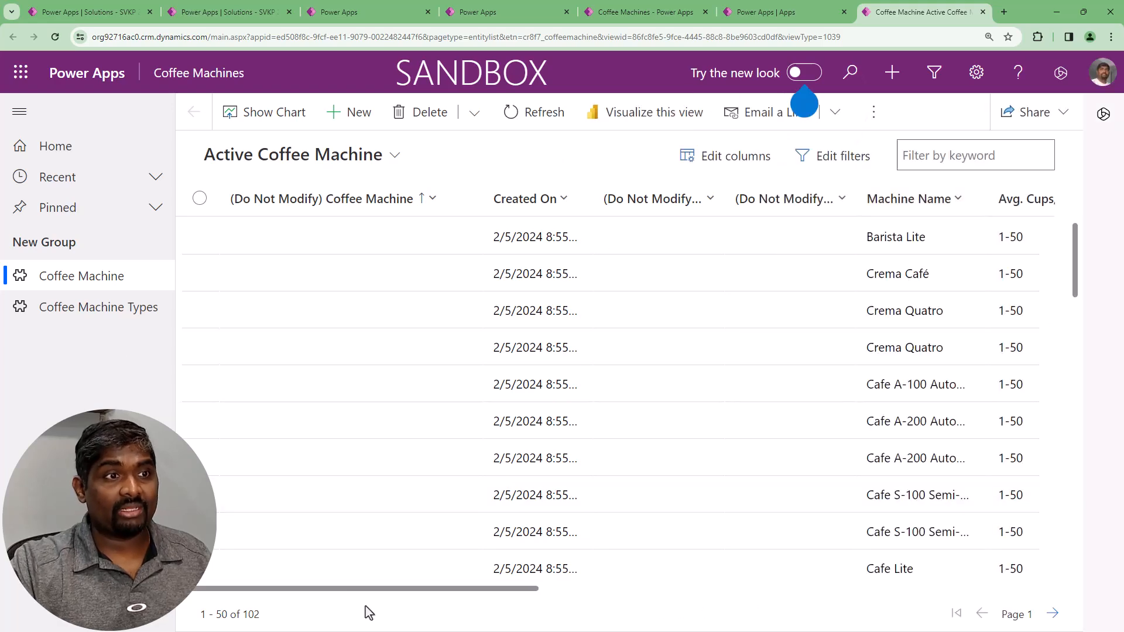
Dismiss the new-look notice and start a new coffee machine record
{"action": "scroll", "scroll_direction": "right", "scroll_amount": 3}
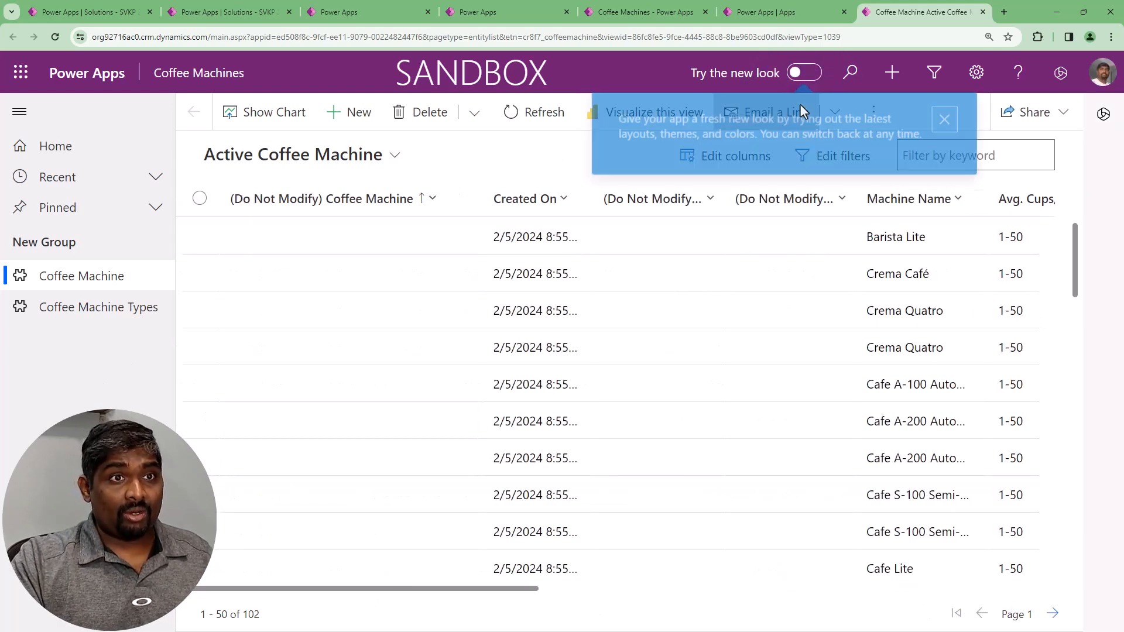
{"action": "left_click", "coordinate": [1110, 36]}
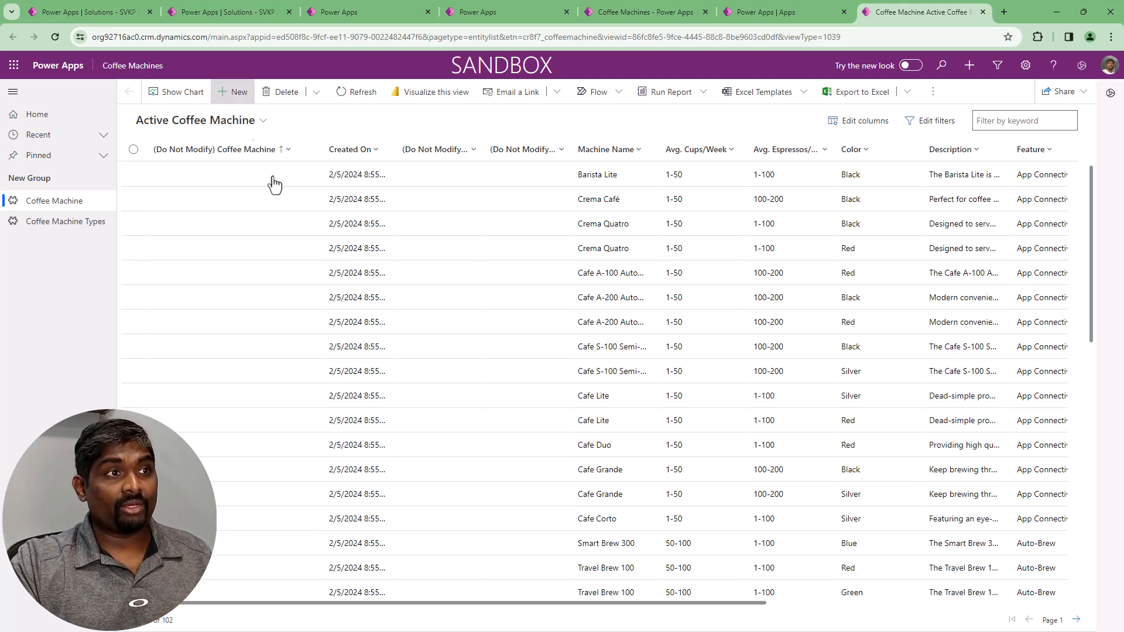
{"action": "left_click", "coordinate": [239, 92]}
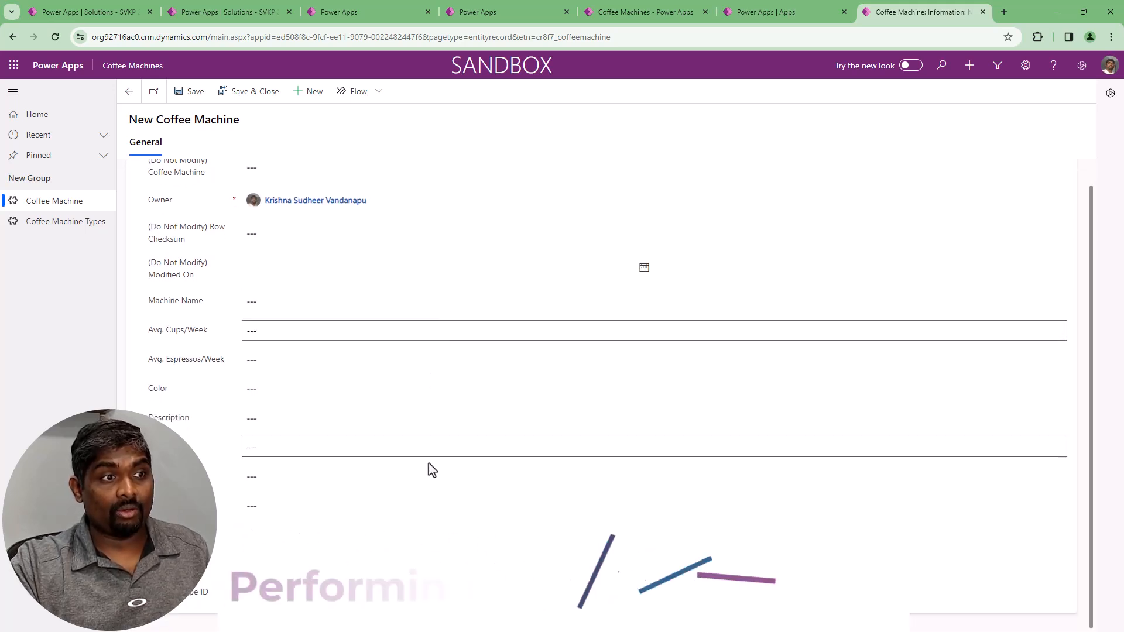
{"action": "scroll", "scroll_direction": "down", "scroll_amount": 3}
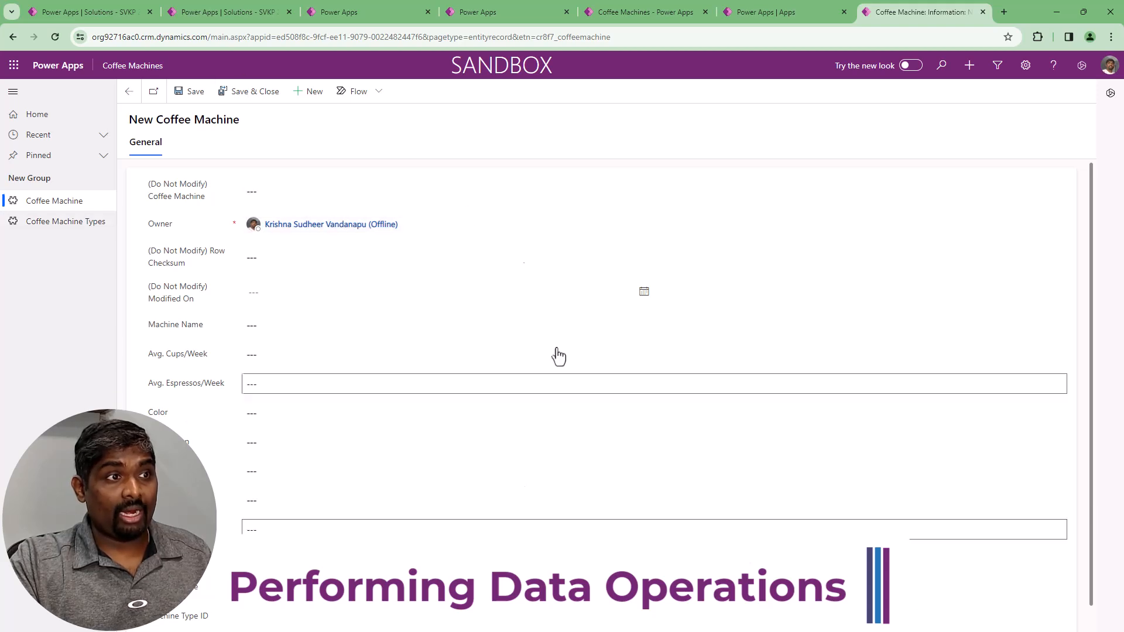
{"action": "left_click", "coordinate": [324, 190]}
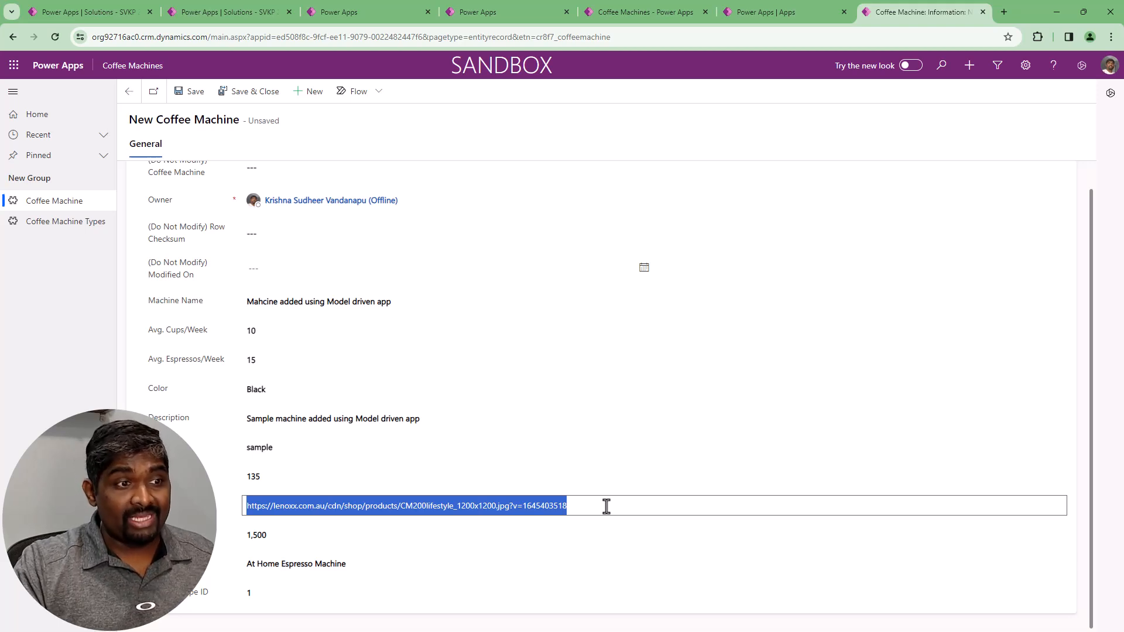
Fill in the image link and machine fields, then save and close the new record
{"action": "left_click", "coordinate": [256, 535]}
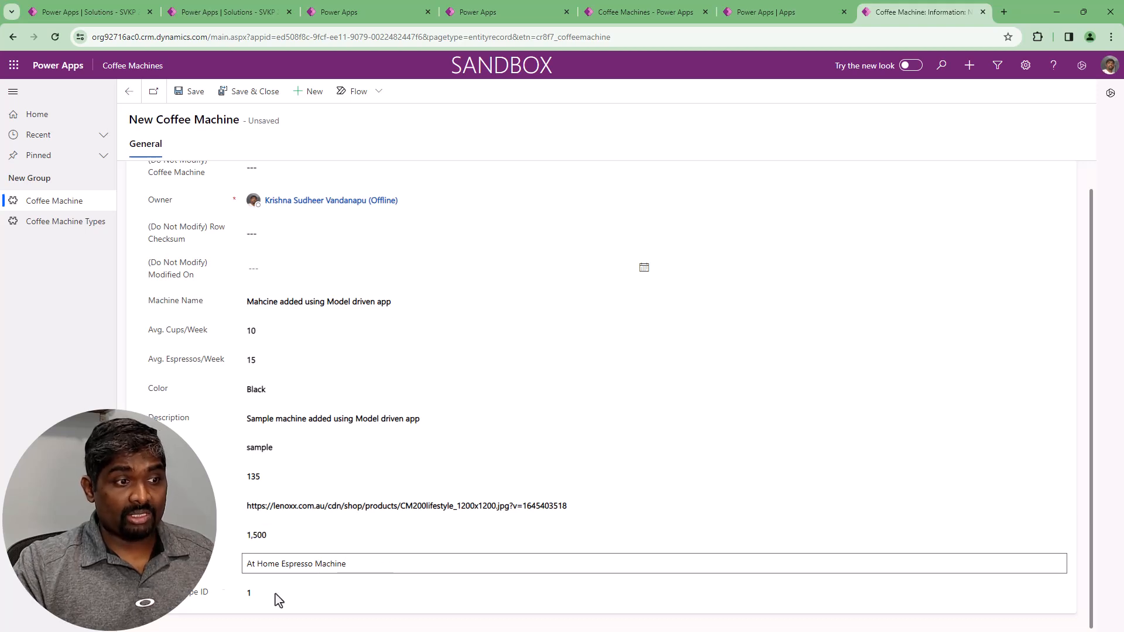
{"action": "left_click", "coordinate": [287, 592]}
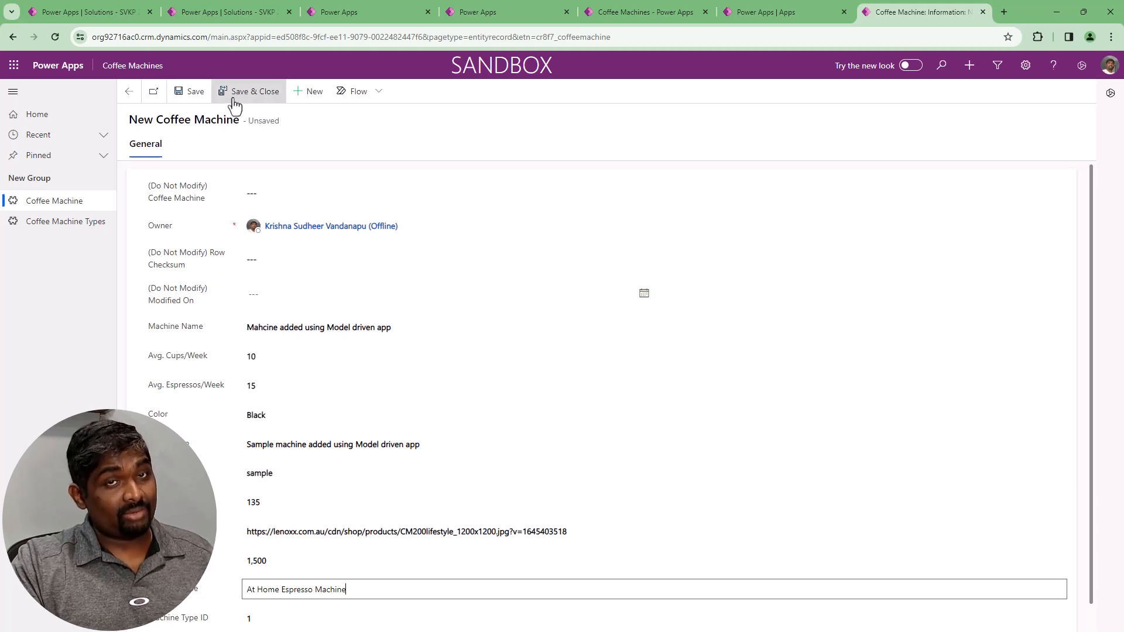
{"action": "mouse_move", "coordinate": [248, 91]}
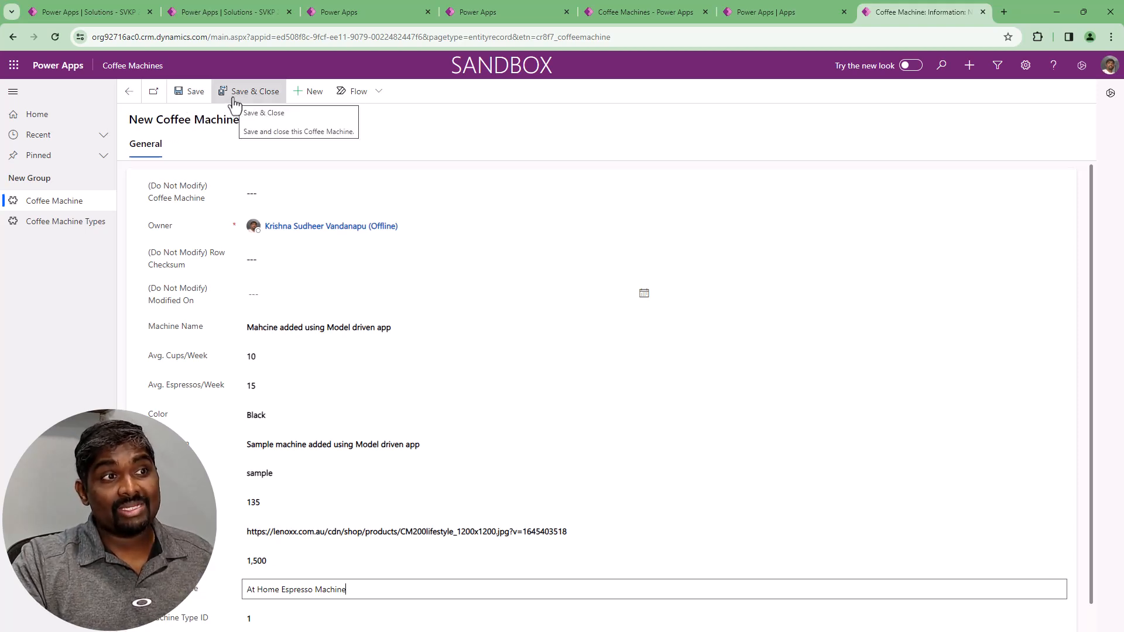
{"action": "left_click", "coordinate": [194, 91]}
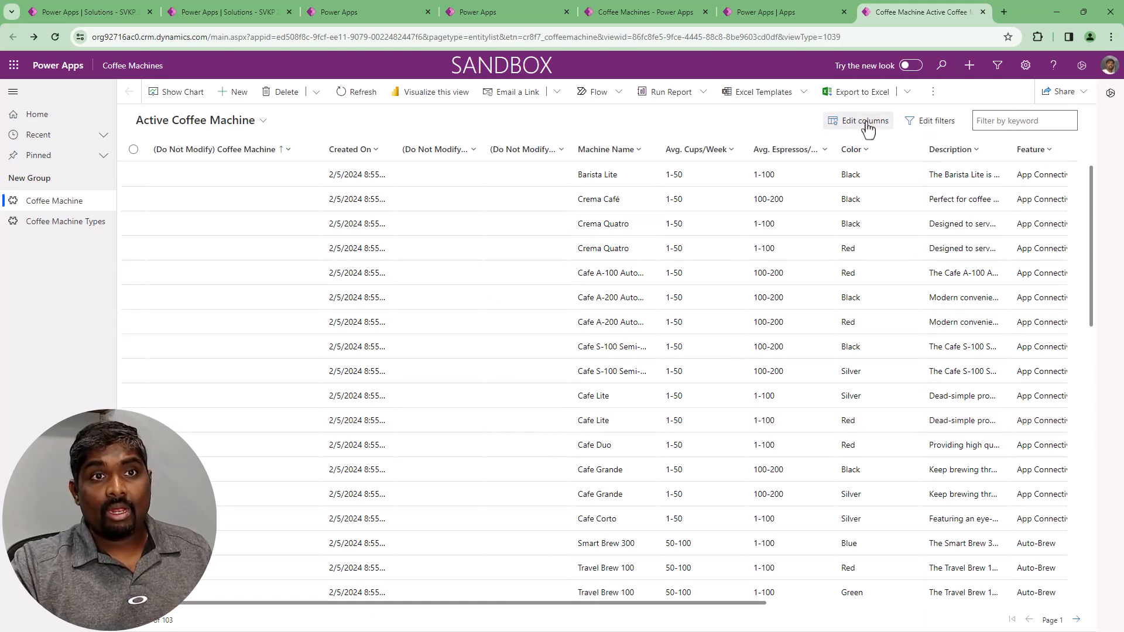
Remove the '(Do Not Modify) Coffee Machine' column from the Active Coffee Machine view
{"action": "left_click", "coordinate": [864, 121]}
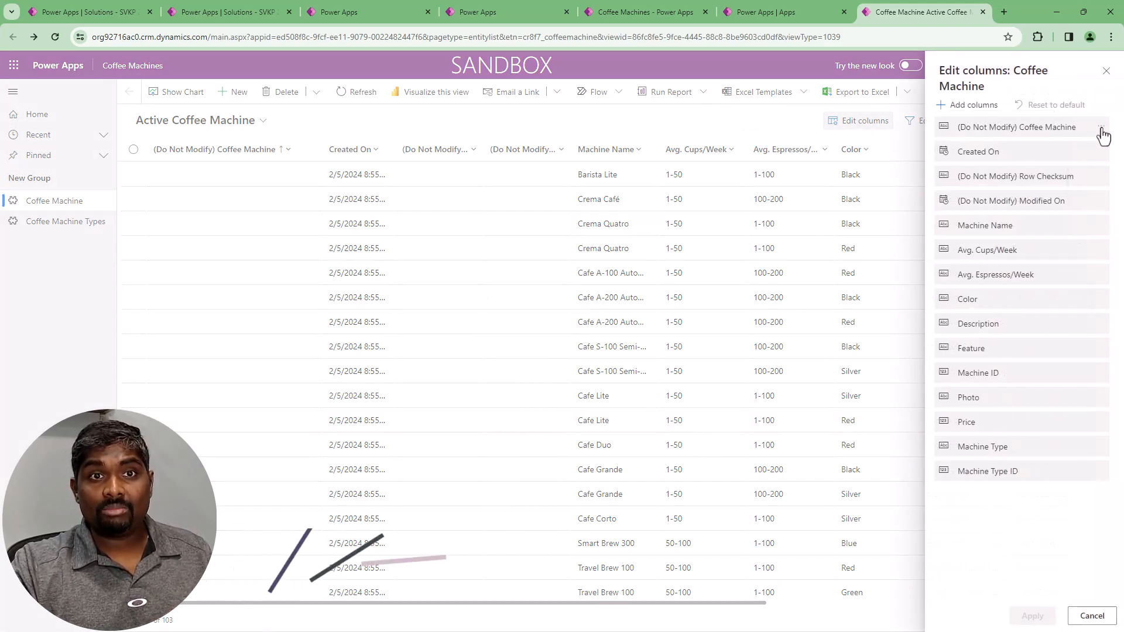
{"action": "left_click", "coordinate": [1102, 126]}
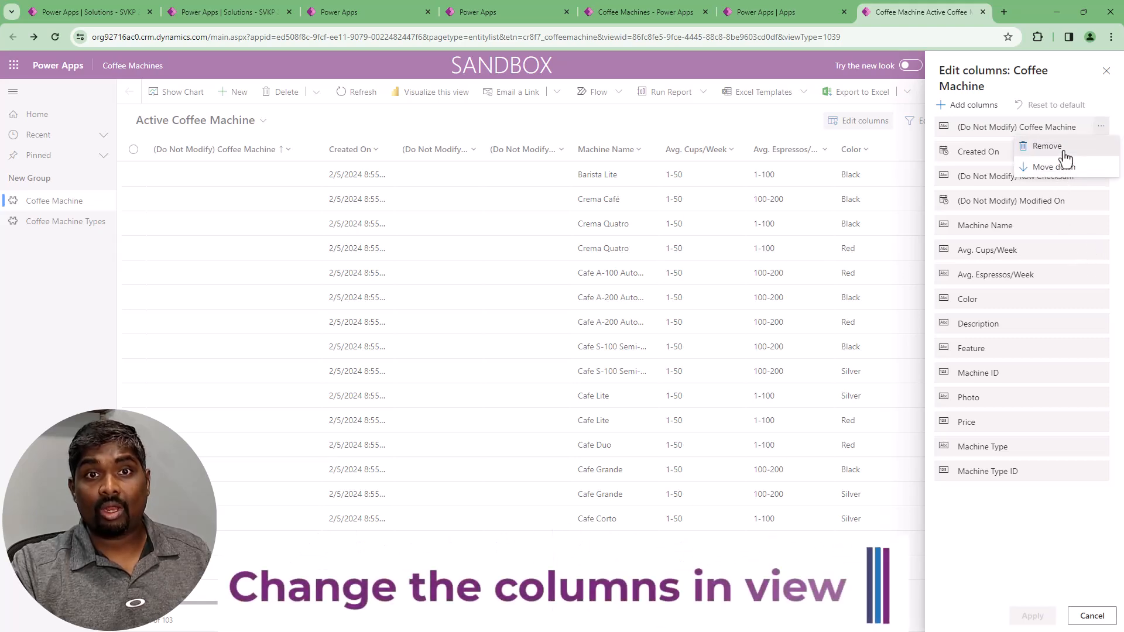
{"action": "left_click", "coordinate": [1045, 145]}
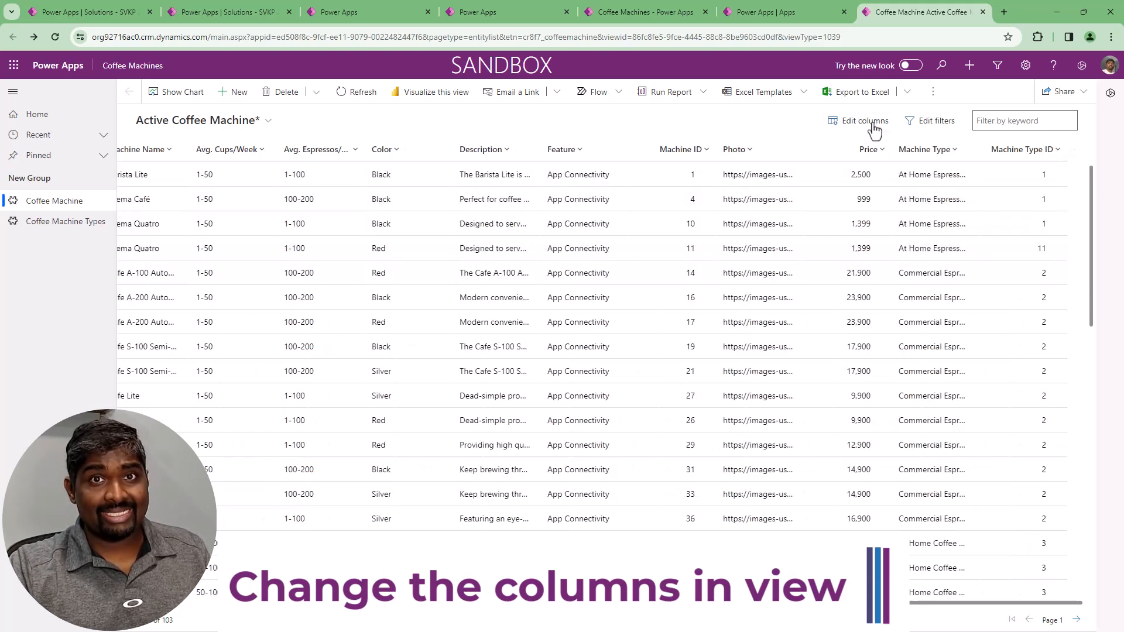
Move Created On first, sort newest first, and widen the Machine Name column
{"action": "left_click", "coordinate": [862, 121]}
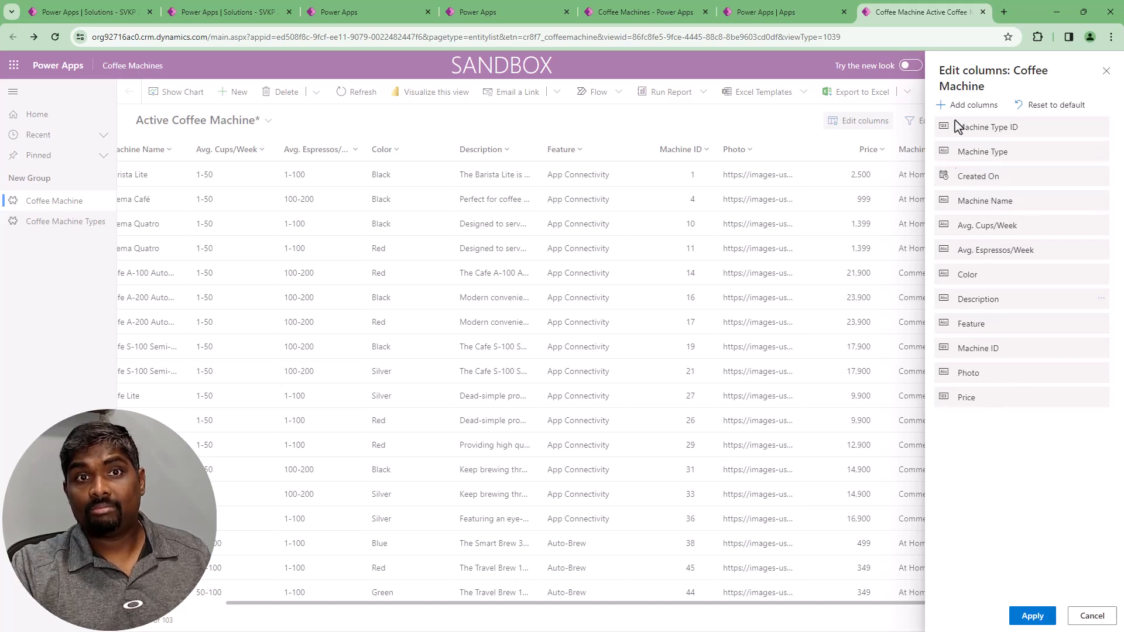
{"action": "left_click_drag", "start_coordinate": [985, 200], "coordinate": [996, 172]}
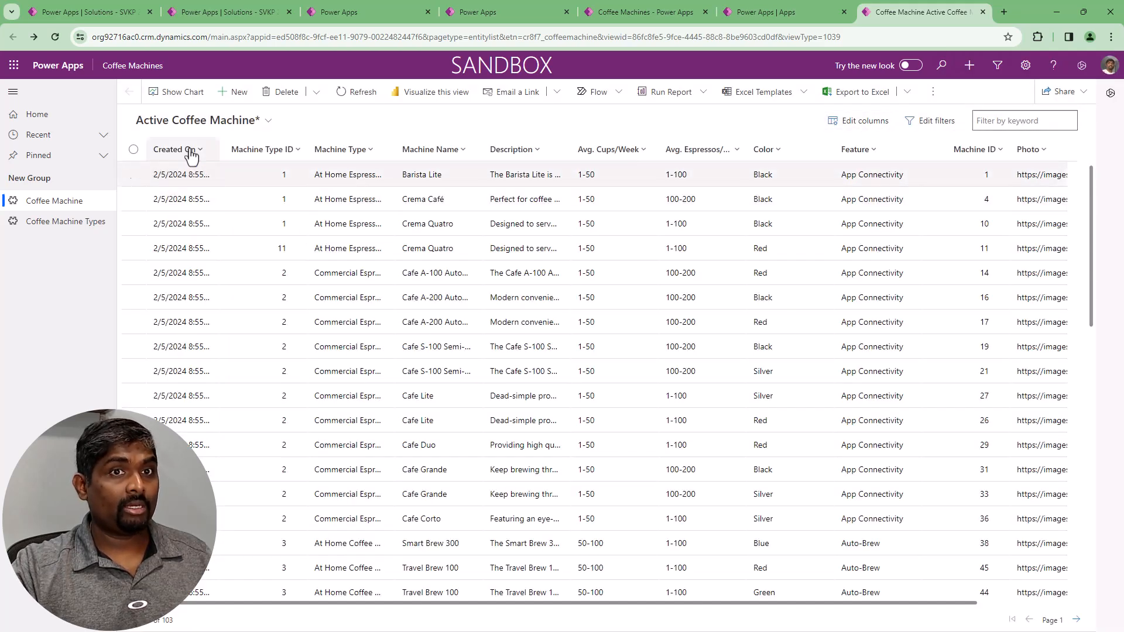
{"action": "left_click", "coordinate": [174, 148]}
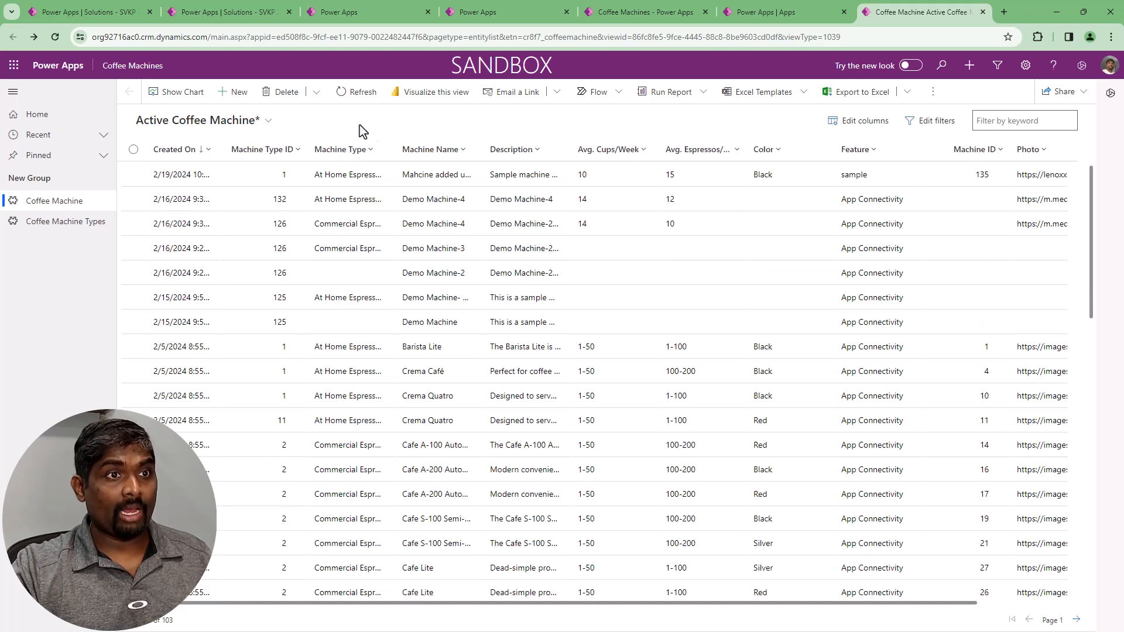
{"action": "mouse_move", "coordinate": [438, 149]}
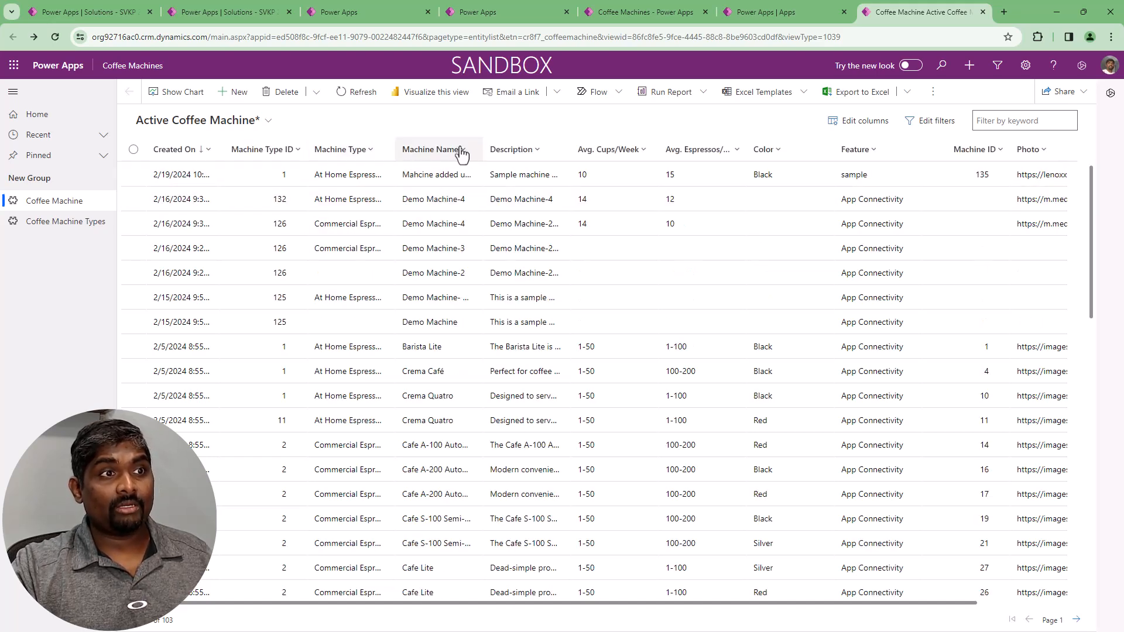
{"action": "left_click_drag", "start_coordinate": [481, 149], "coordinate": [560, 149]}
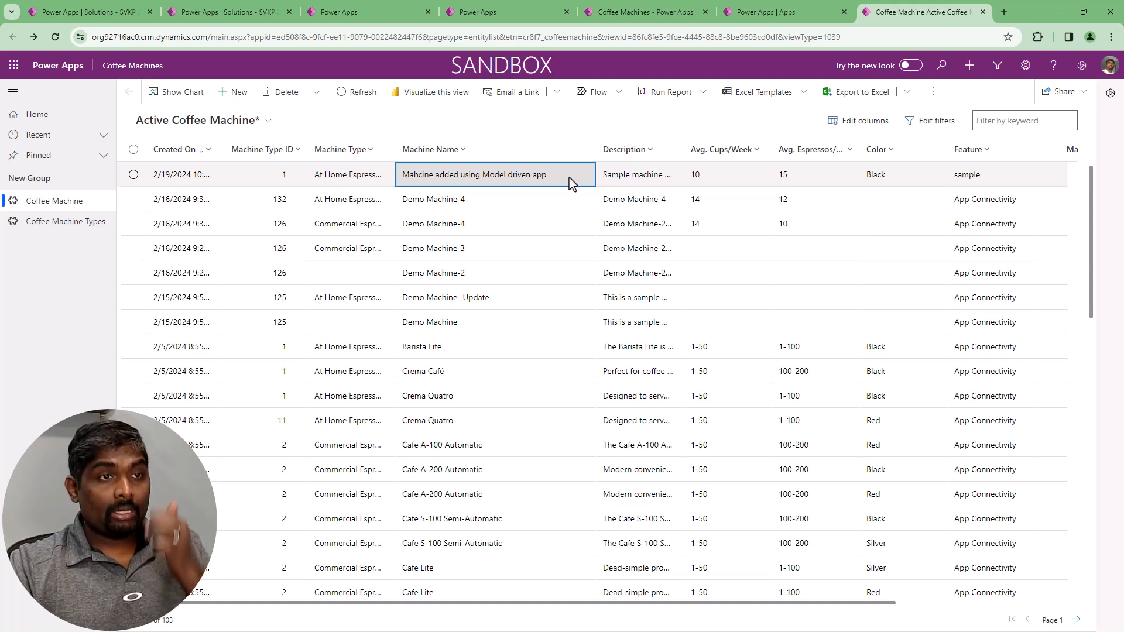
Open the model-driven-app machine record and append '- Update' to its description
{"action": "left_click", "coordinate": [473, 175]}
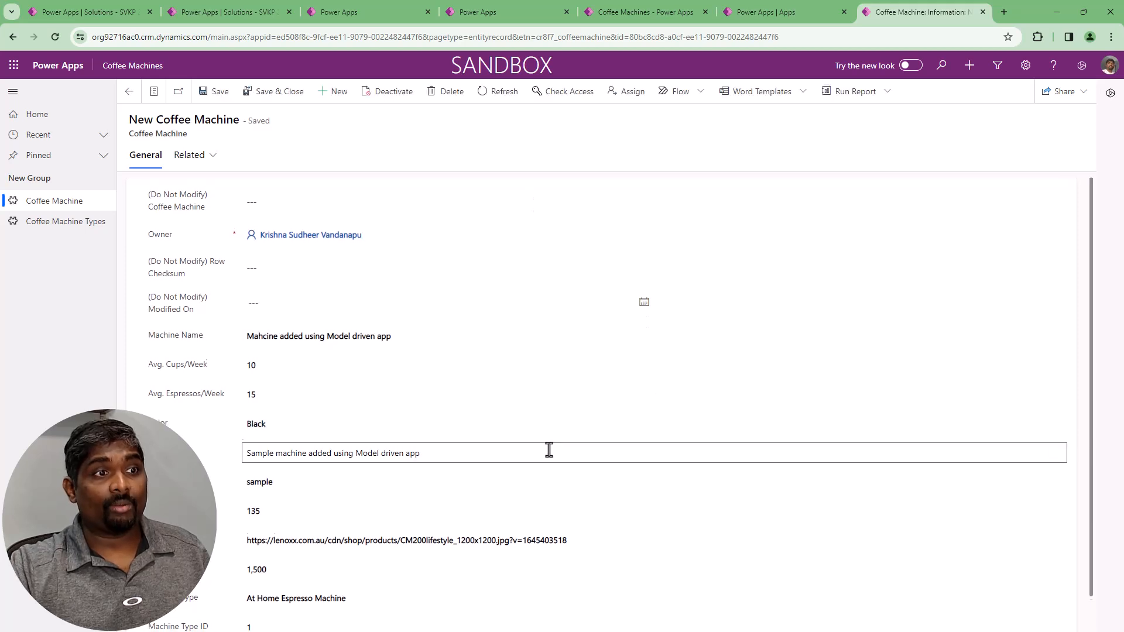
{"action": "scroll", "scroll_direction": "down", "scroll_amount": 3}
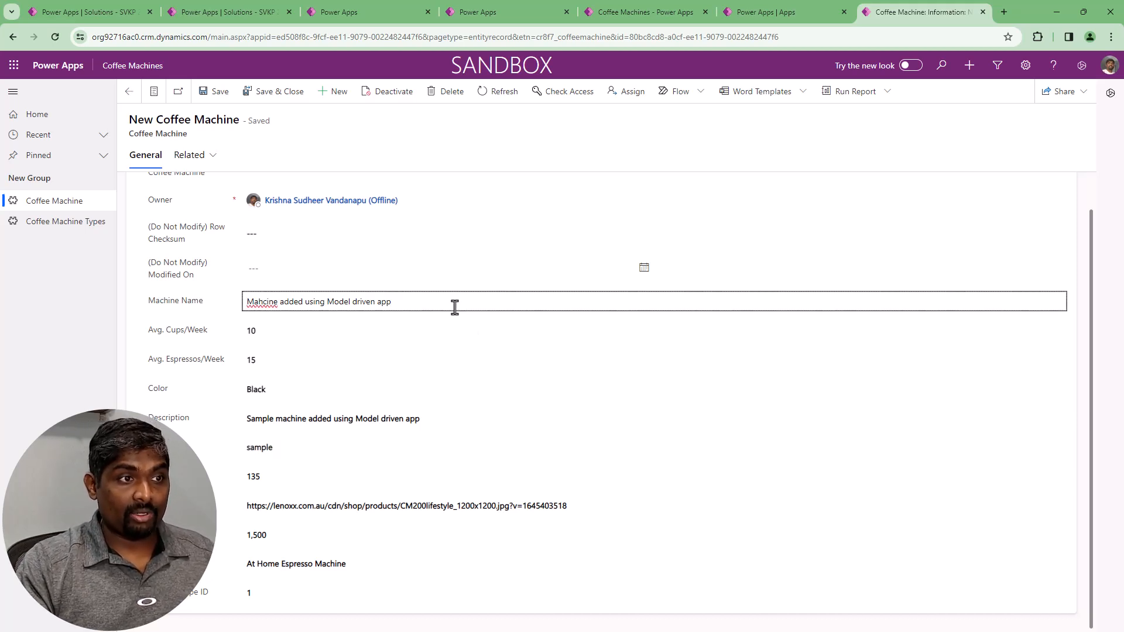
{"action": "left_click", "coordinate": [441, 418]}
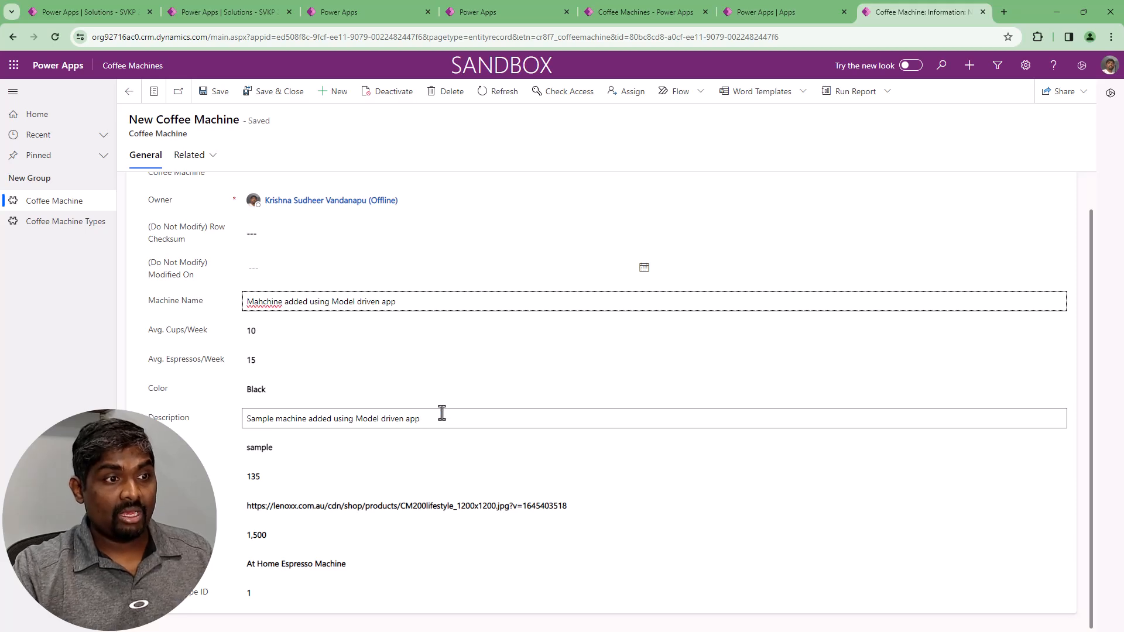
{"action": "type", "text": "- Update"}
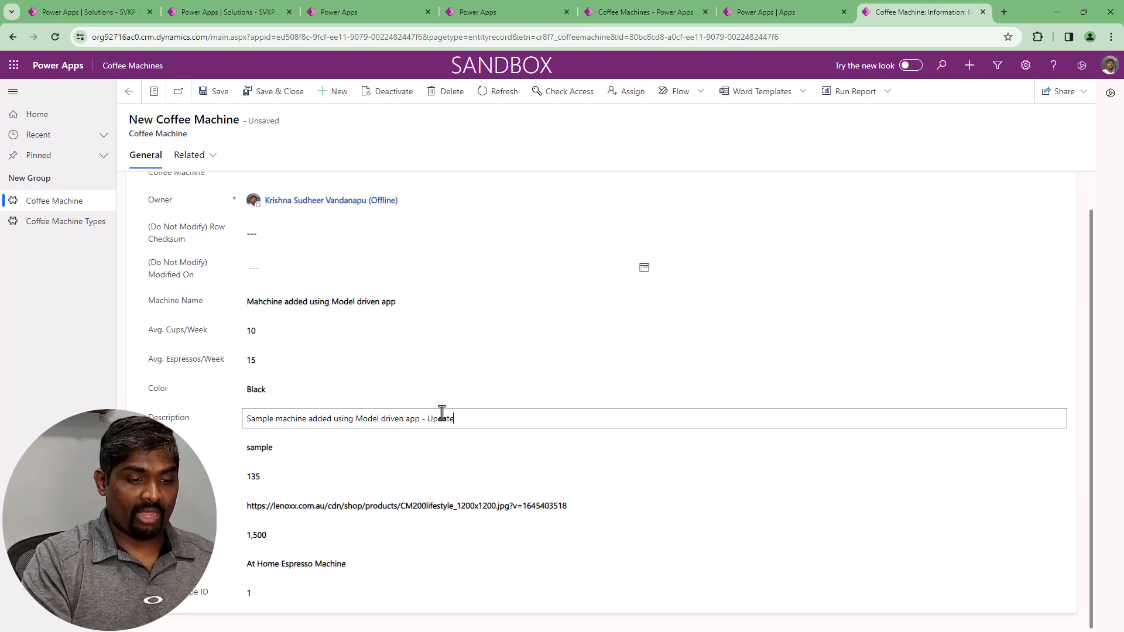
{"action": "mouse_move", "coordinate": [279, 91]}
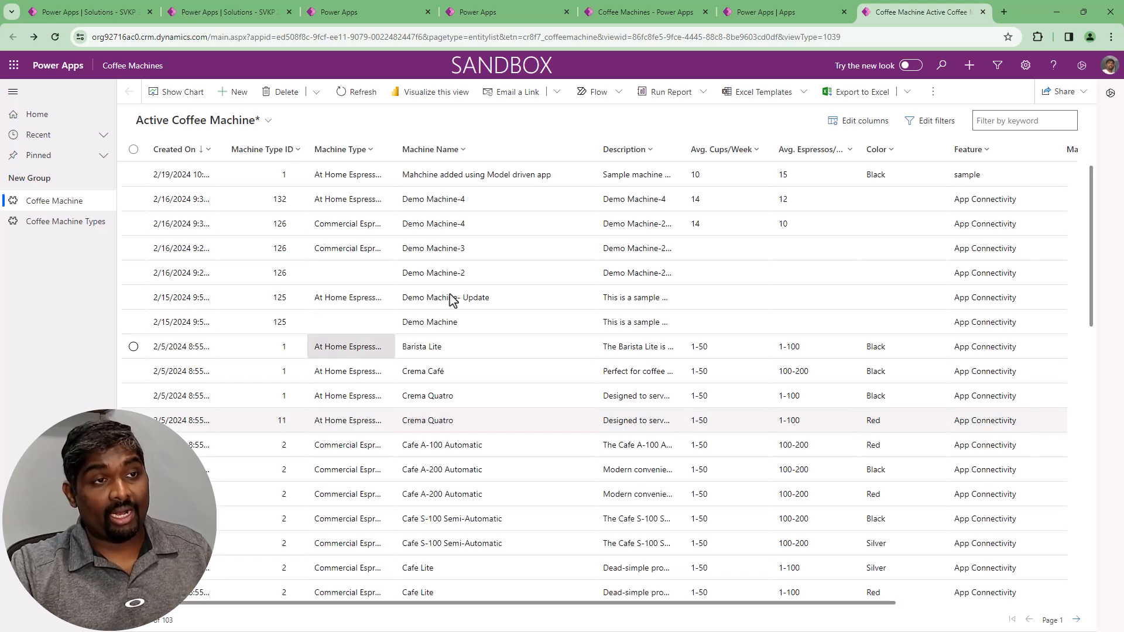
{"action": "mouse_move", "coordinate": [183, 148]}
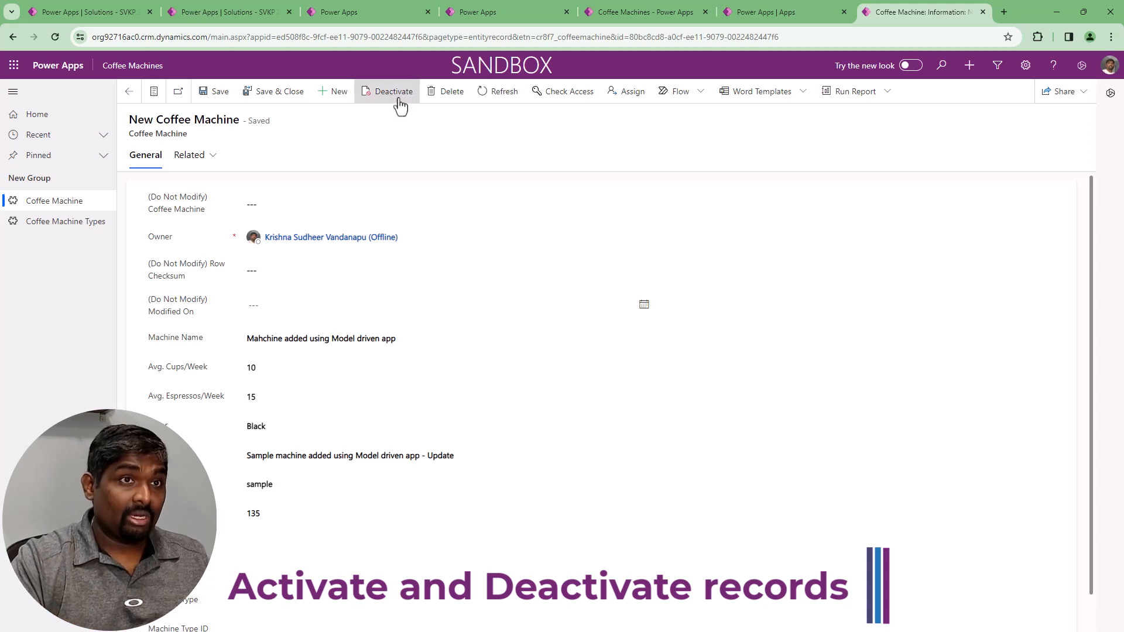
{"action": "mouse_move", "coordinate": [392, 91]}
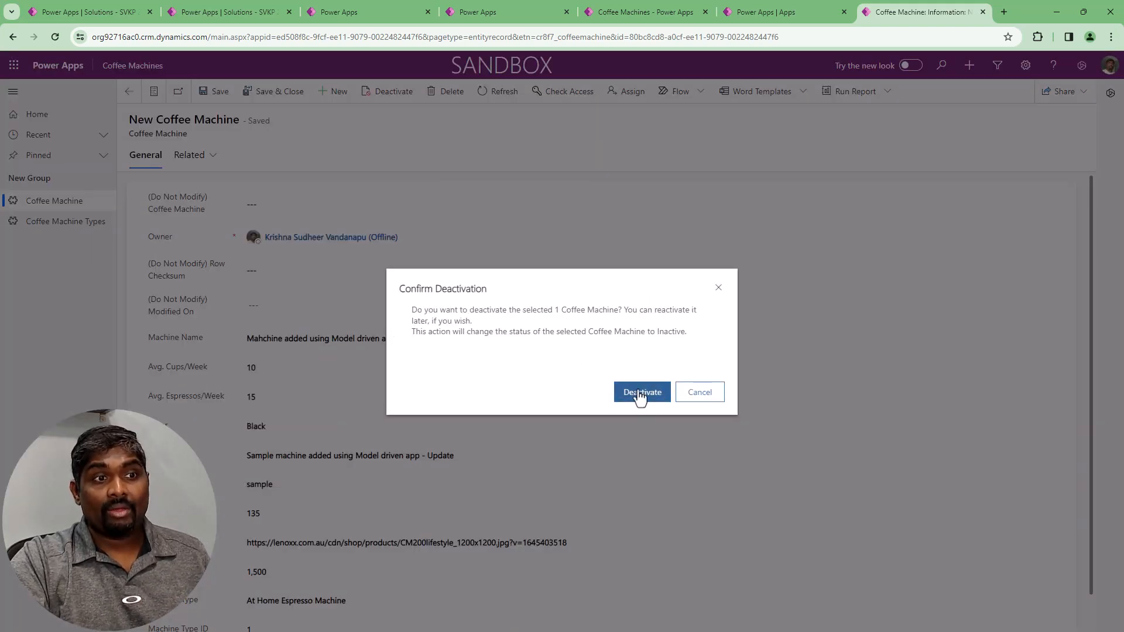
Confirm deactivating the record and return to the Active Coffee Machine list
{"action": "left_click", "coordinate": [640, 392]}
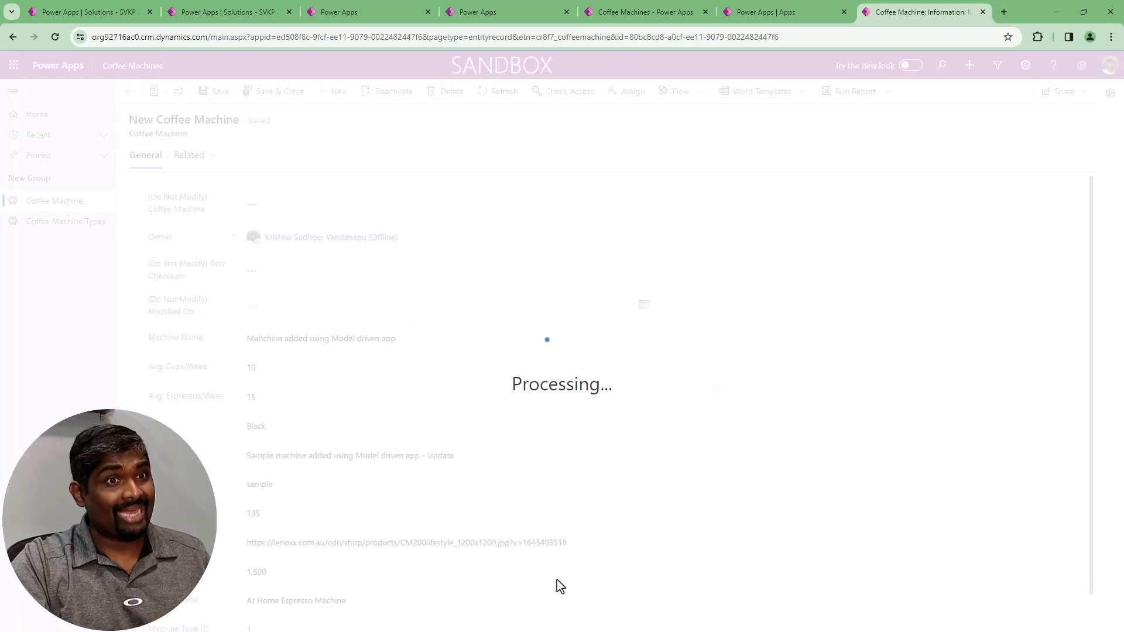
{"action": "left_click", "coordinate": [393, 92]}
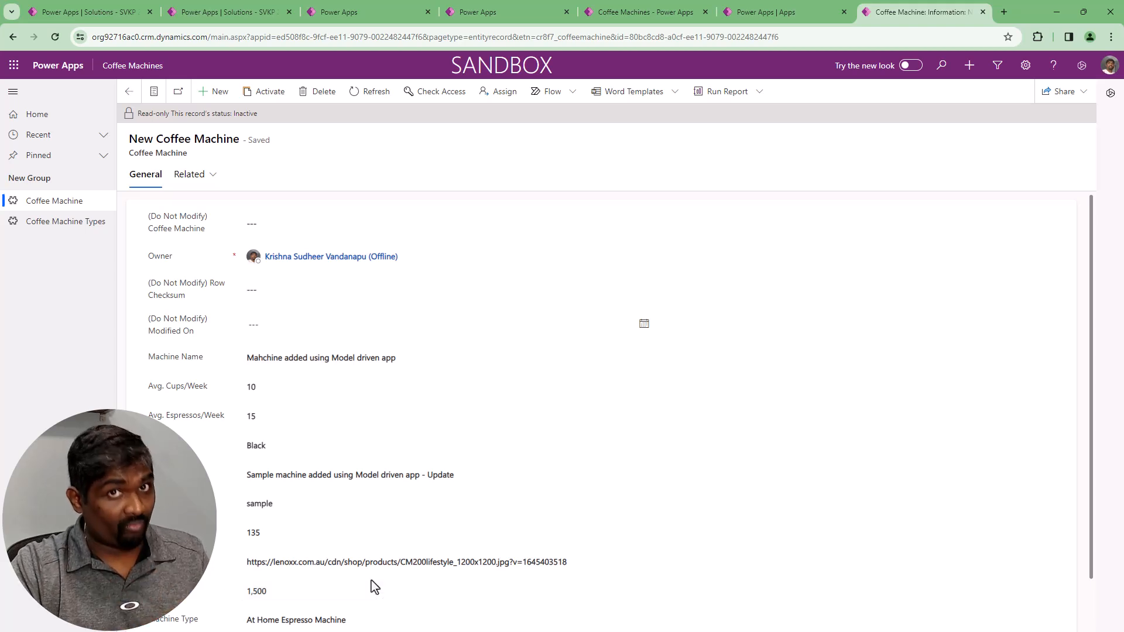
{"action": "mouse_move", "coordinate": [270, 91]}
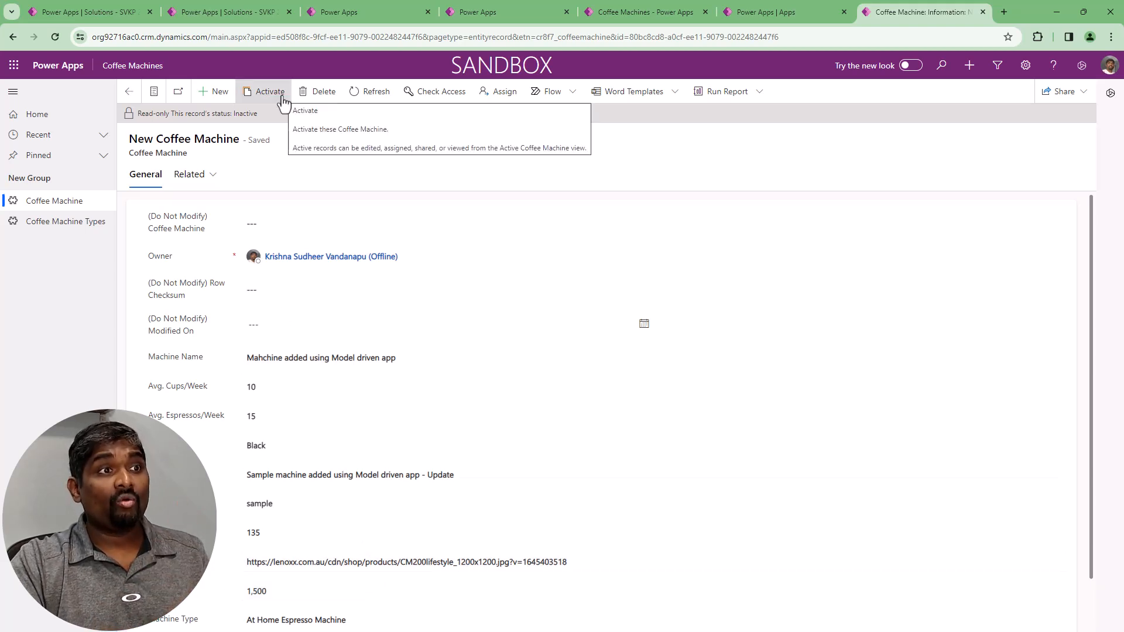
{"action": "left_click", "coordinate": [271, 91]}
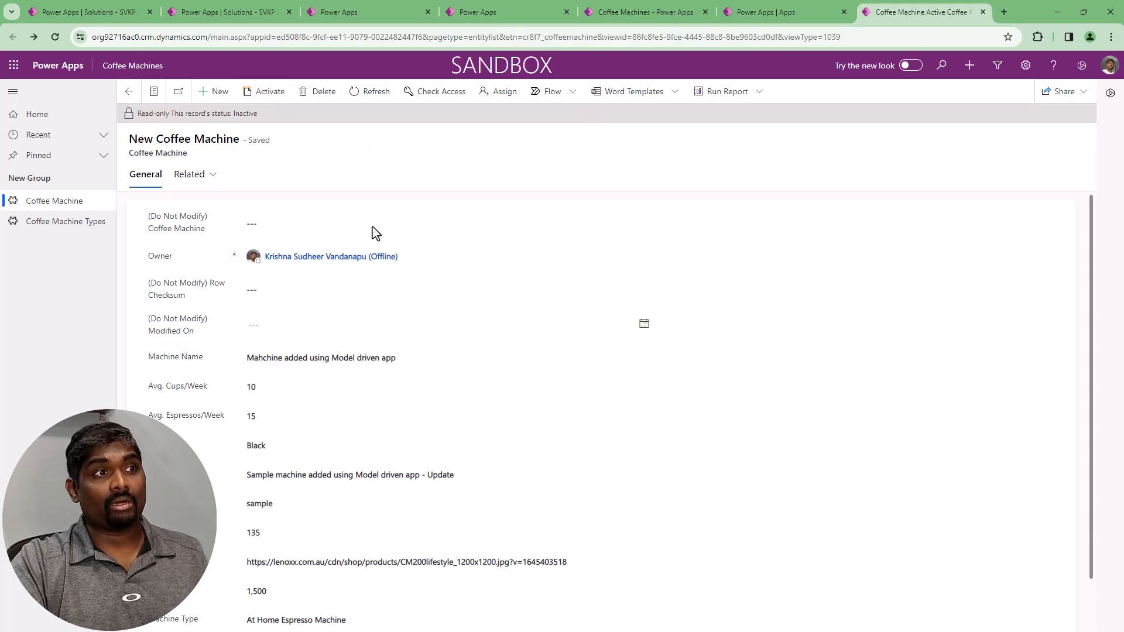
{"action": "left_click", "coordinate": [128, 91]}
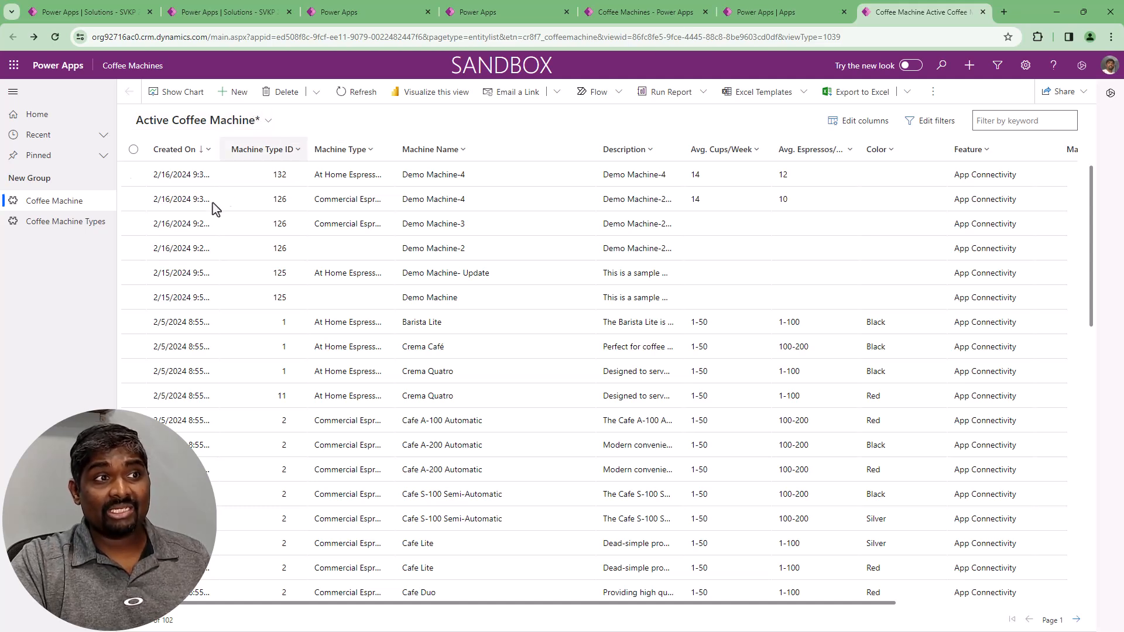
View the deactivated record in the Inactive Coffee Machine view, then return to the app designer
{"action": "left_click", "coordinate": [433, 175]}
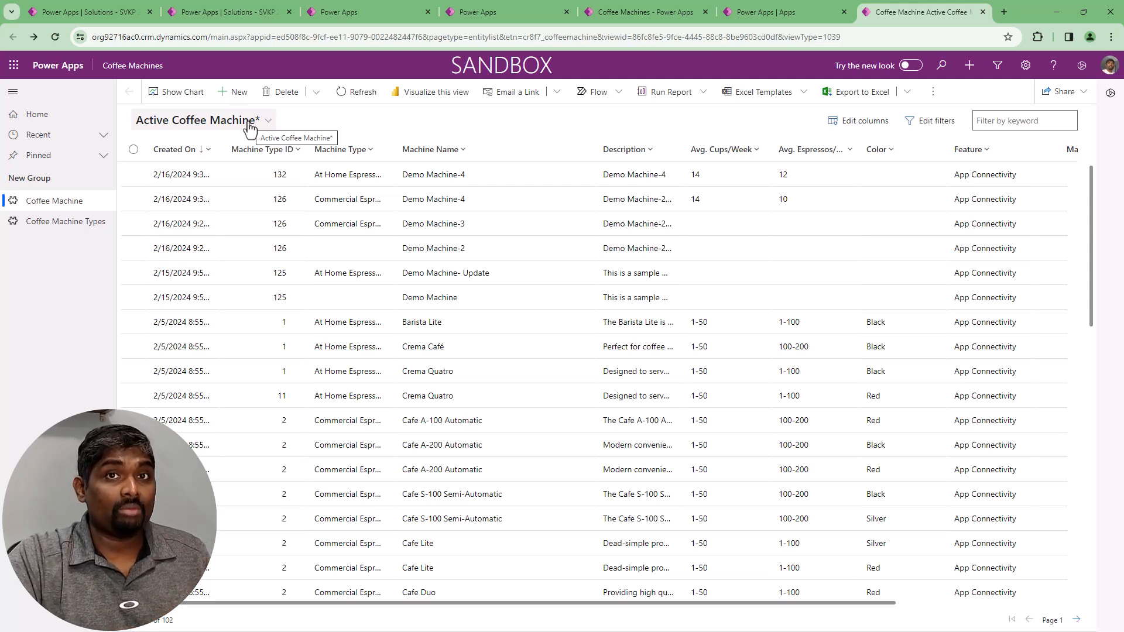
{"action": "left_click", "coordinate": [203, 119]}
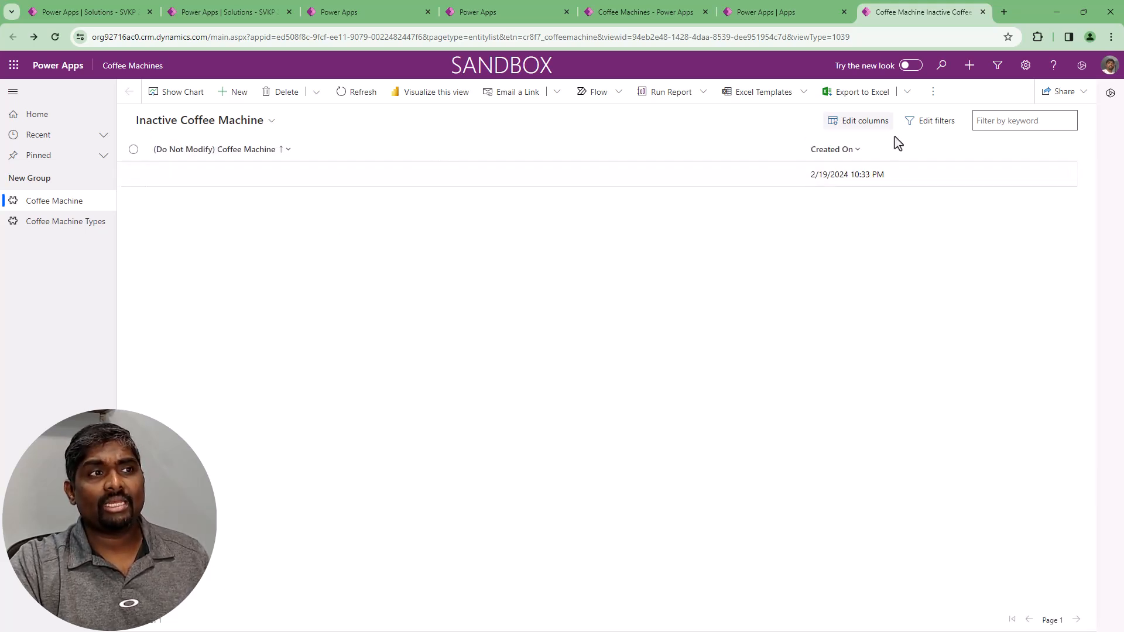
{"action": "mouse_move", "coordinate": [926, 511]}
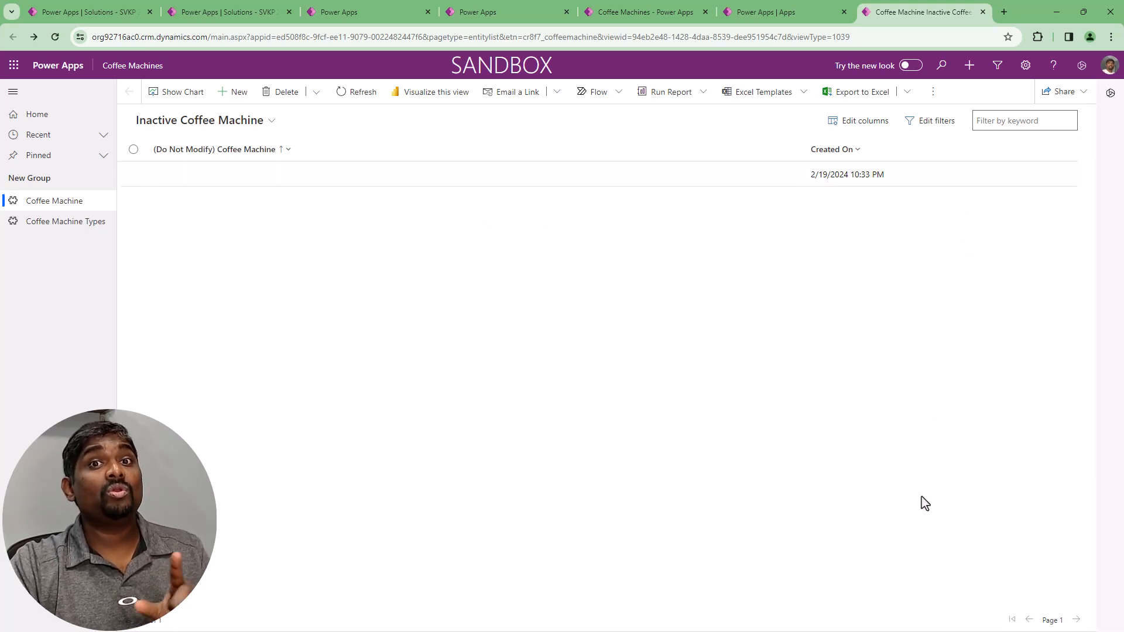
{"action": "left_click", "coordinate": [643, 12]}
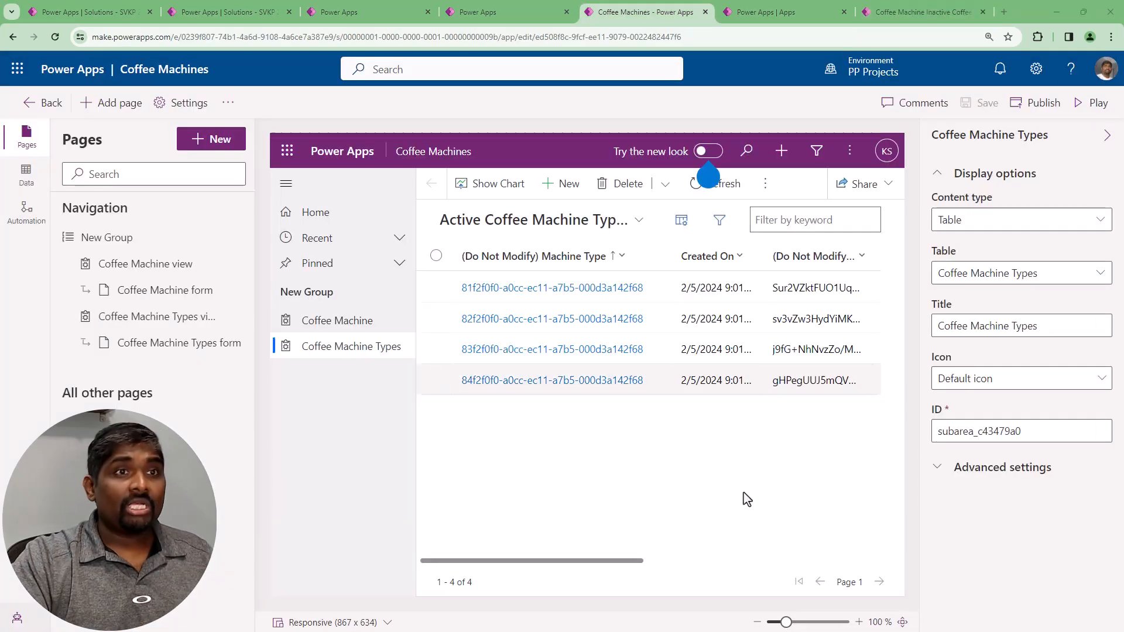
Navigate from Apps to the SVKP 2024 Batch solution and open the Coffee Machine table
{"action": "left_click", "coordinate": [479, 12]}
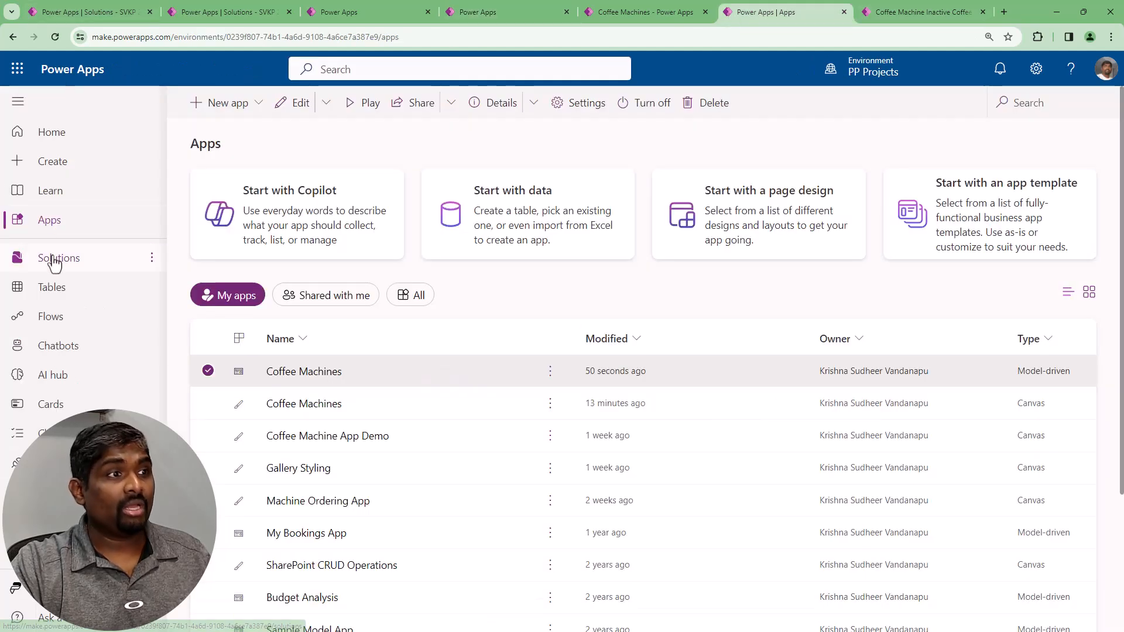
{"action": "left_click", "coordinate": [58, 258]}
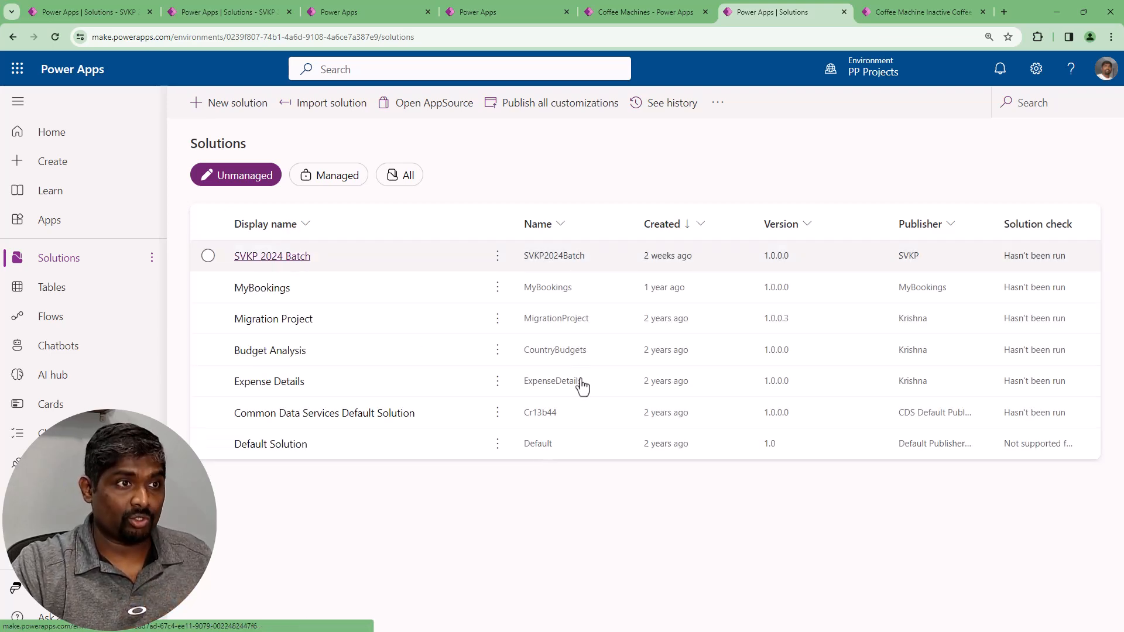
{"action": "left_click", "coordinate": [272, 256]}
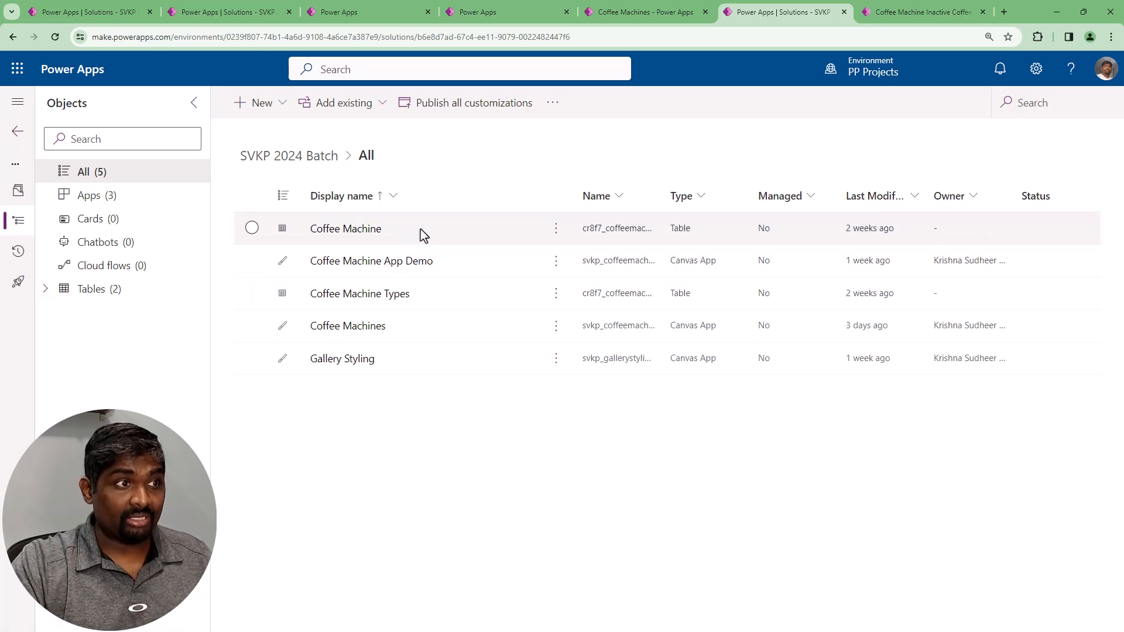
{"action": "left_click", "coordinate": [252, 228]}
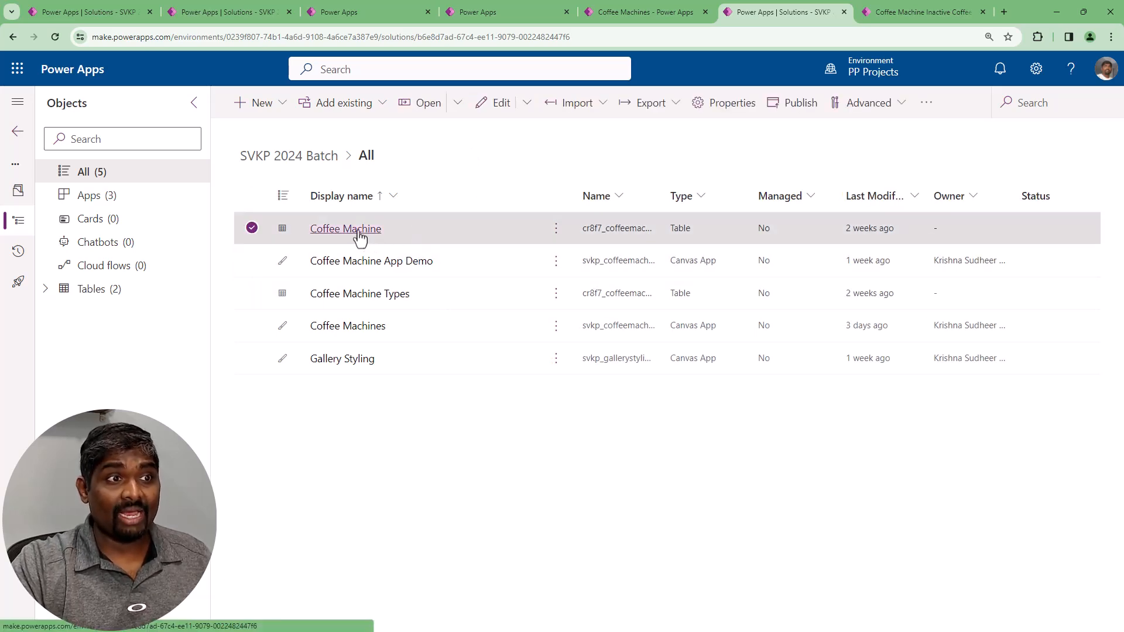
{"action": "left_click", "coordinate": [345, 228]}
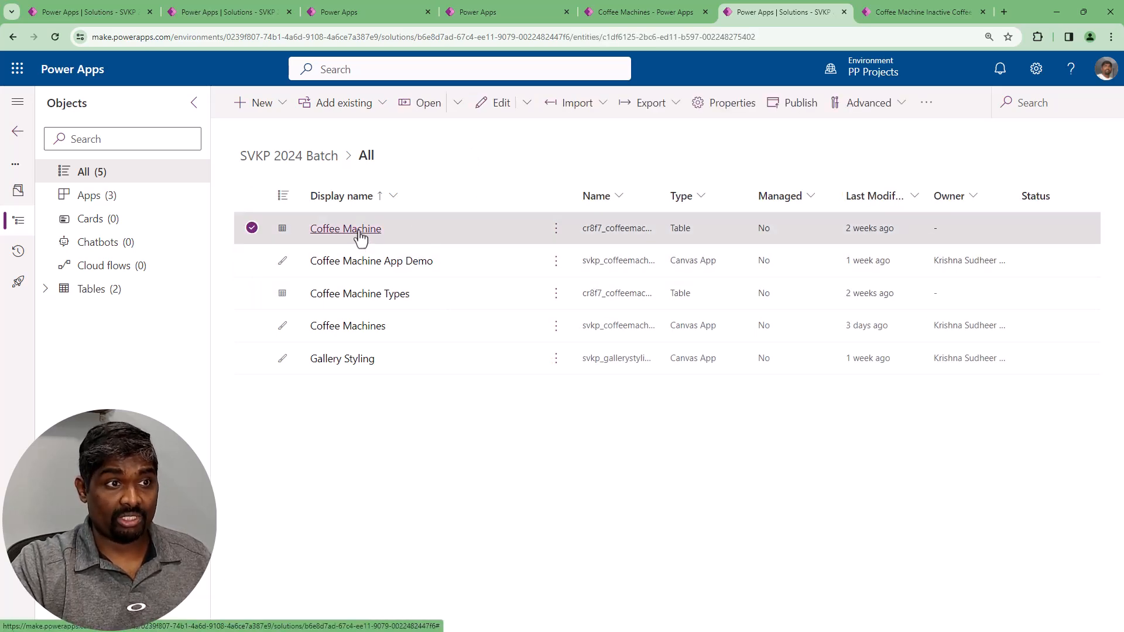
{"action": "left_click", "coordinate": [344, 228]}
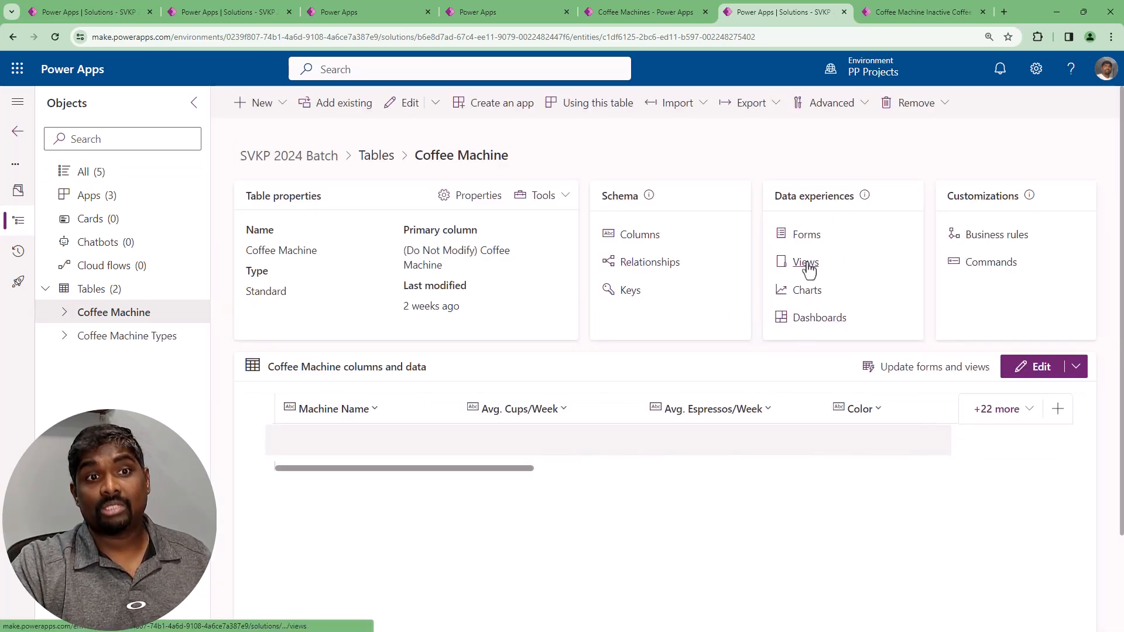
Open the table's Views list and bring up the Inactive Coffee Machine view in the view designer
{"action": "left_click", "coordinate": [805, 261]}
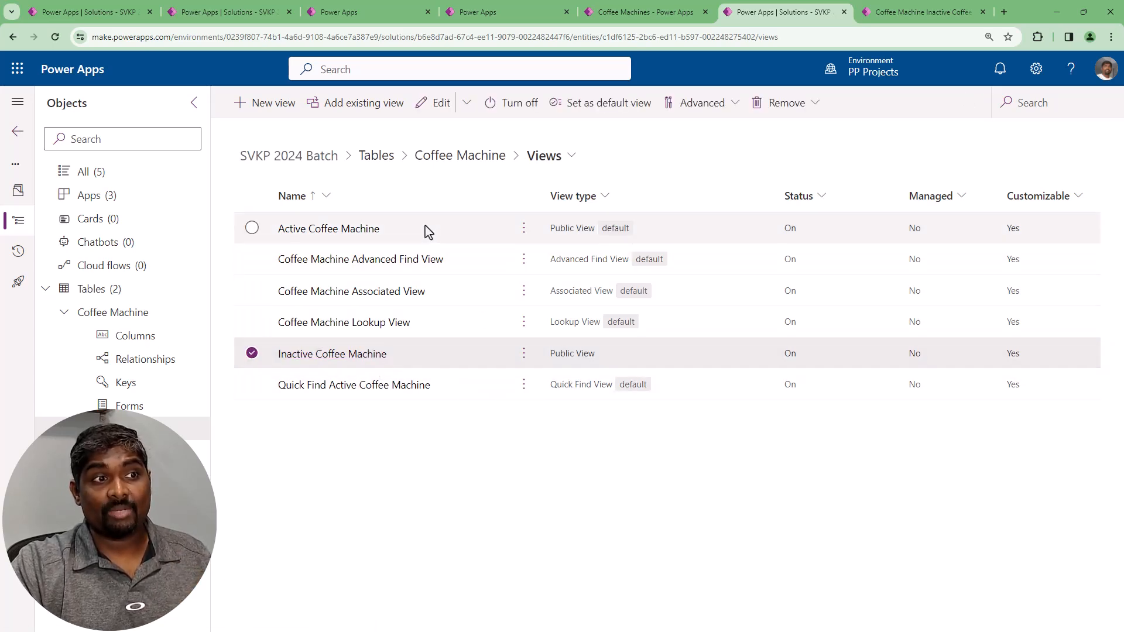
{"action": "left_click", "coordinate": [328, 228]}
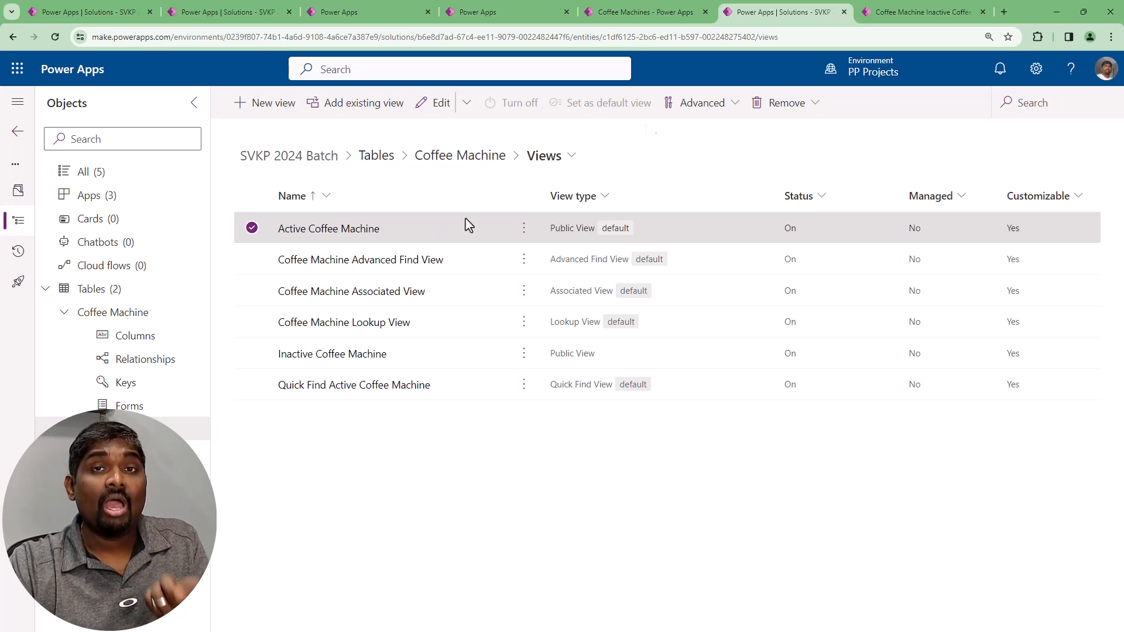
{"action": "left_click", "coordinate": [922, 11]}
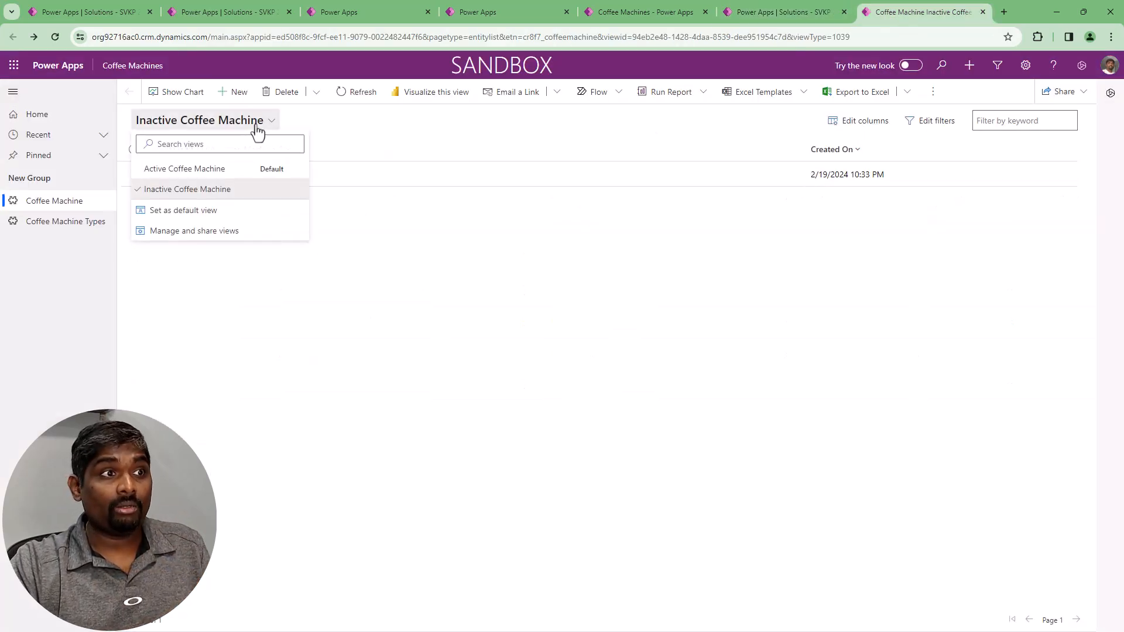
{"action": "left_click", "coordinate": [781, 12]}
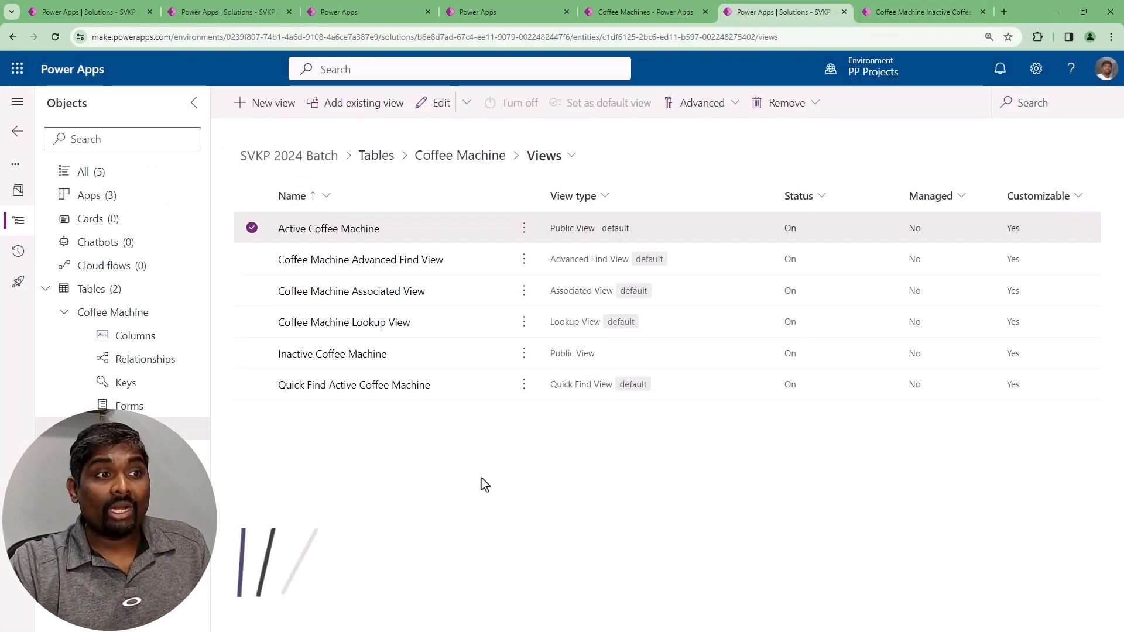
{"action": "left_click", "coordinate": [331, 354]}
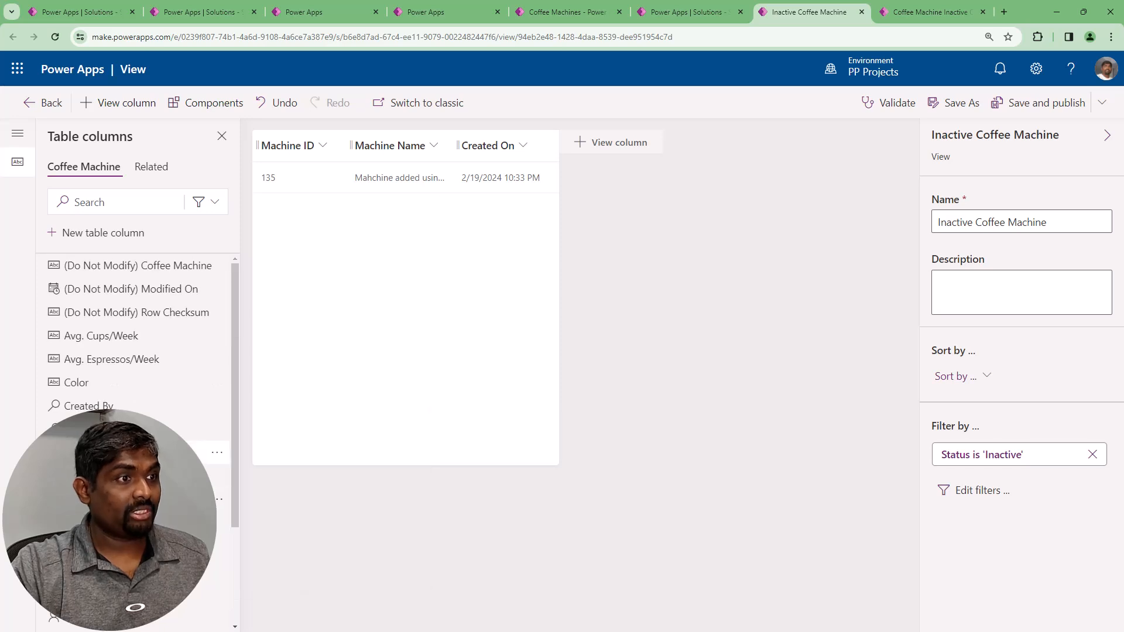
{"action": "mouse_move", "coordinate": [515, 235]}
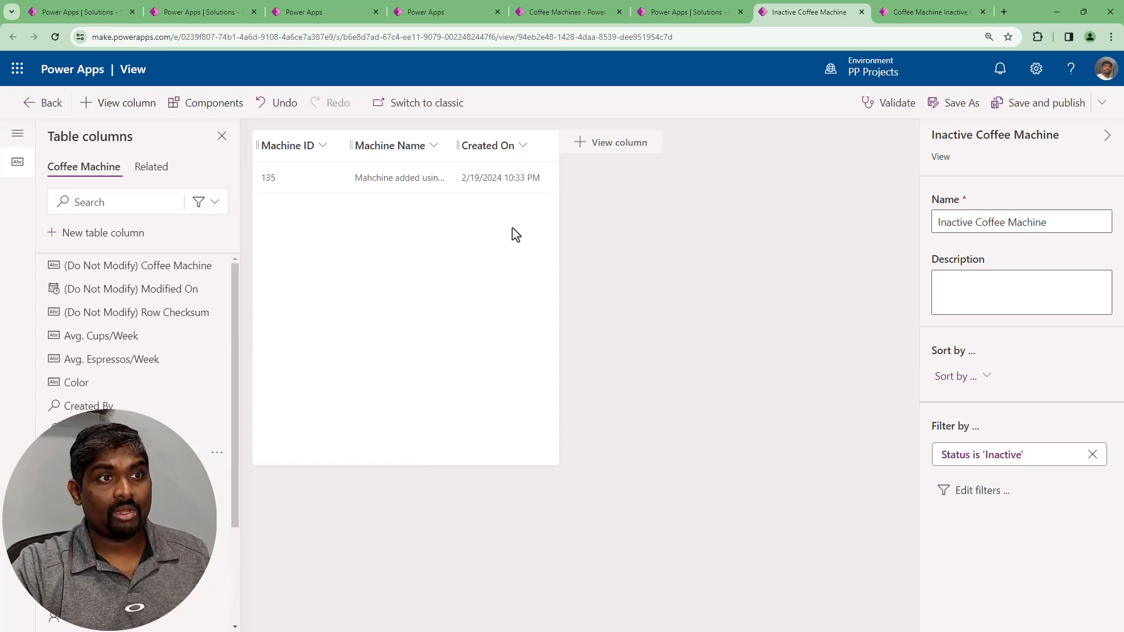
Add the Description column to the Inactive Coffee Machine view and save and publish it
{"action": "left_click", "coordinate": [618, 141]}
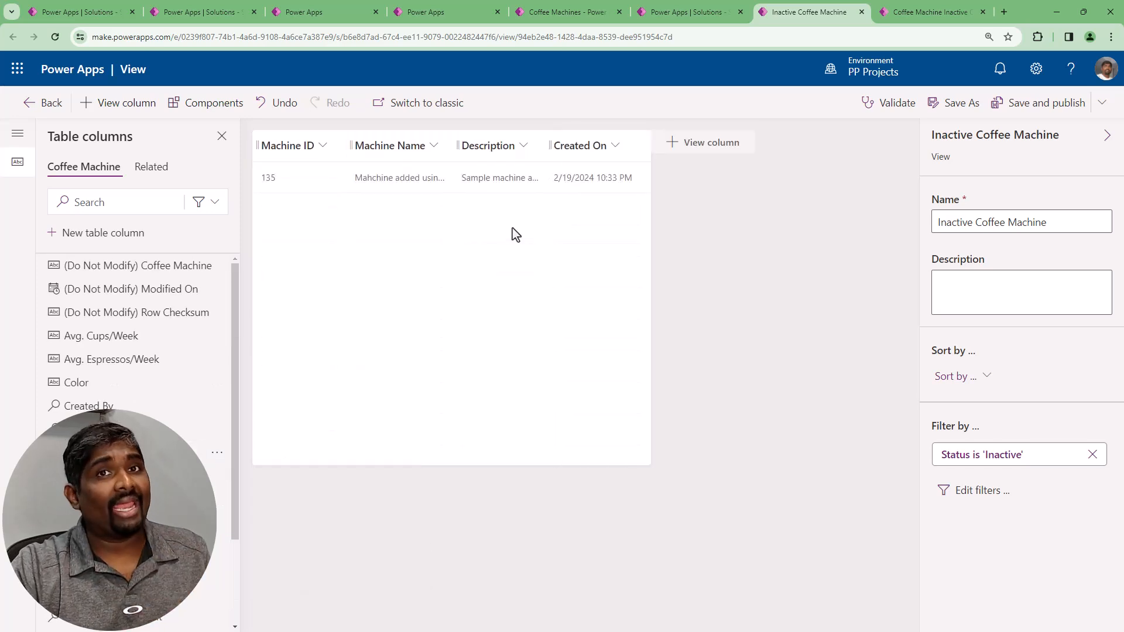
{"action": "mouse_move", "coordinate": [1036, 103]}
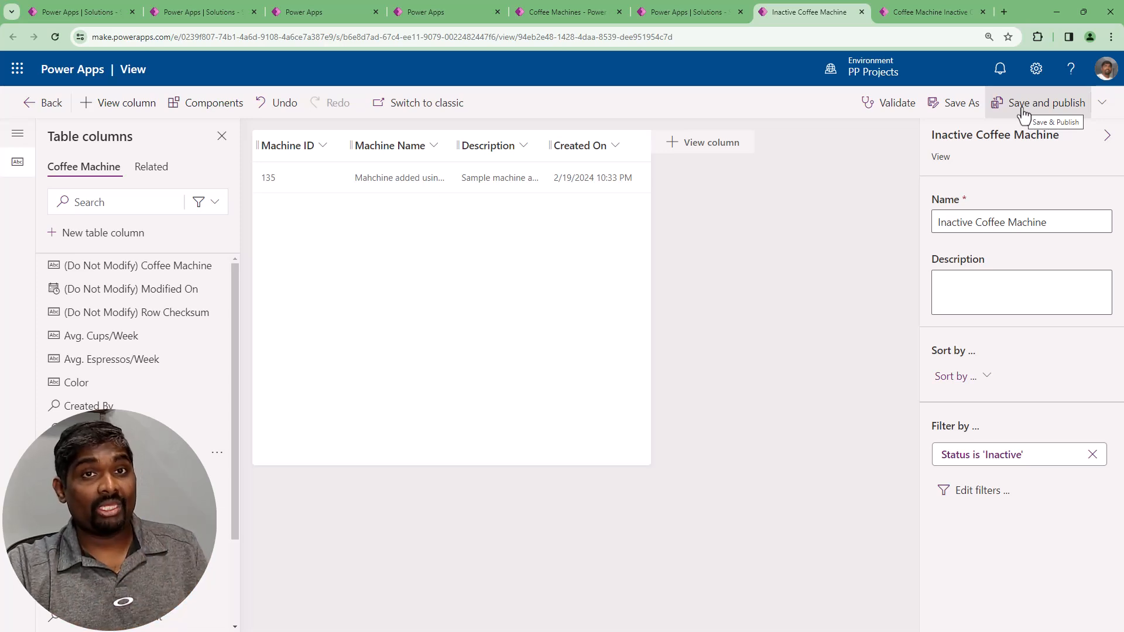
{"action": "left_click", "coordinate": [1046, 103]}
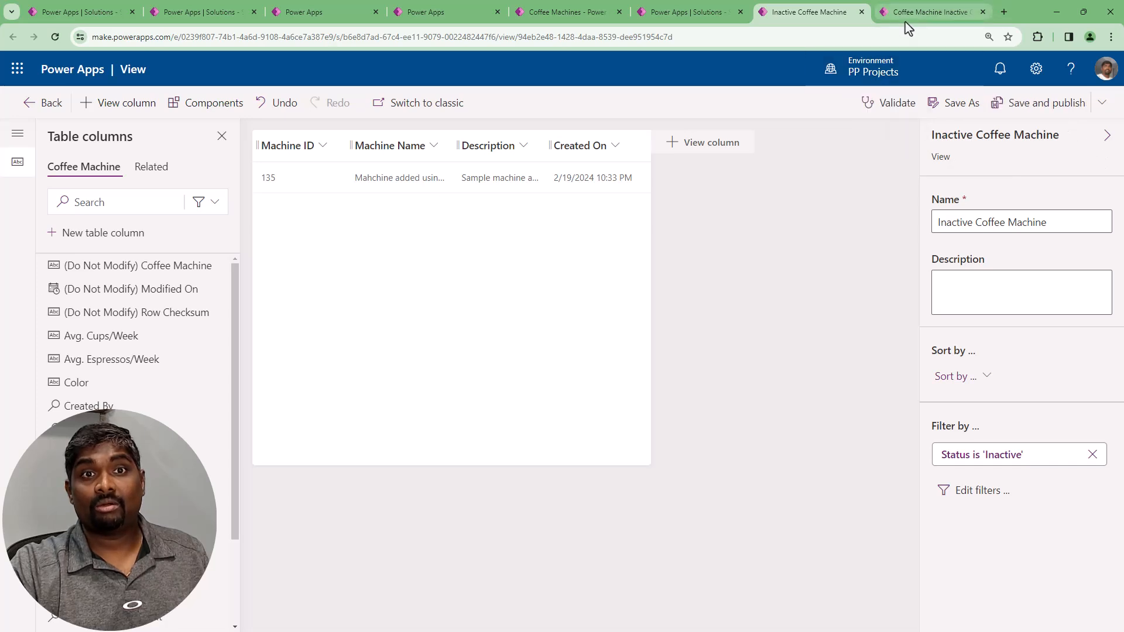
Check the published view in the running app, start a new Coffee Machine record, then return to the views list
{"action": "left_click", "coordinate": [932, 12]}
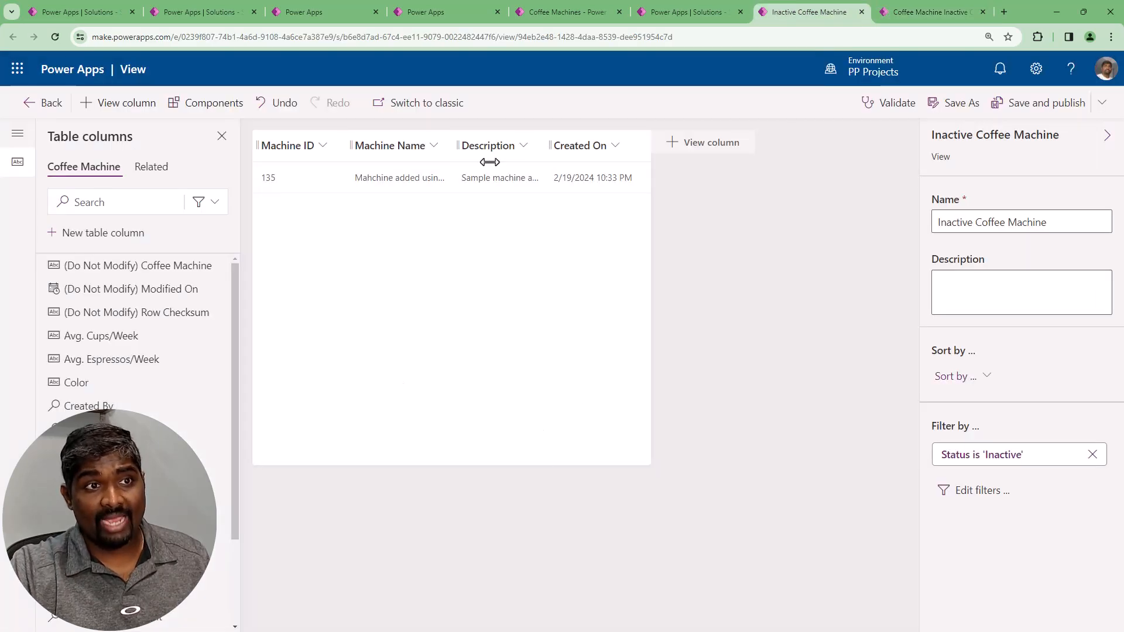
{"action": "left_click", "coordinate": [932, 12]}
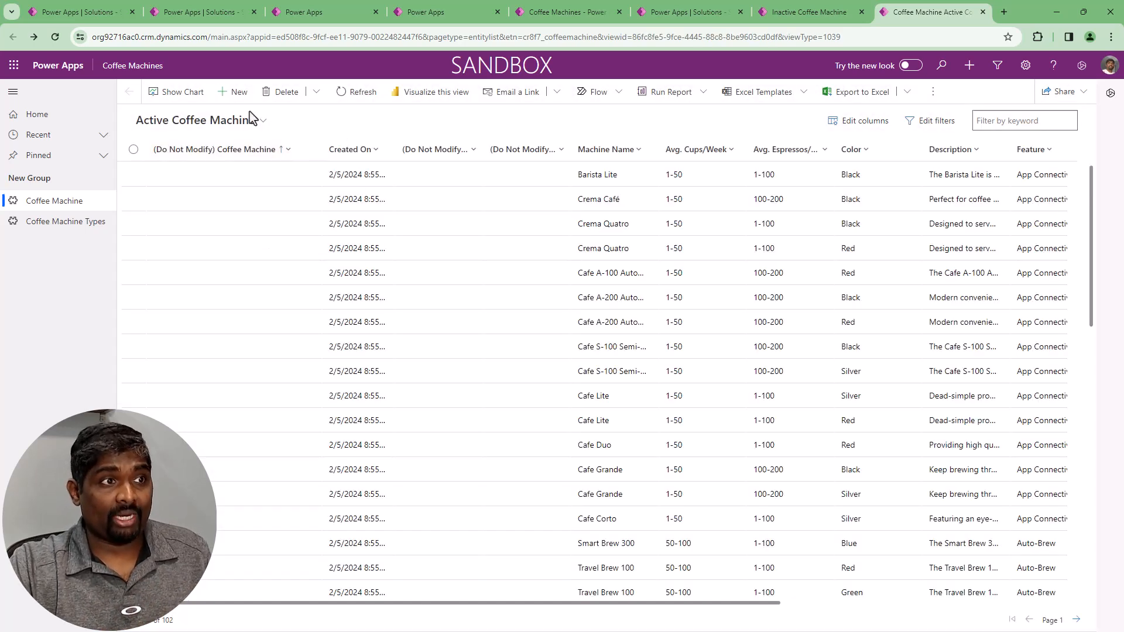
{"action": "left_click", "coordinate": [238, 91]}
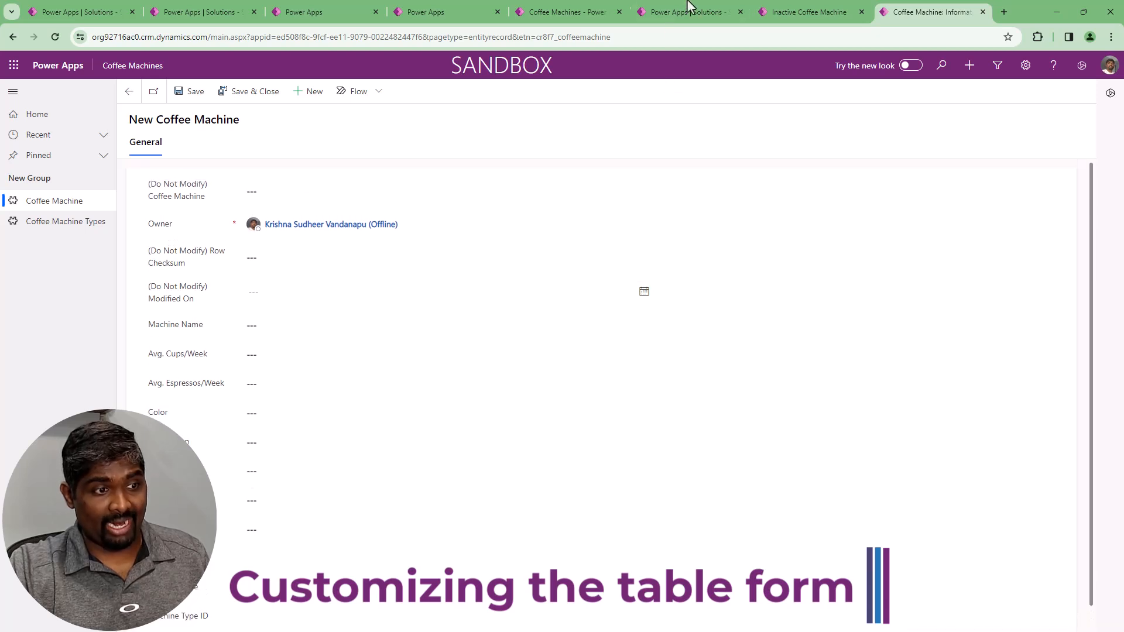
{"action": "left_click", "coordinate": [810, 12]}
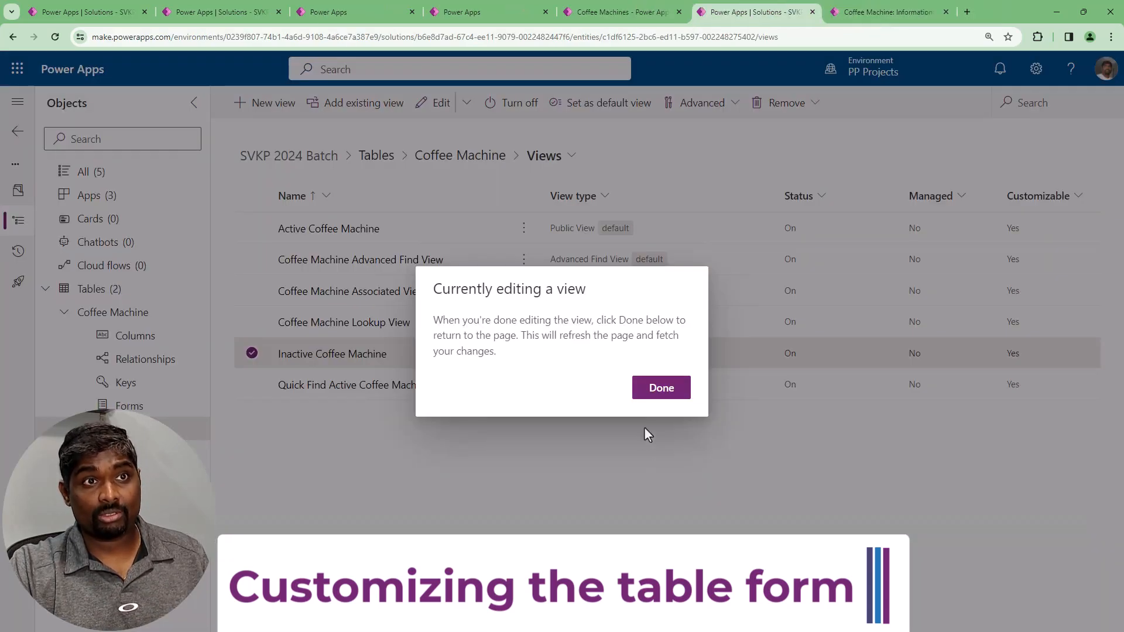
Finish the view edit, then open the Main Information form for editing in a new tab
{"action": "left_click", "coordinate": [660, 388]}
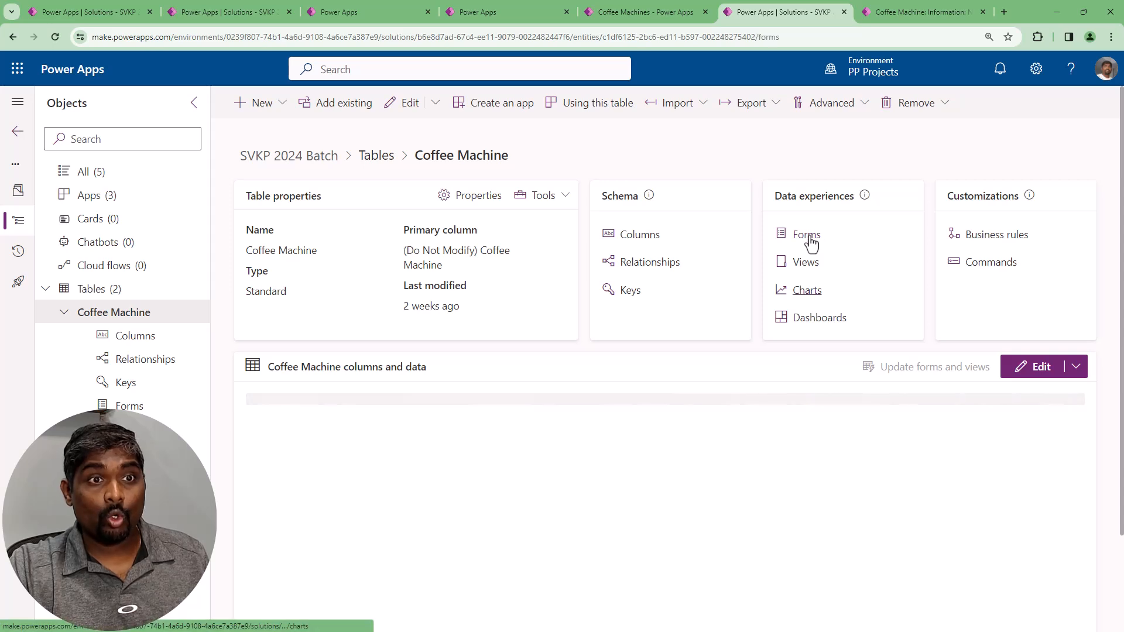
{"action": "left_click", "coordinate": [806, 234]}
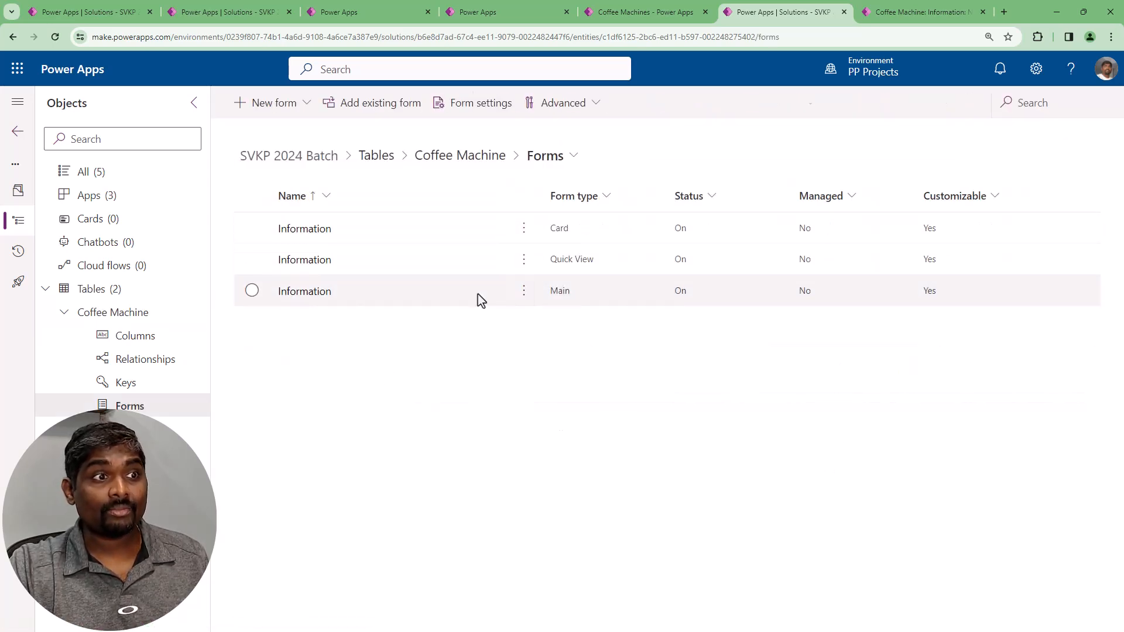
{"action": "left_click", "coordinate": [252, 291]}
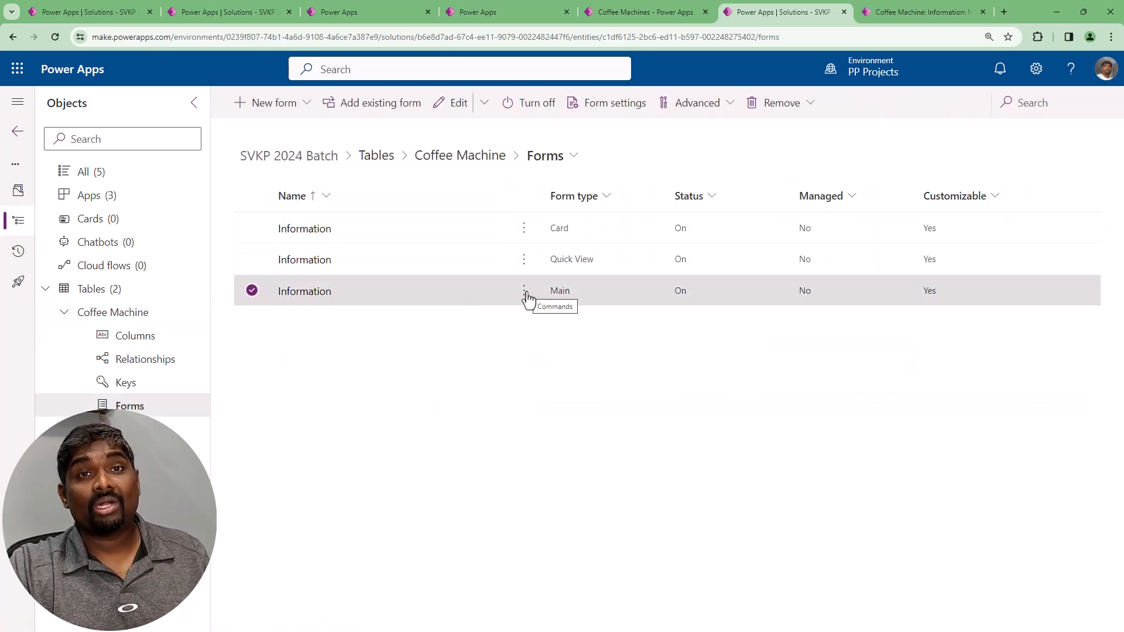
{"action": "left_click", "coordinate": [524, 290]}
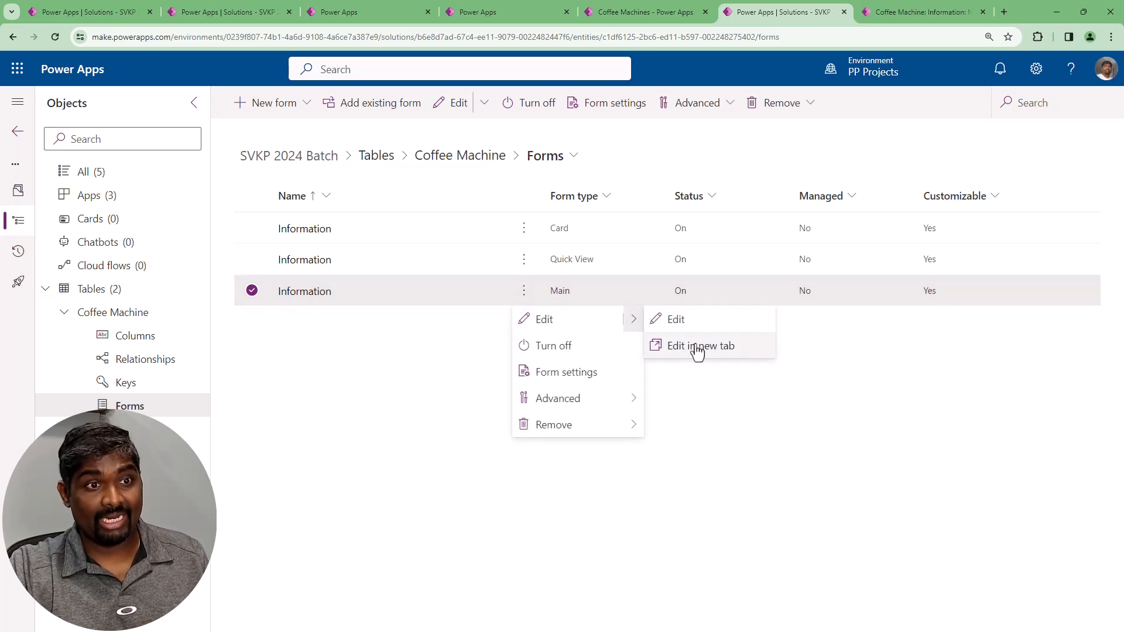
{"action": "left_click", "coordinate": [698, 346]}
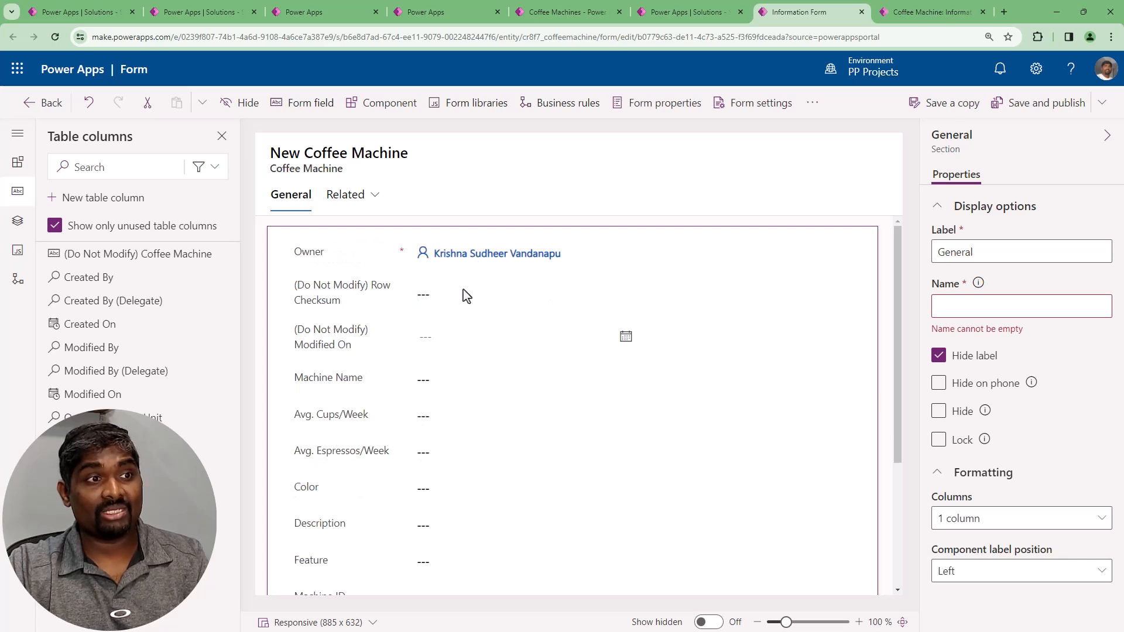
Select the Owner field and compare the form with the one shown in the running app
{"action": "left_click", "coordinate": [341, 291]}
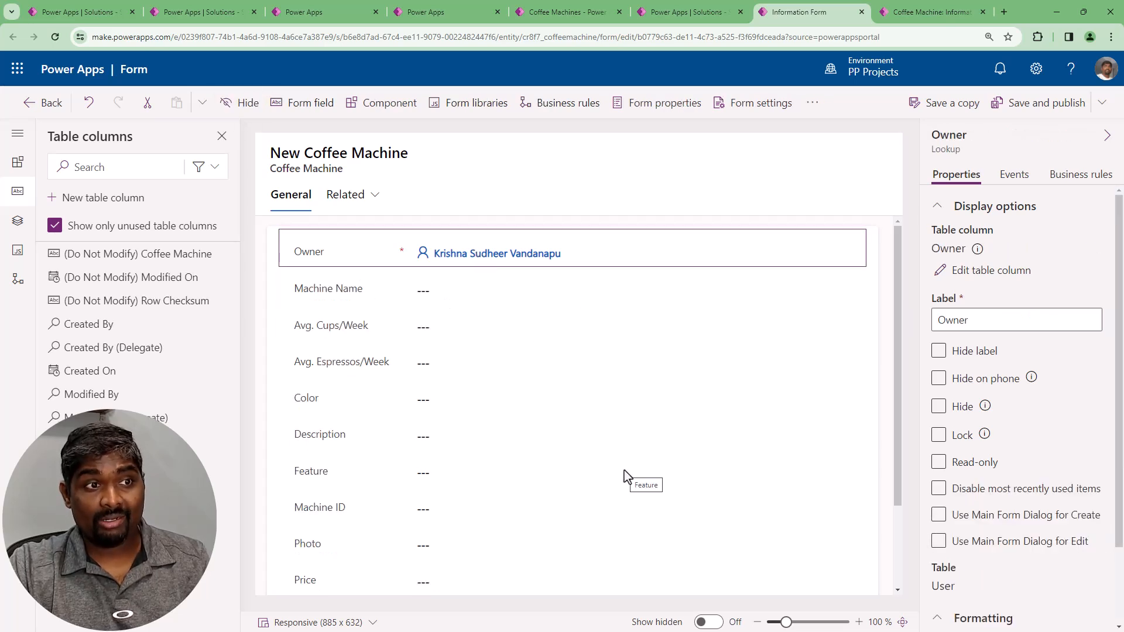
{"action": "scroll", "scroll_direction": "down", "scroll_amount": 3}
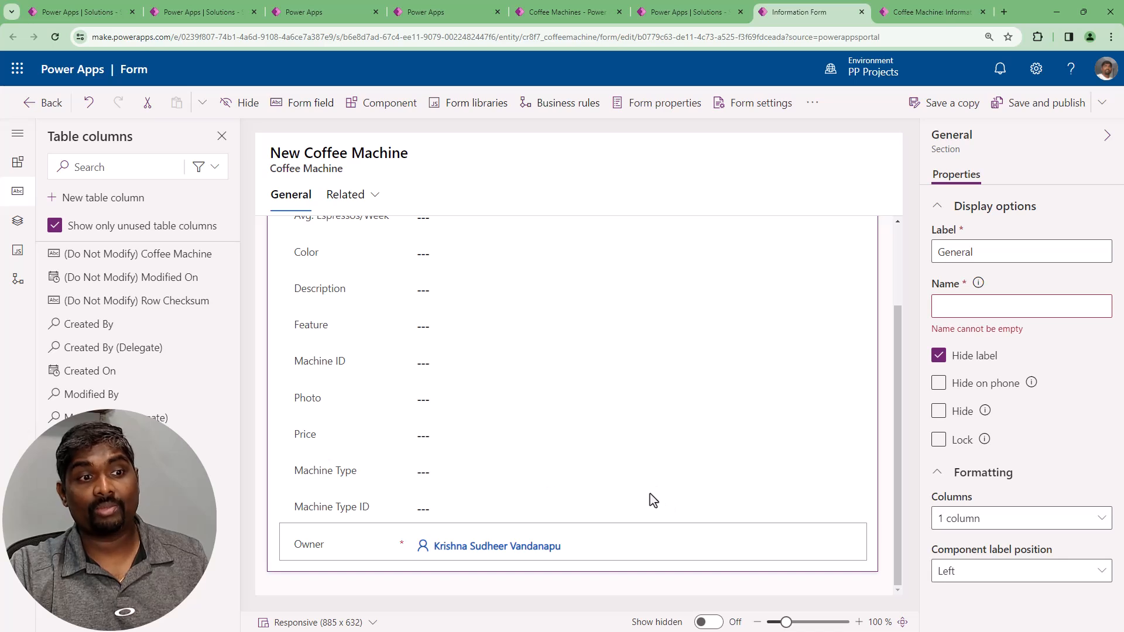
{"action": "left_click", "coordinate": [929, 11]}
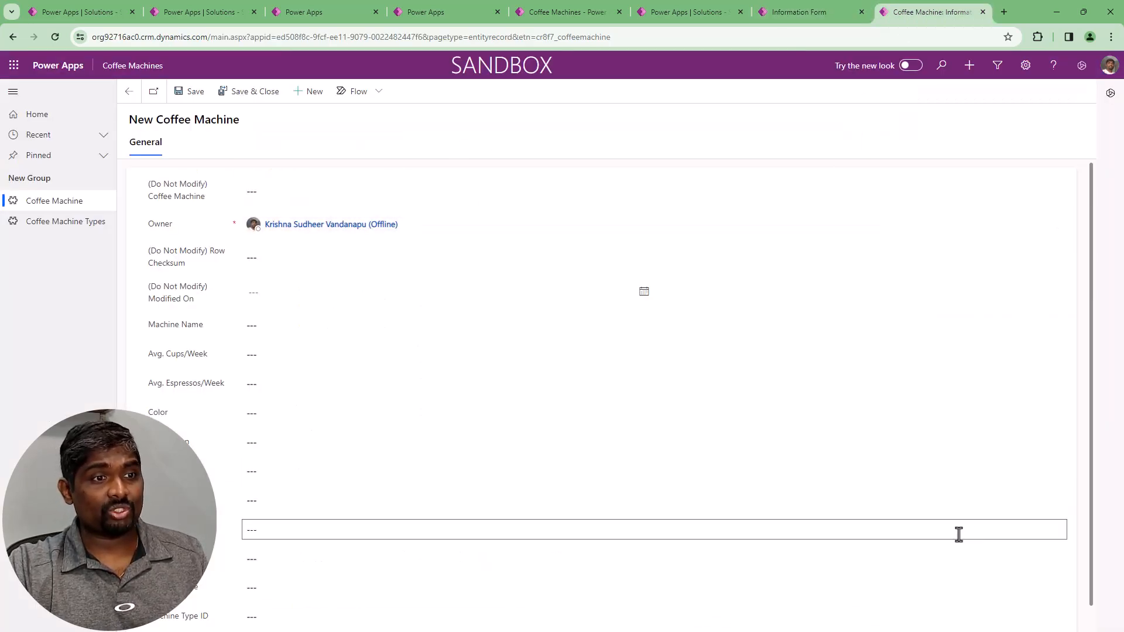
{"action": "left_click", "coordinate": [796, 12]}
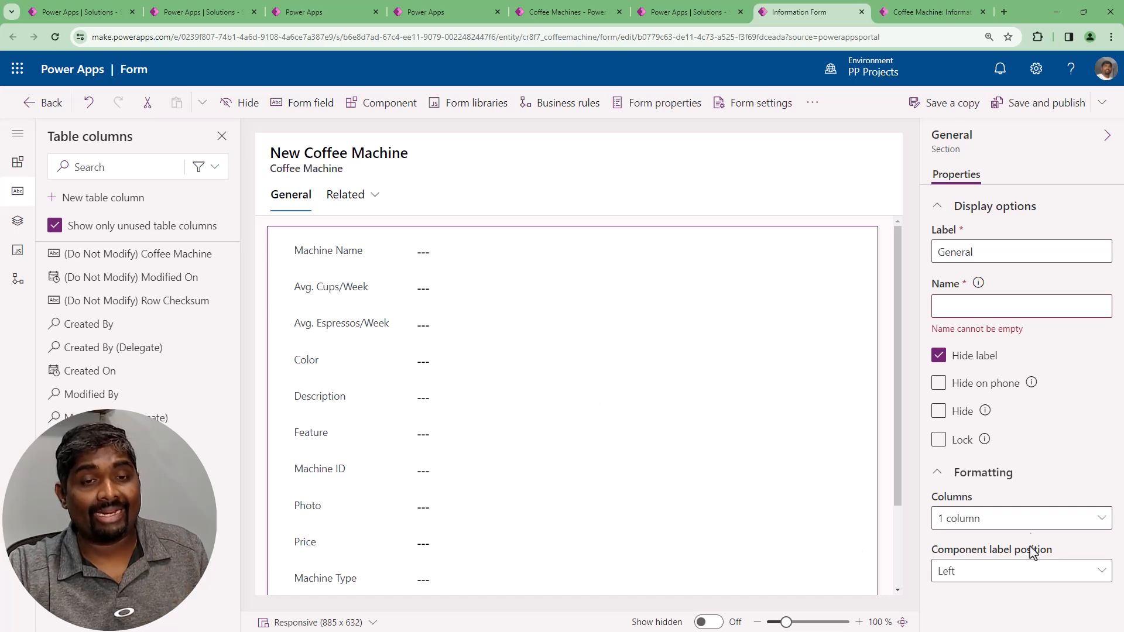
Set the General section's Columns formatting to 2 columns
{"action": "left_click", "coordinate": [1017, 517]}
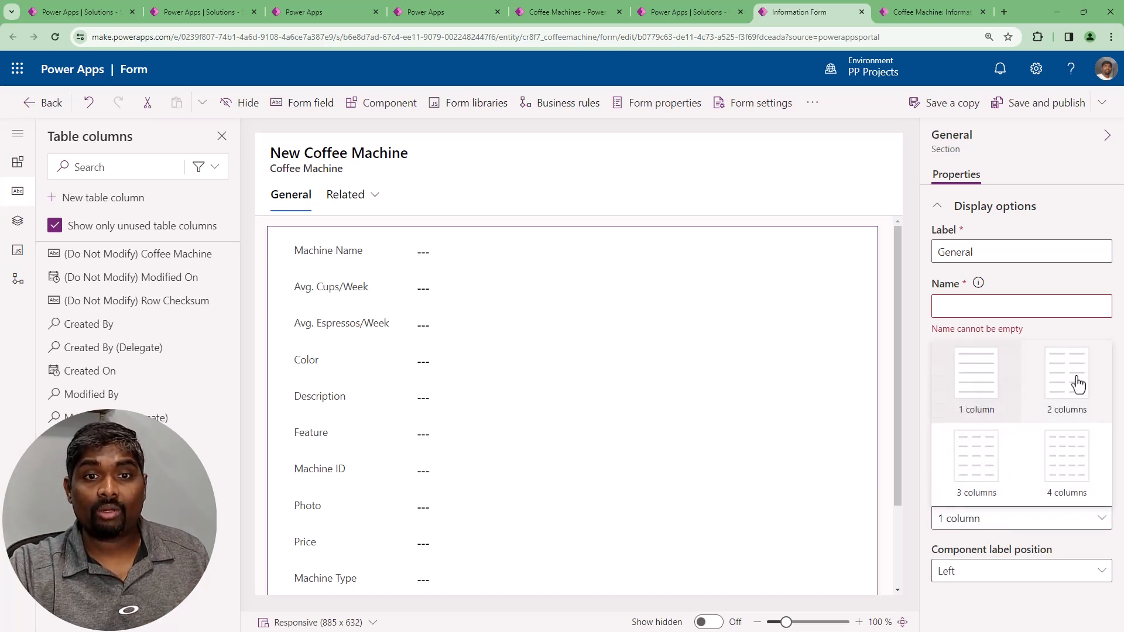
{"action": "left_click", "coordinate": [1065, 376]}
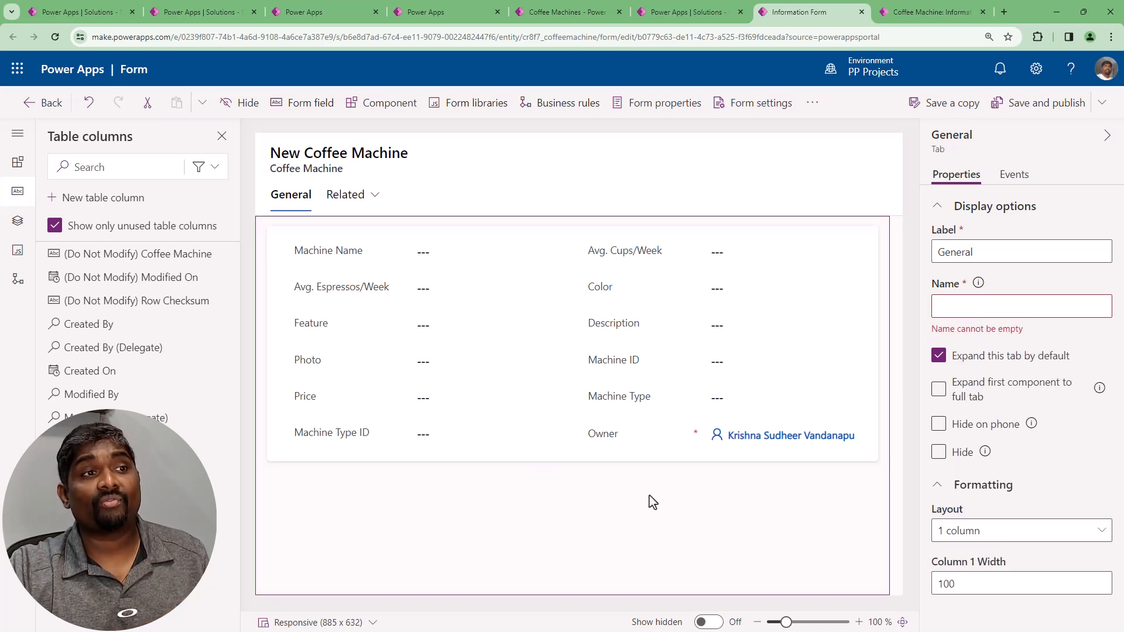
{"action": "mouse_move", "coordinate": [1044, 103]}
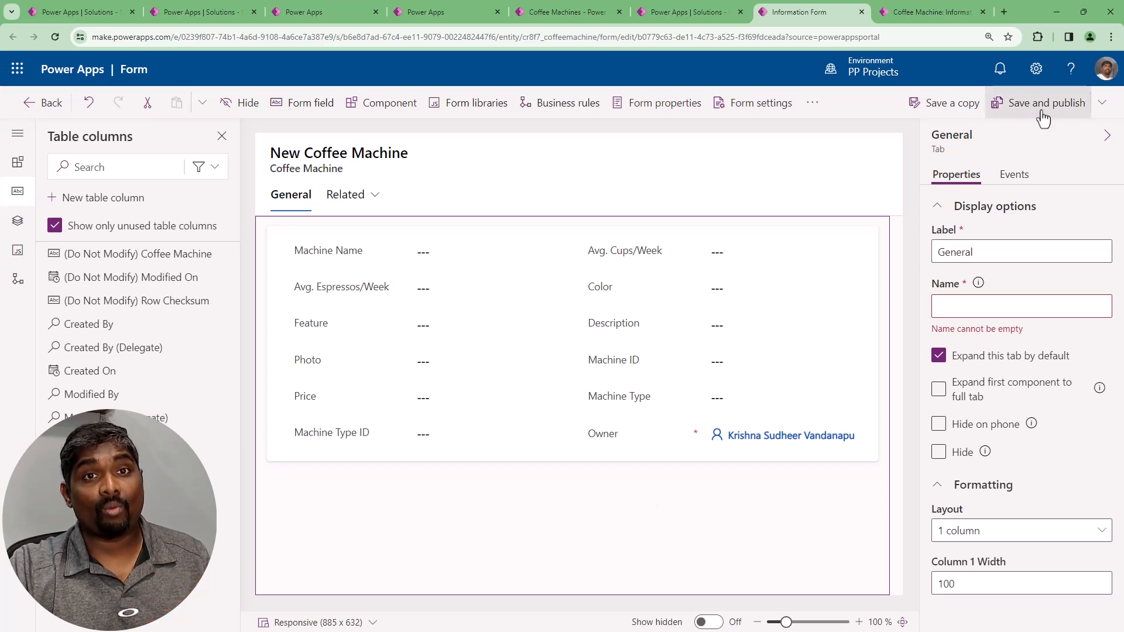
Save and publish the form, verify it in the running app, and return to the Coffee Machine table overview
{"action": "left_click", "coordinate": [1044, 103]}
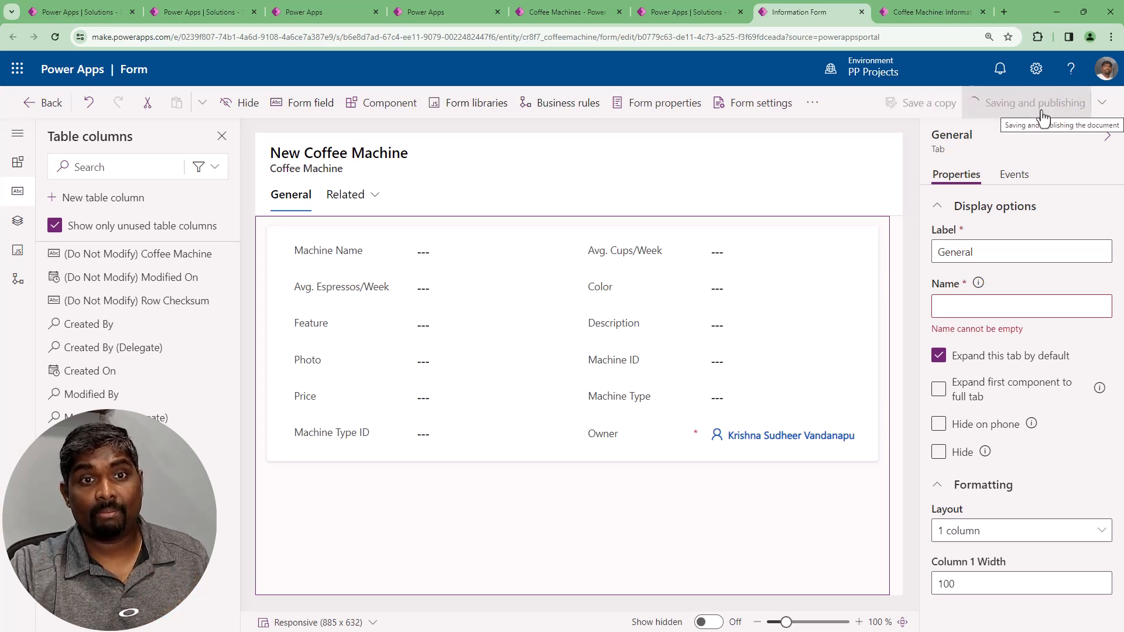
{"action": "left_click", "coordinate": [932, 12]}
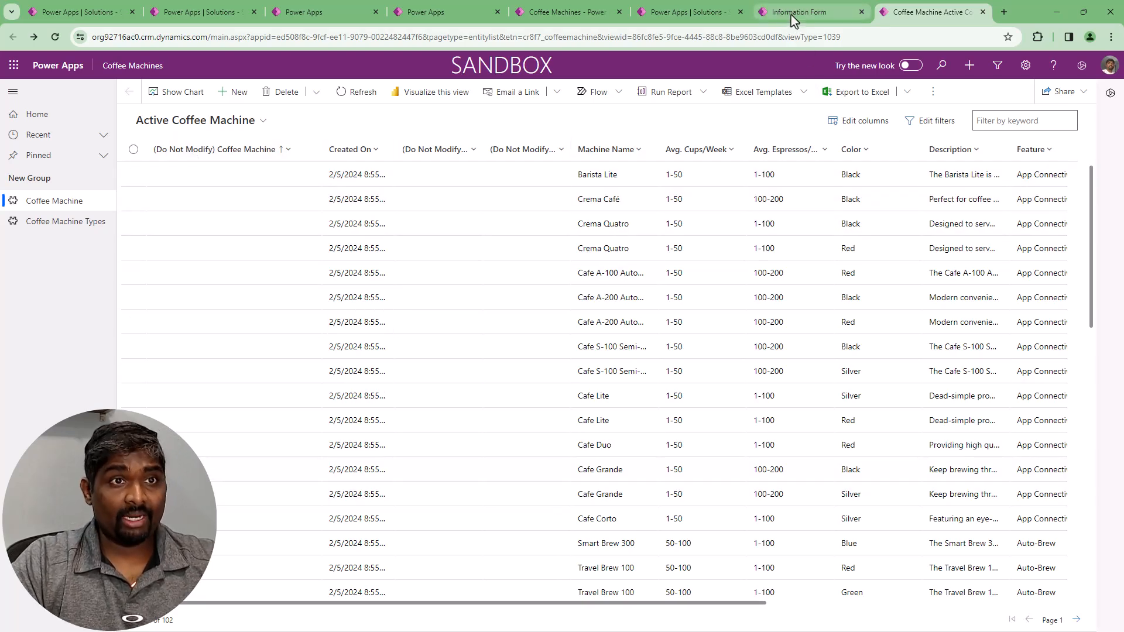
{"action": "left_click", "coordinate": [793, 12]}
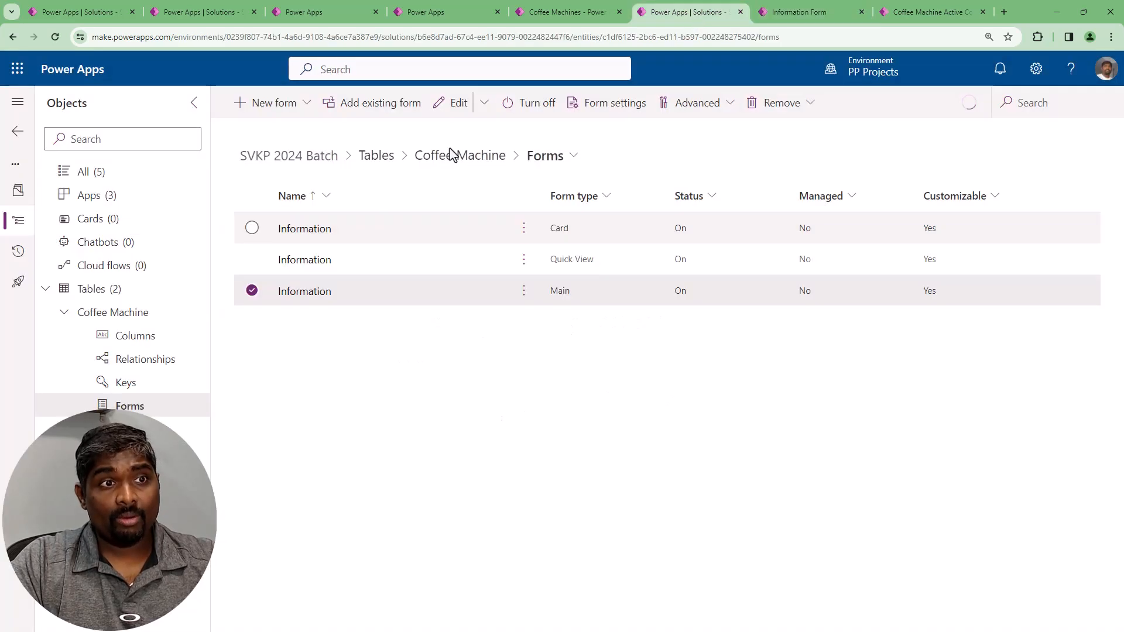
{"action": "left_click", "coordinate": [460, 155]}
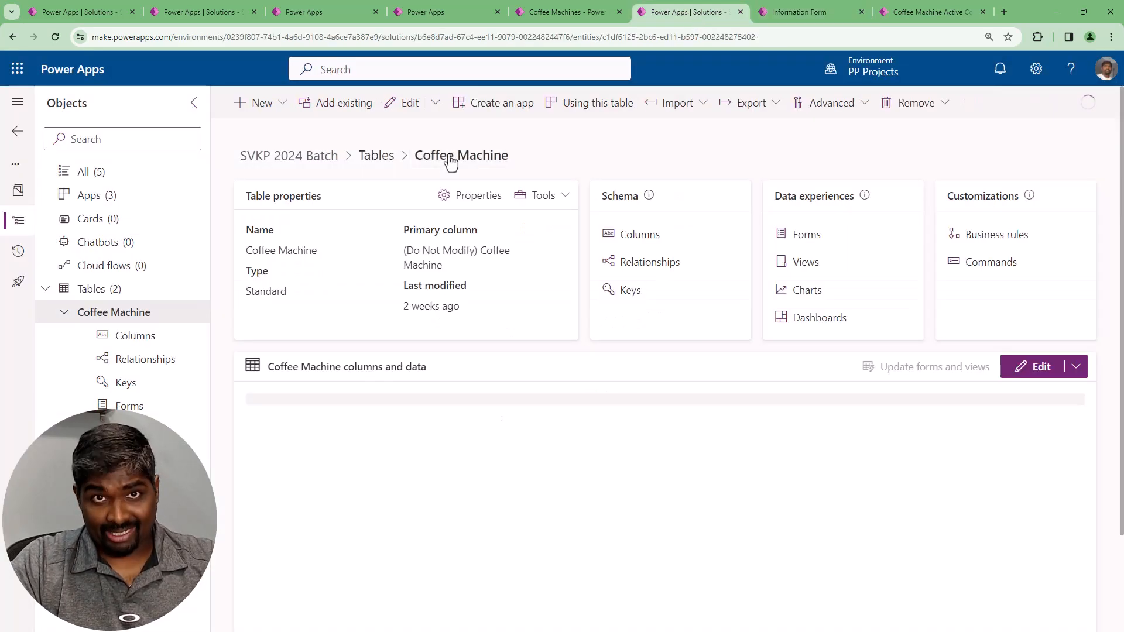